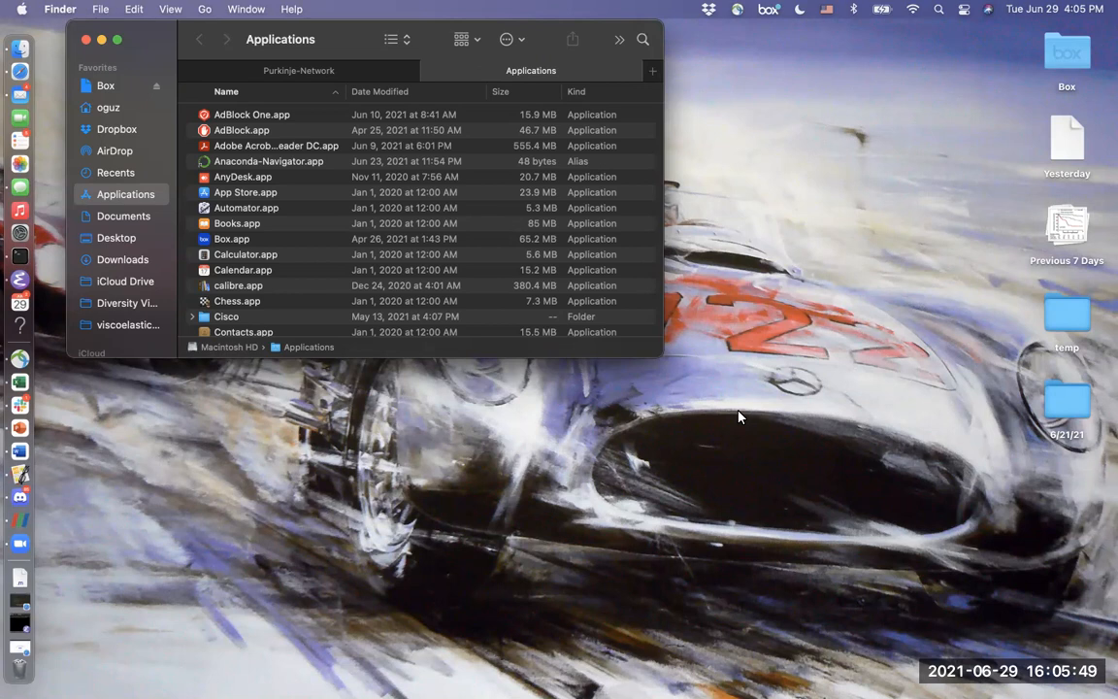
mouse_move(576, 406)
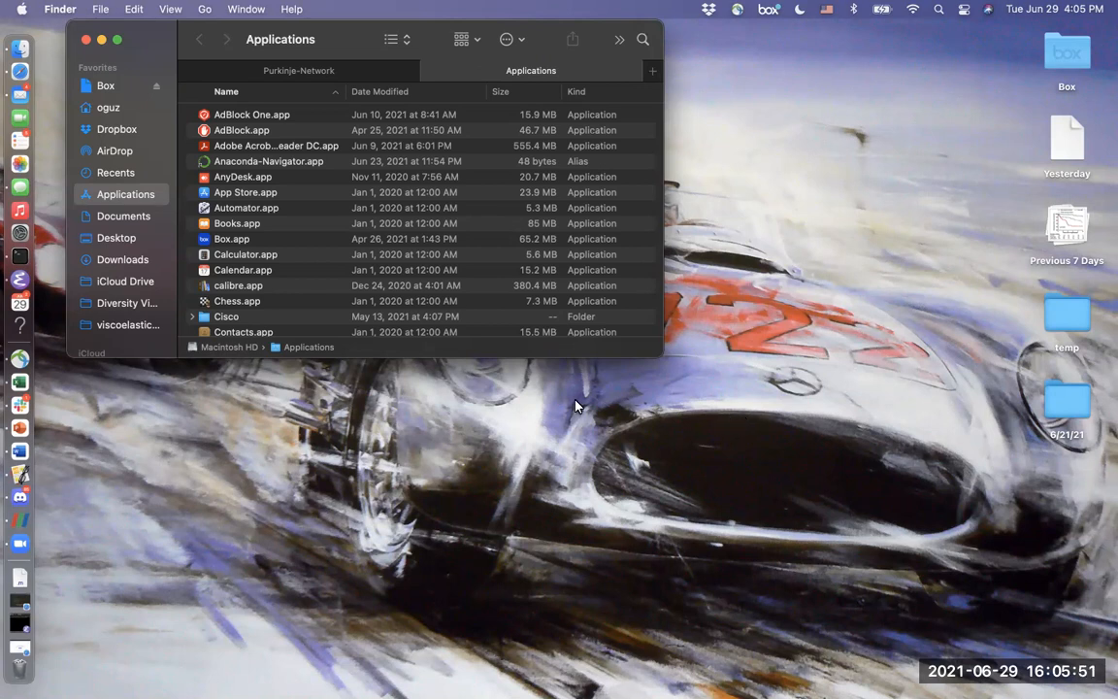
Scroll through Finder's Applications list and select SimVascular.app.
scroll(down, 3)
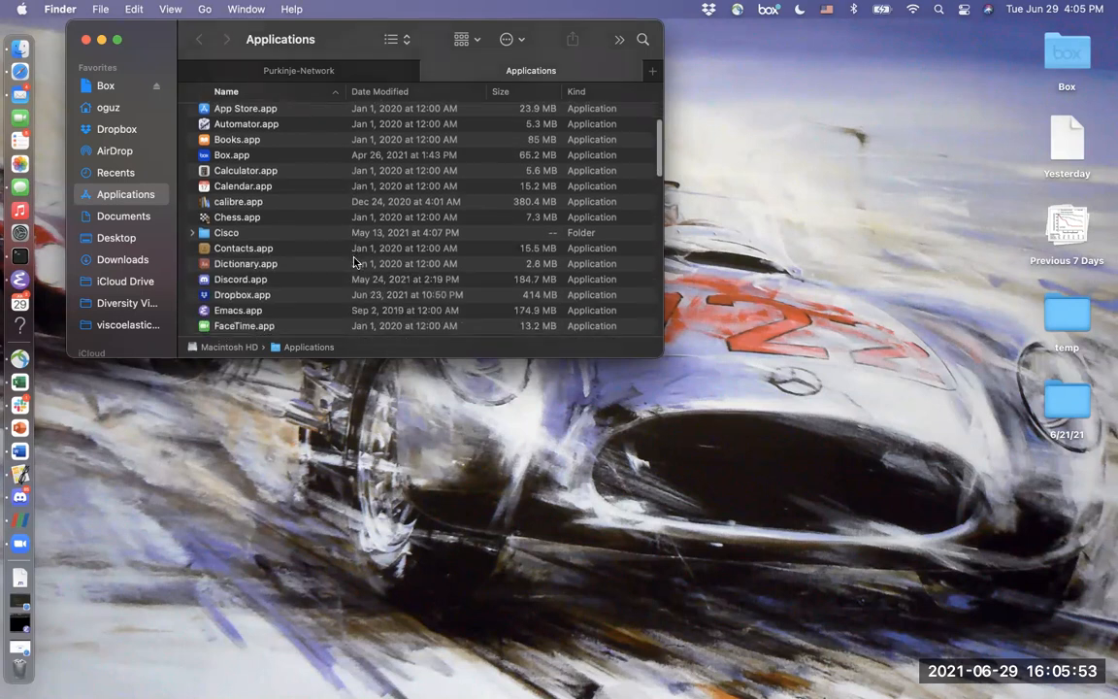
mouse_move(340, 257)
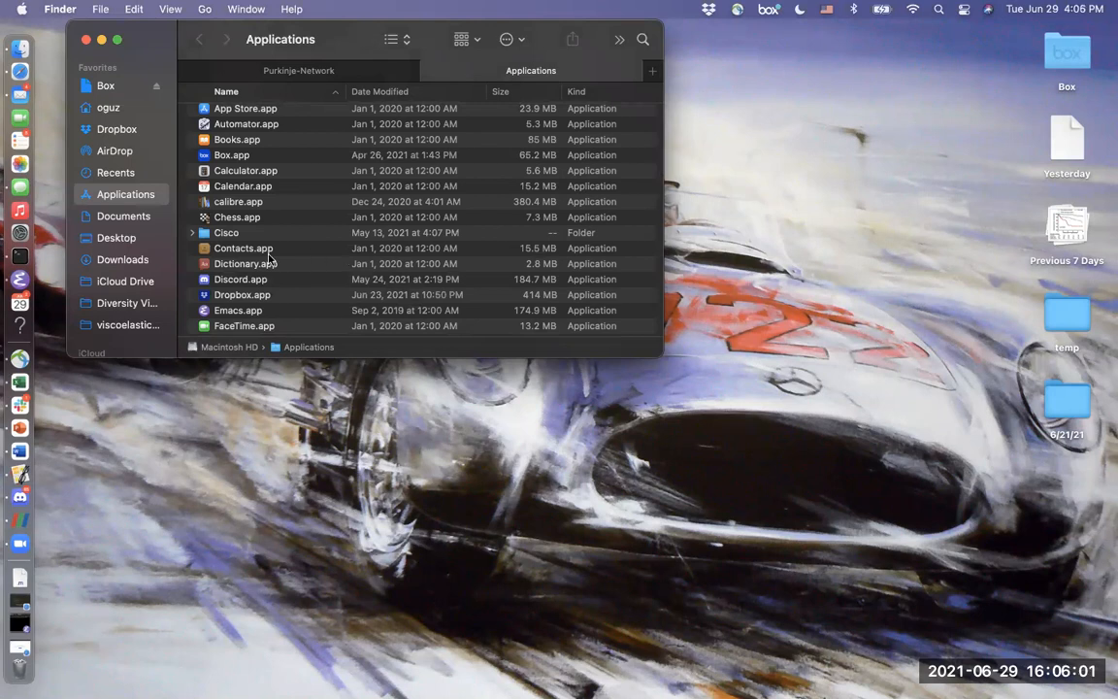
scroll(down, 3)
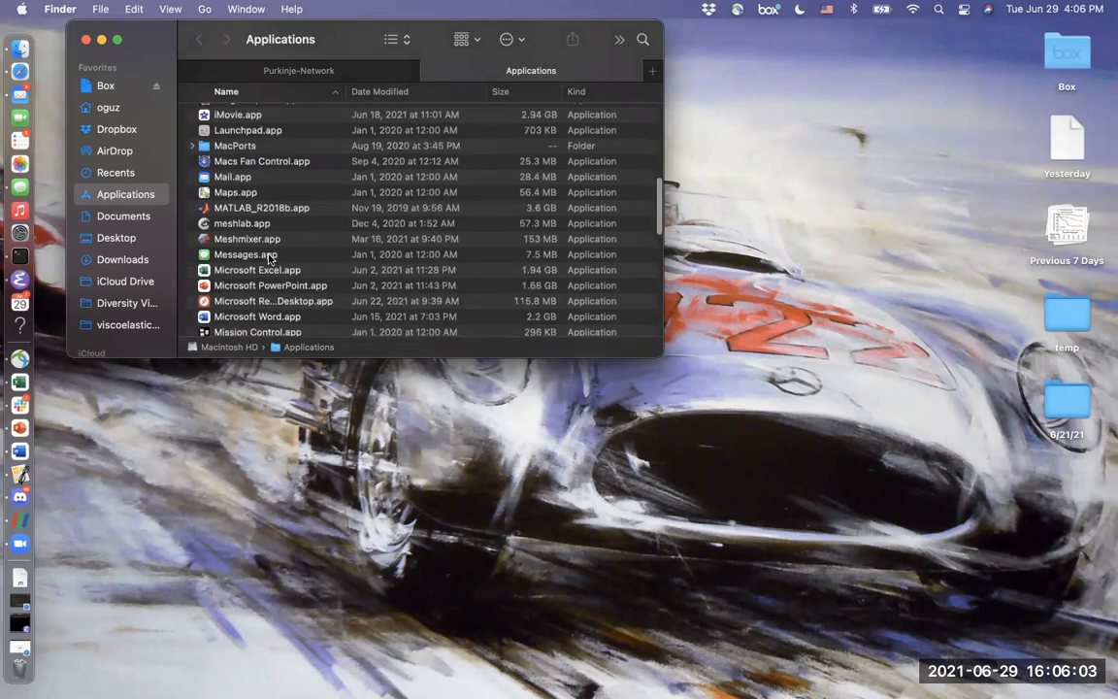
scroll(down, 3)
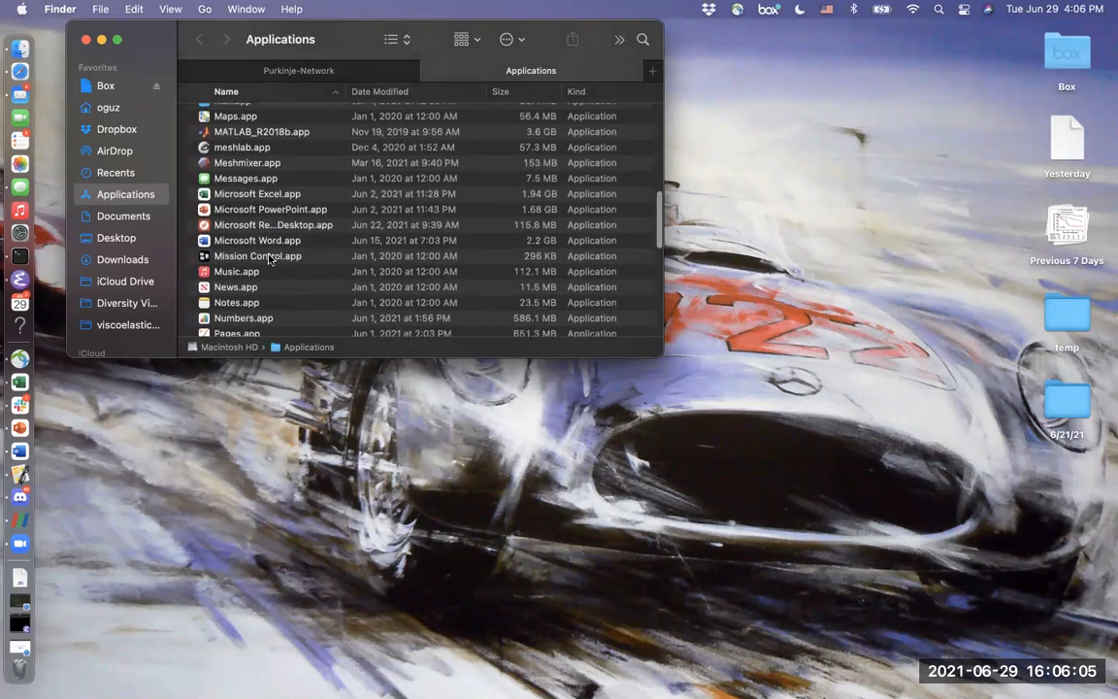
scroll(down, 3)
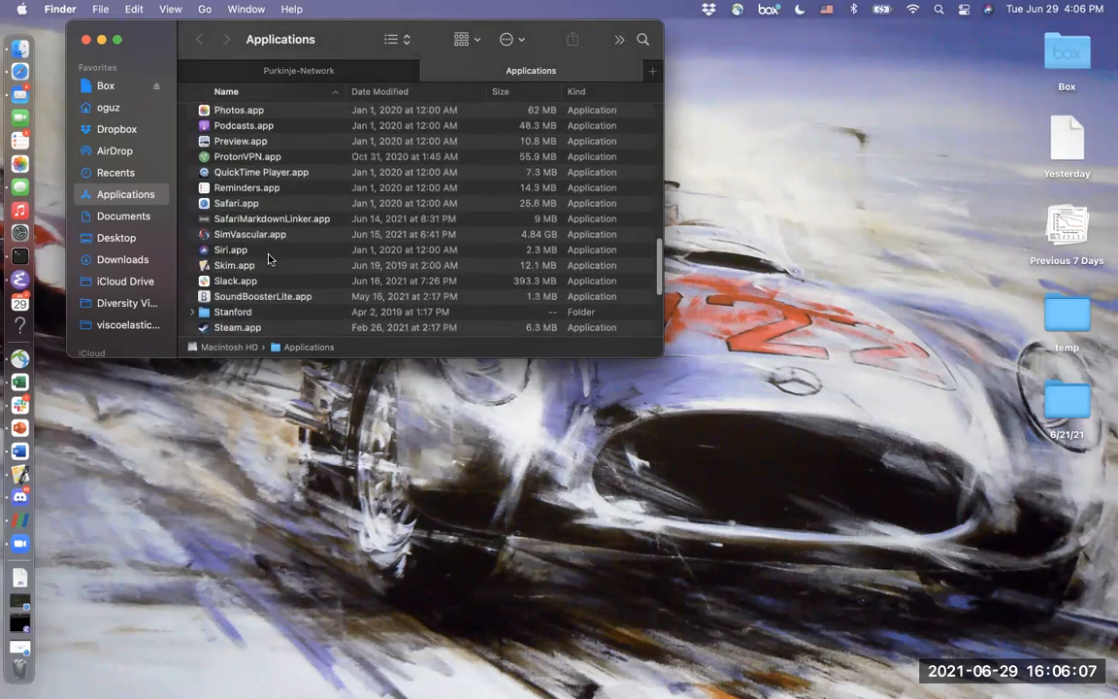
scroll(down, 3)
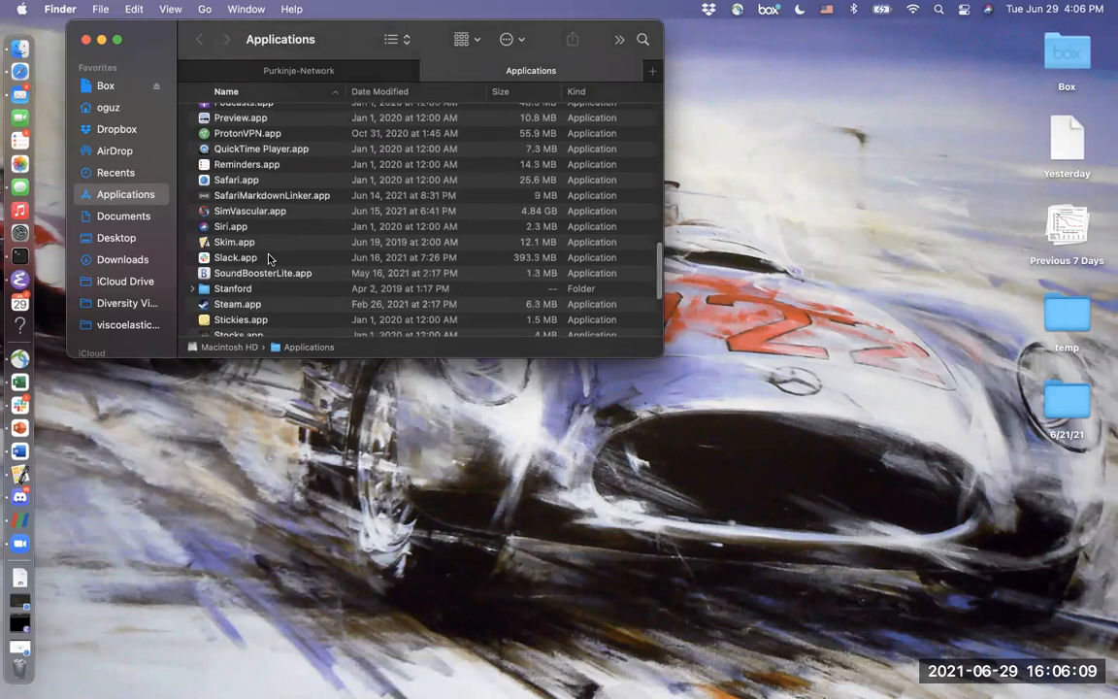
scroll(down, 3)
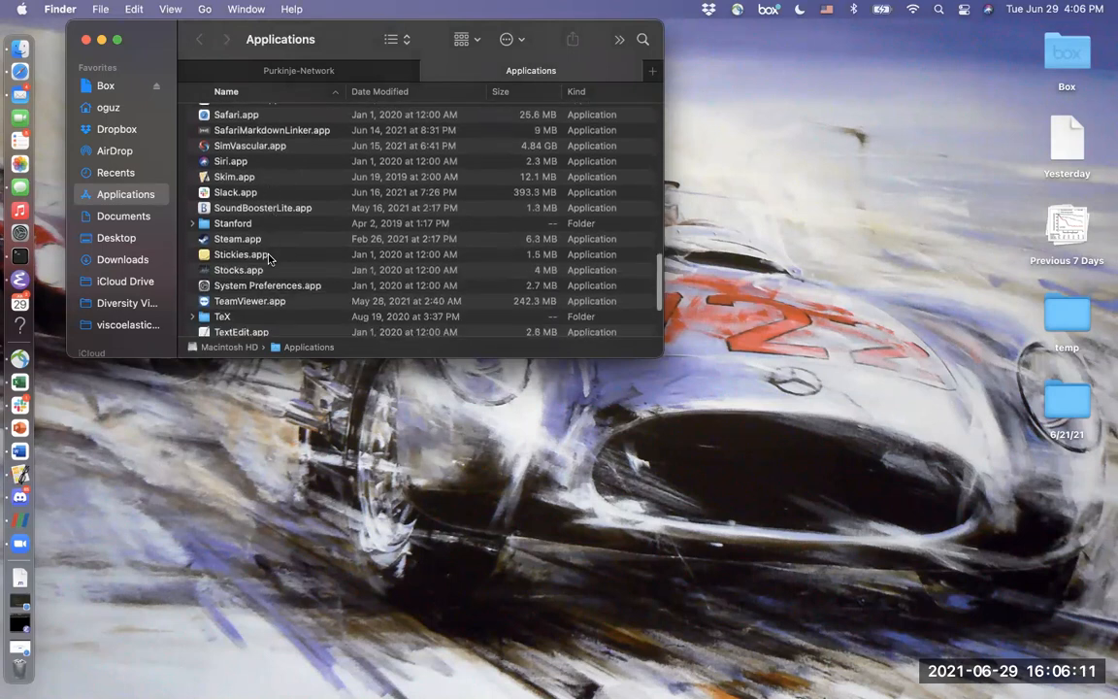
scroll(down, 3)
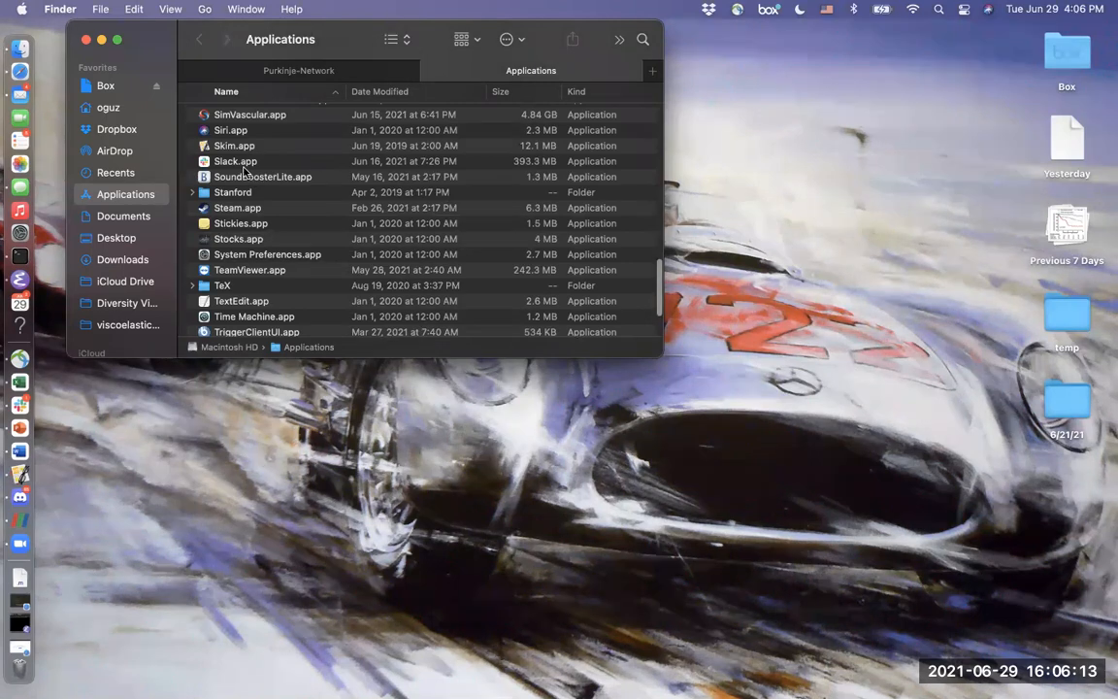
scroll(down, 3)
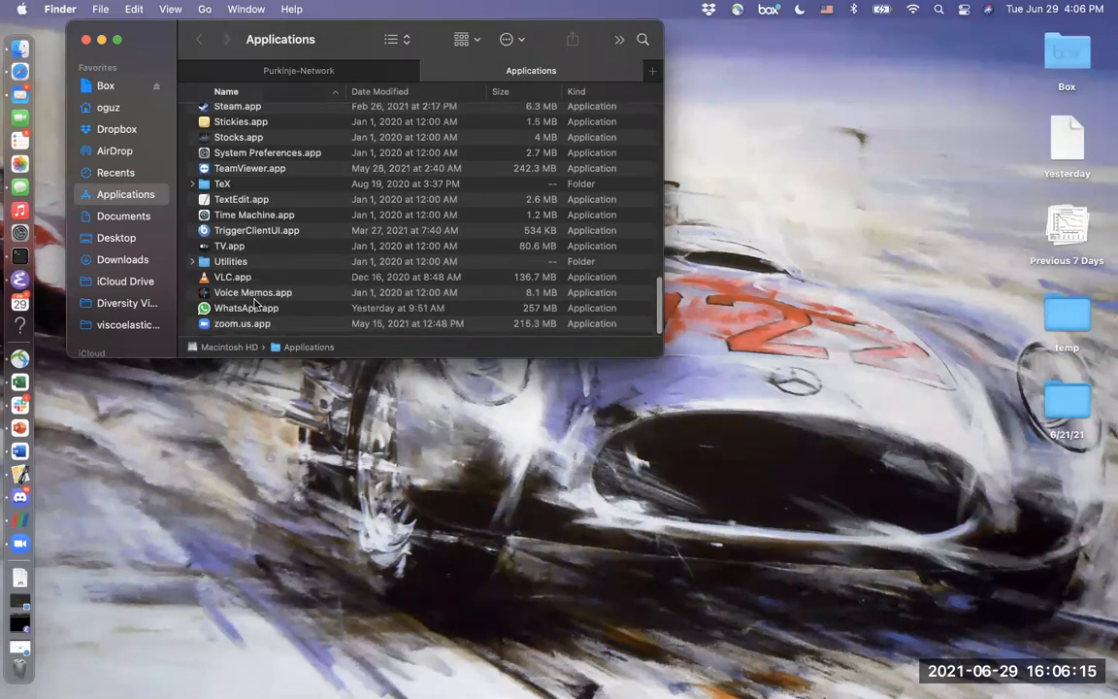
scroll(up, 3)
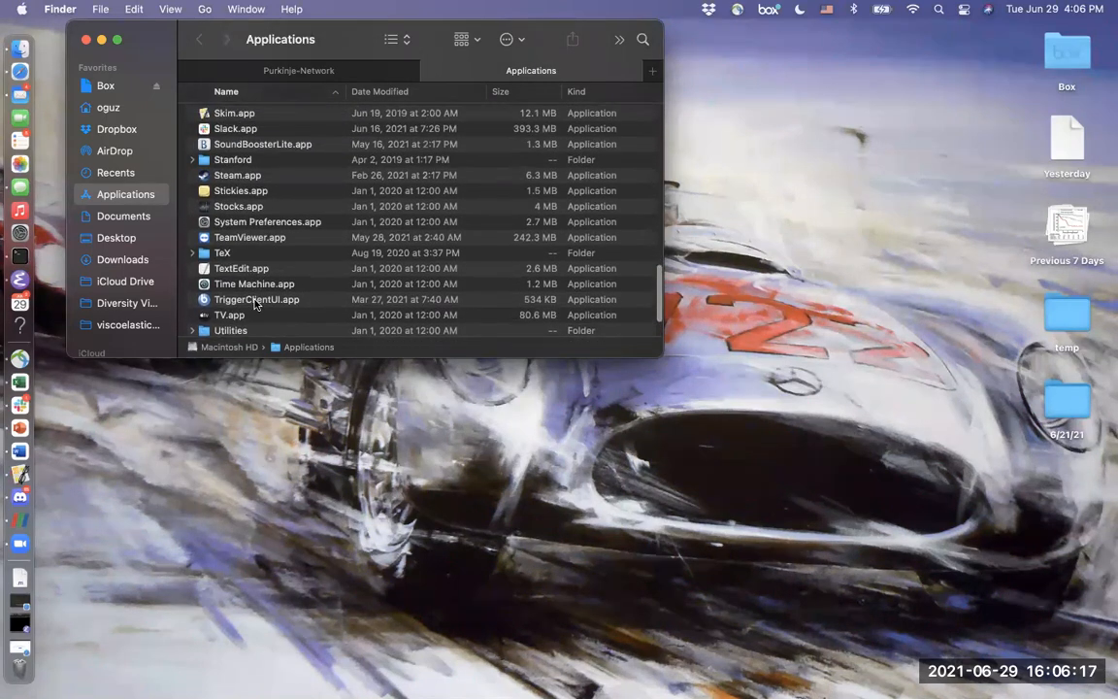
click(249, 216)
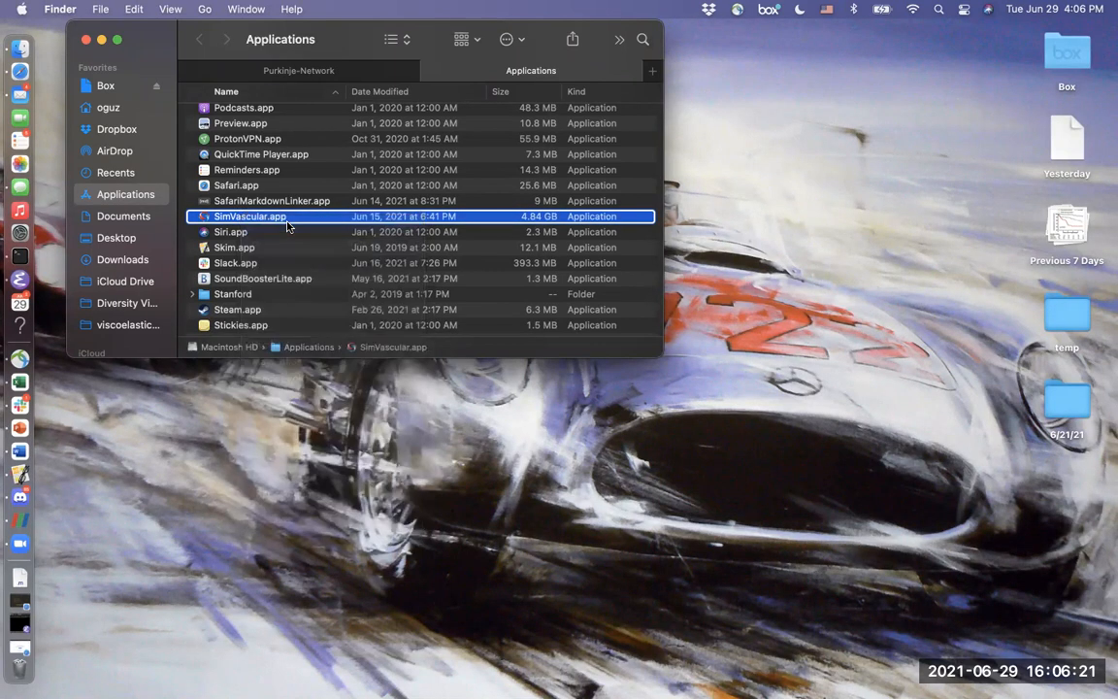
Launch SimVascular.app and close the Purkinje Network tab, leaving four empty image views.
double_click(250, 215)
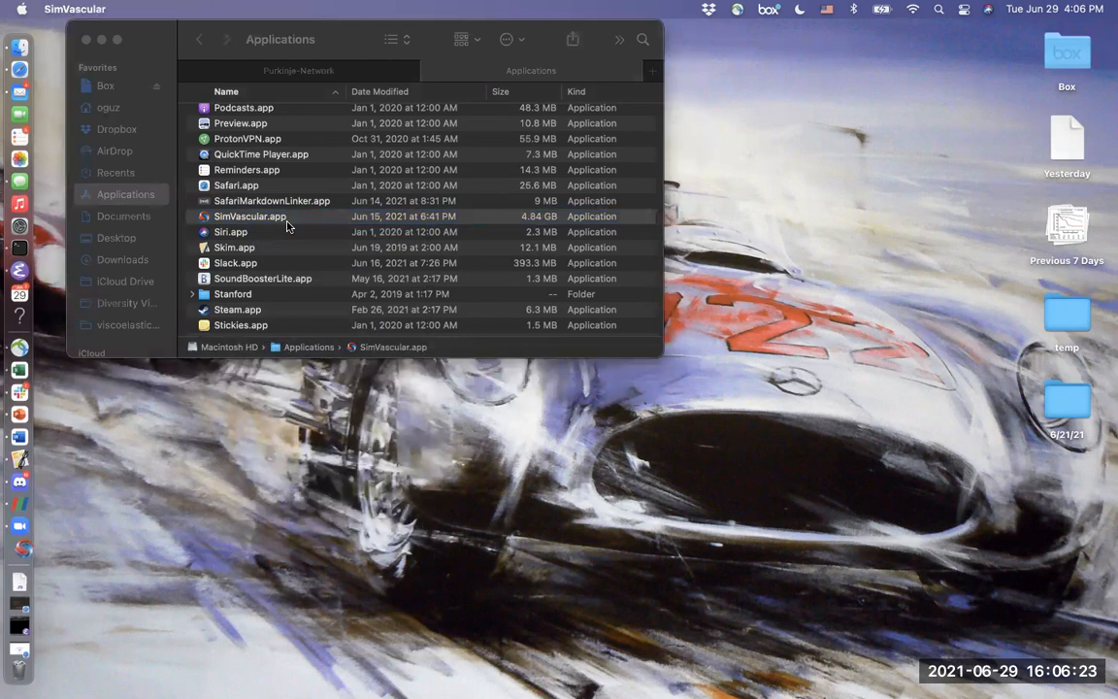
double_click(249, 215)
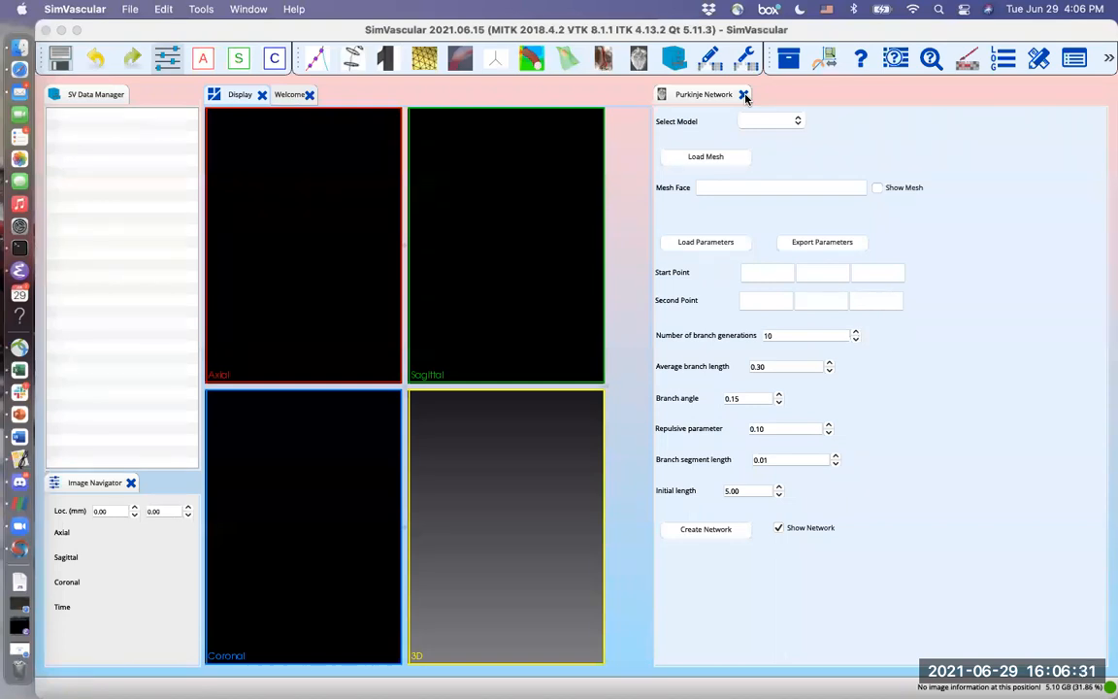
click(743, 94)
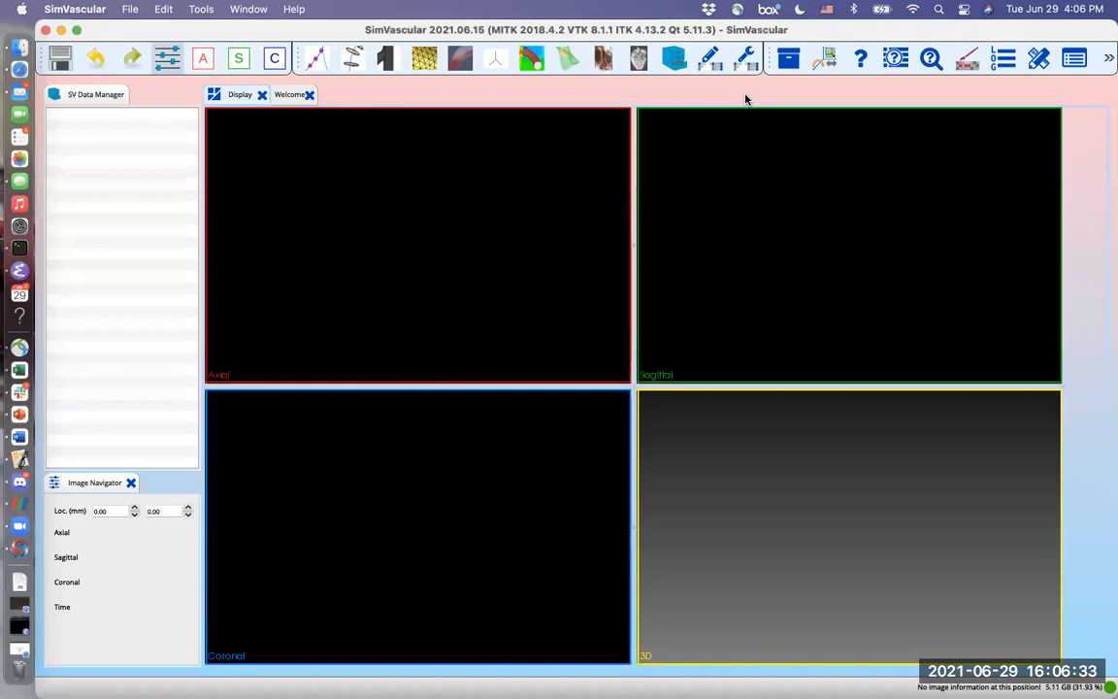
mouse_move(98, 246)
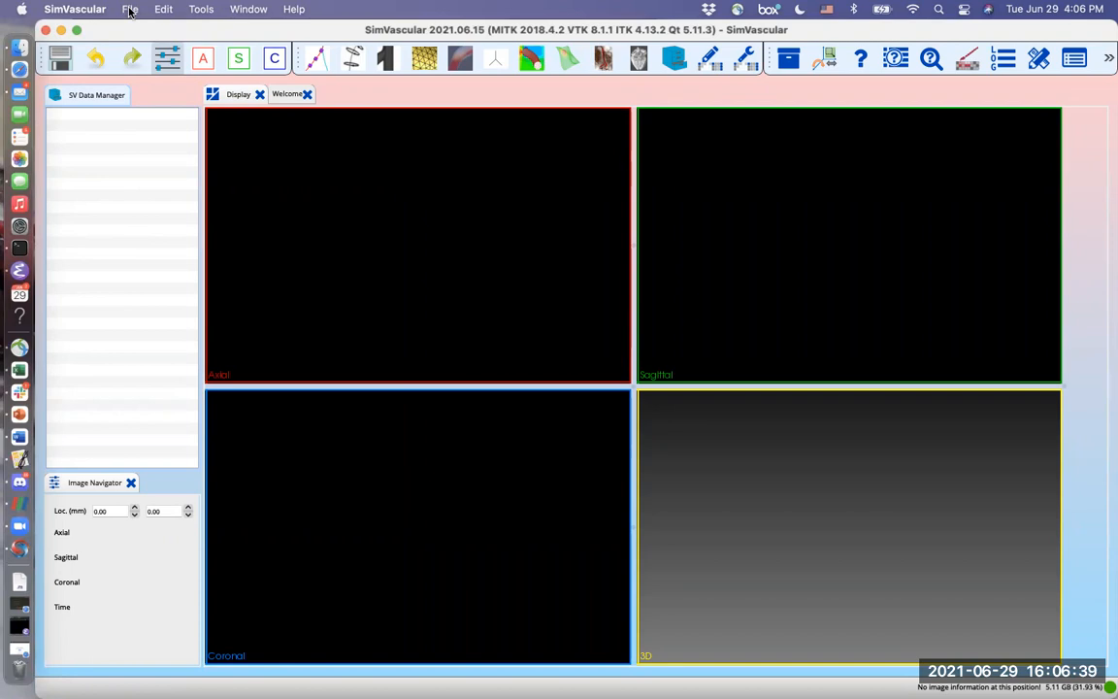
Open the SV_project folder through File > Open SV Project.
click(130, 8)
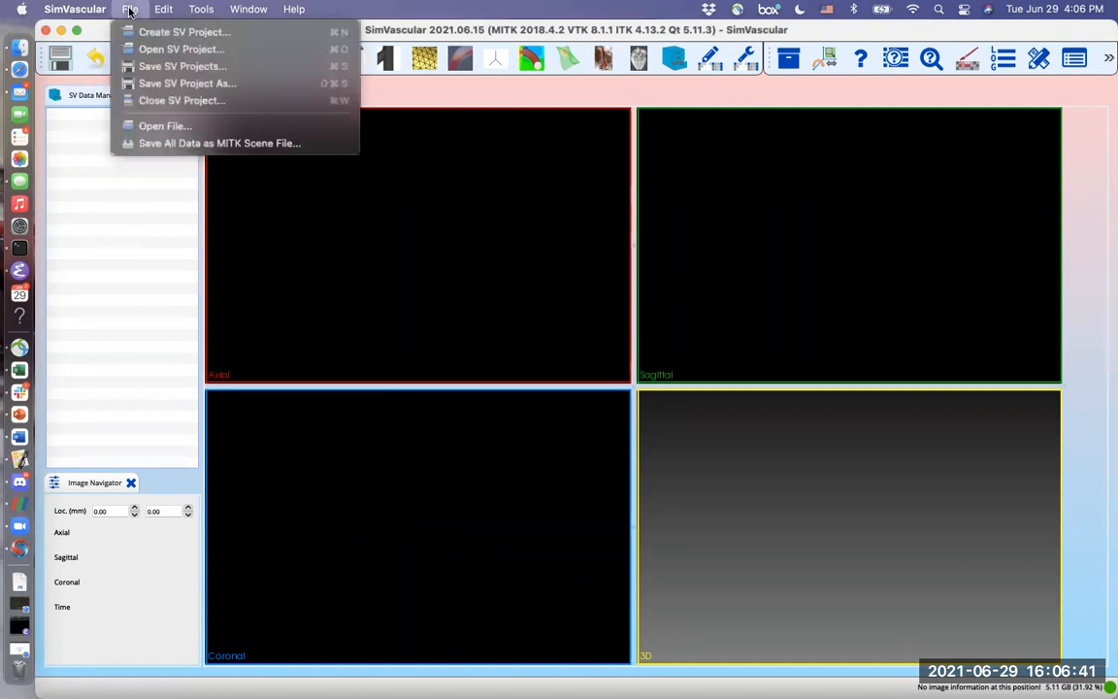
mouse_move(180, 49)
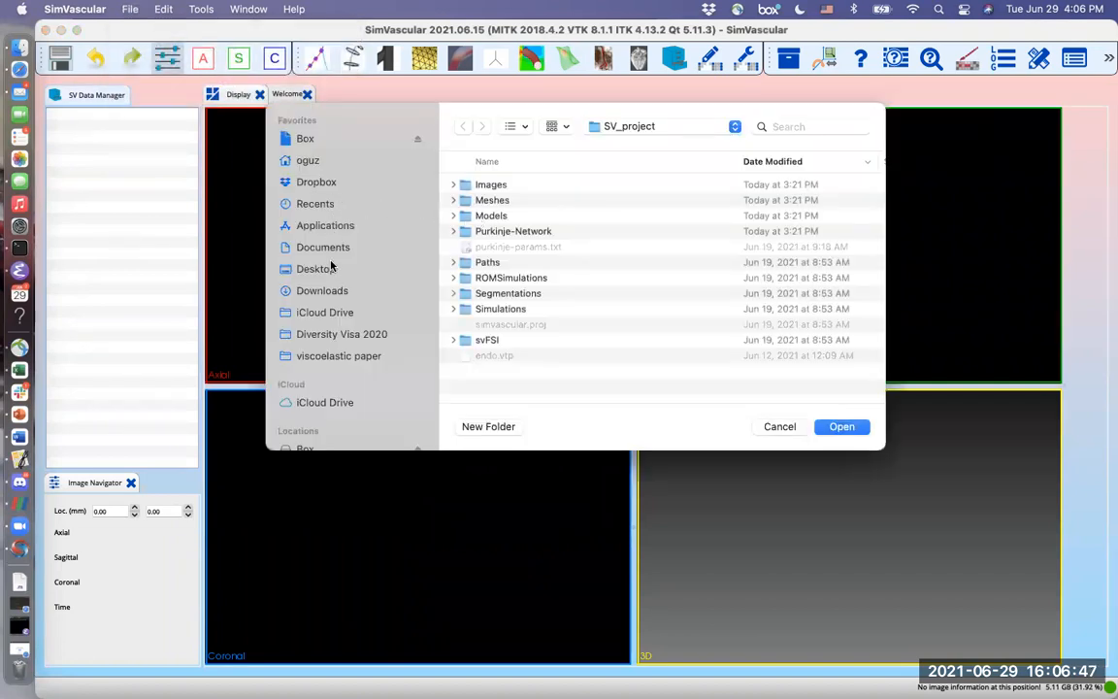
mouse_move(381, 204)
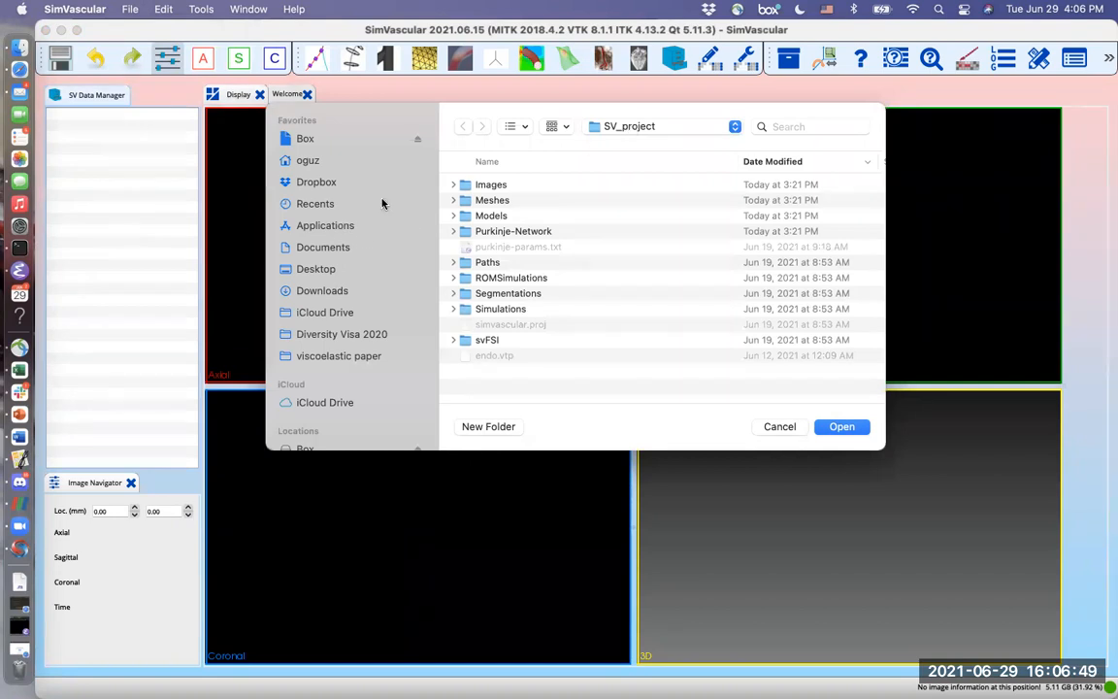
mouse_move(611, 344)
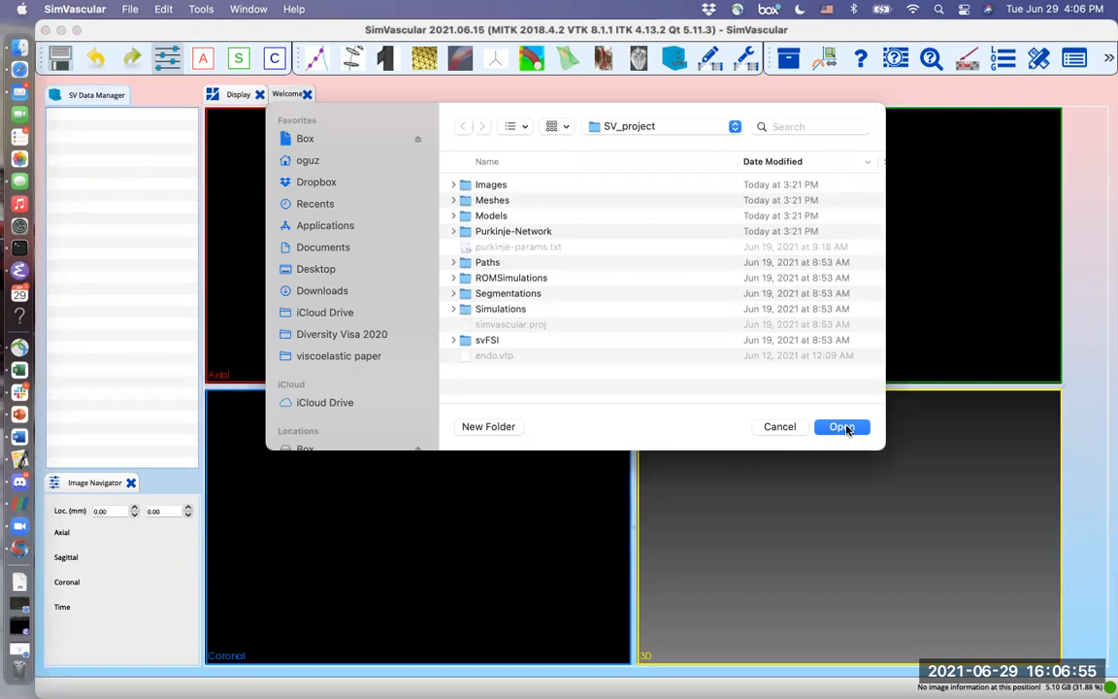
click(841, 426)
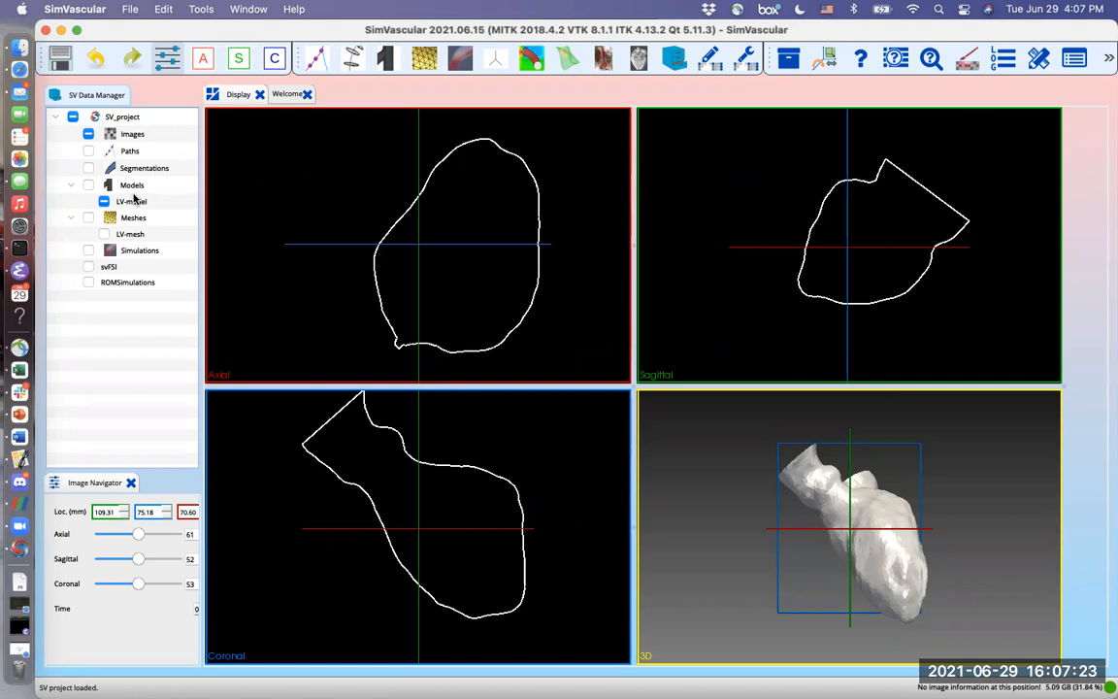
mouse_move(145, 204)
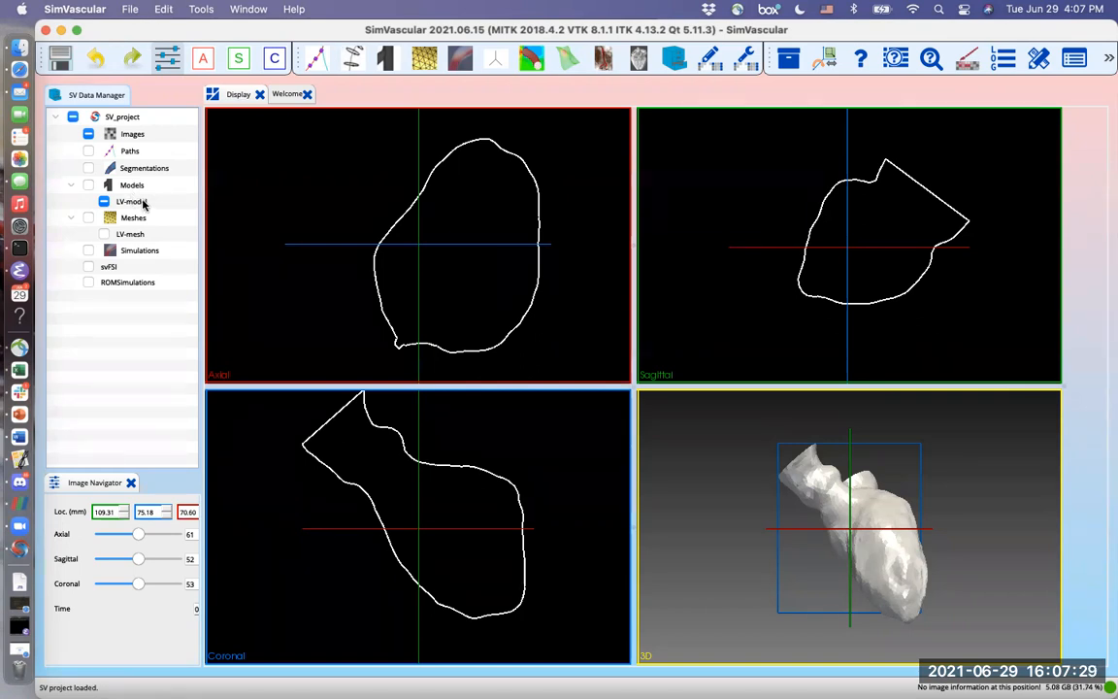
Open LV-model and highlight its endo, mitral and aorta faces in turn.
double_click(130, 201)
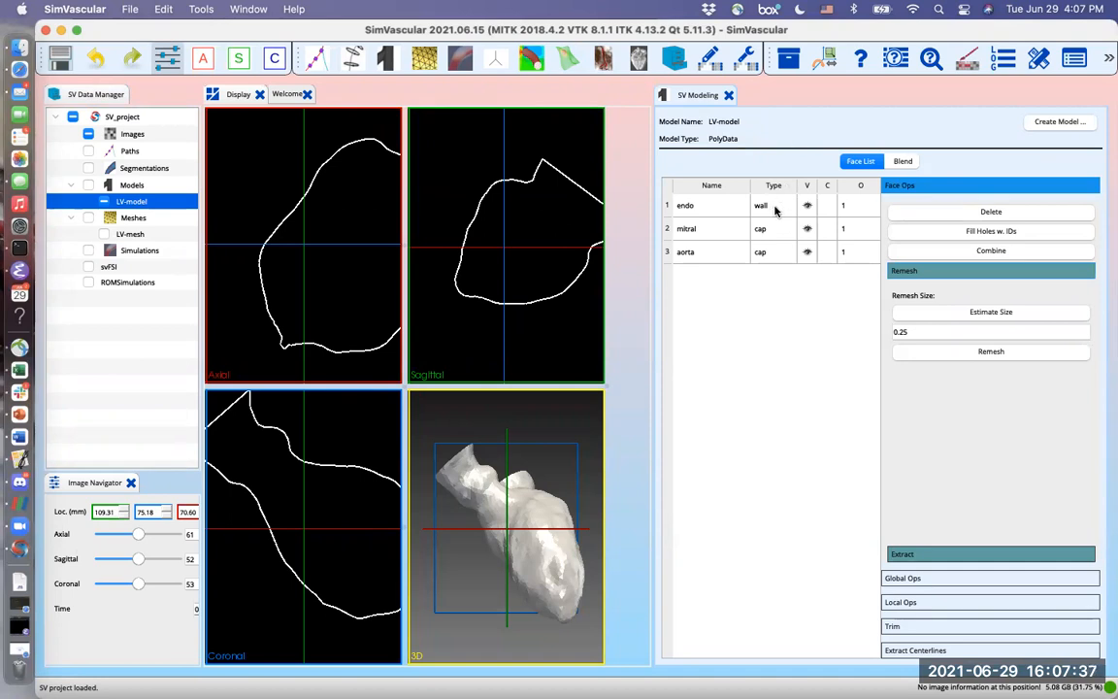
mouse_move(774, 205)
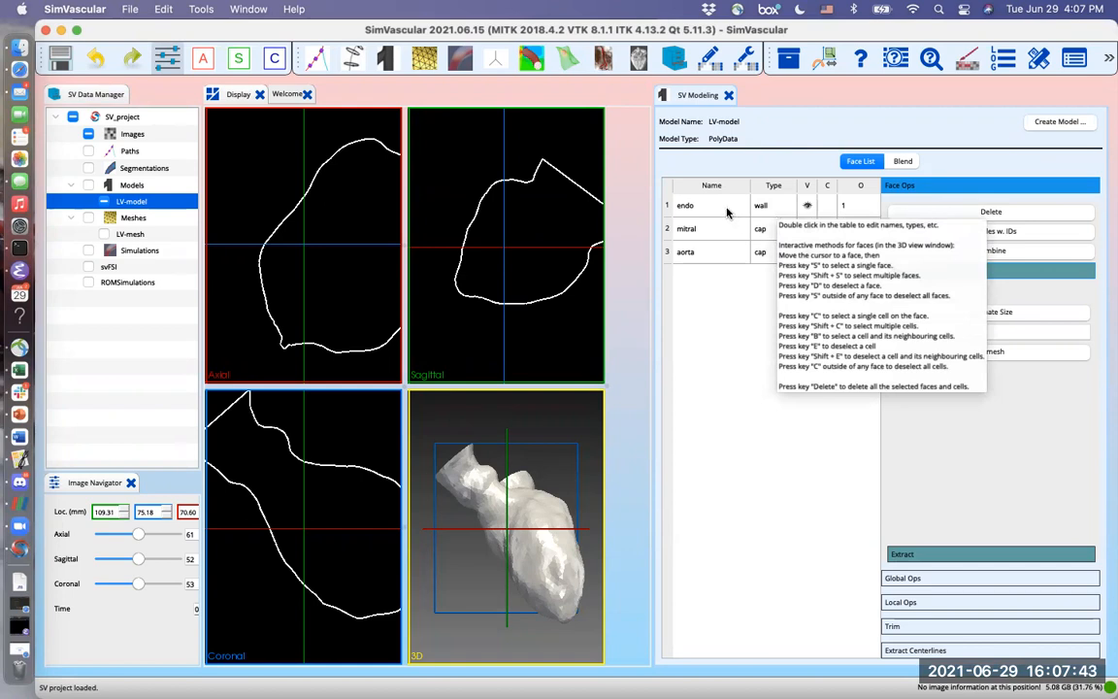
click(685, 205)
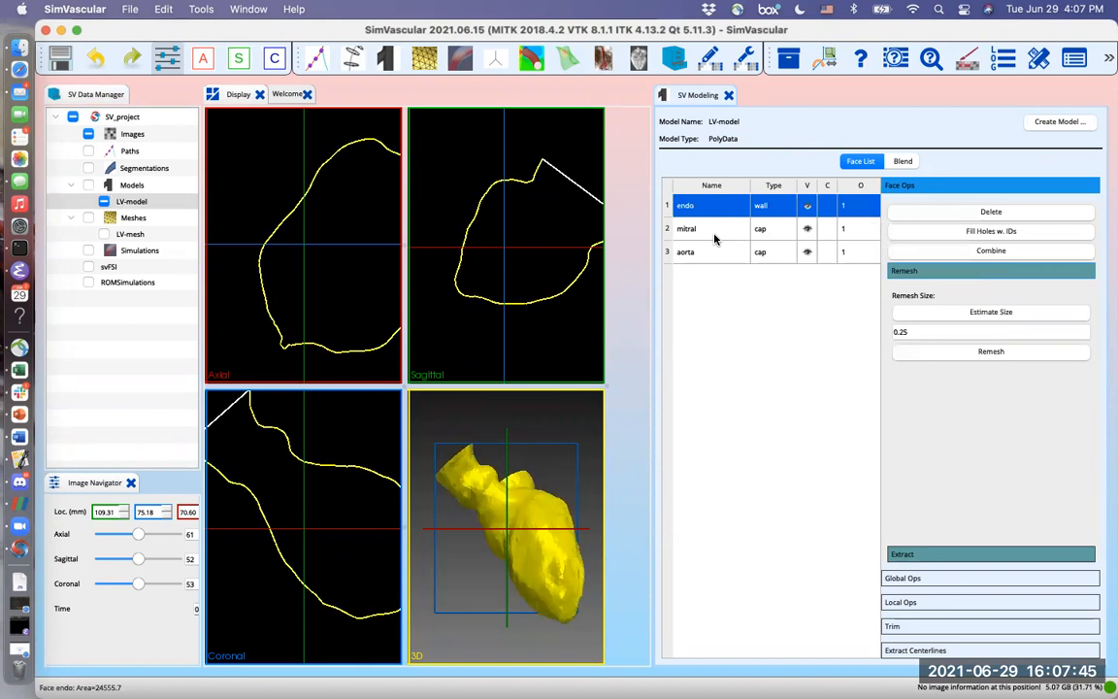
click(686, 228)
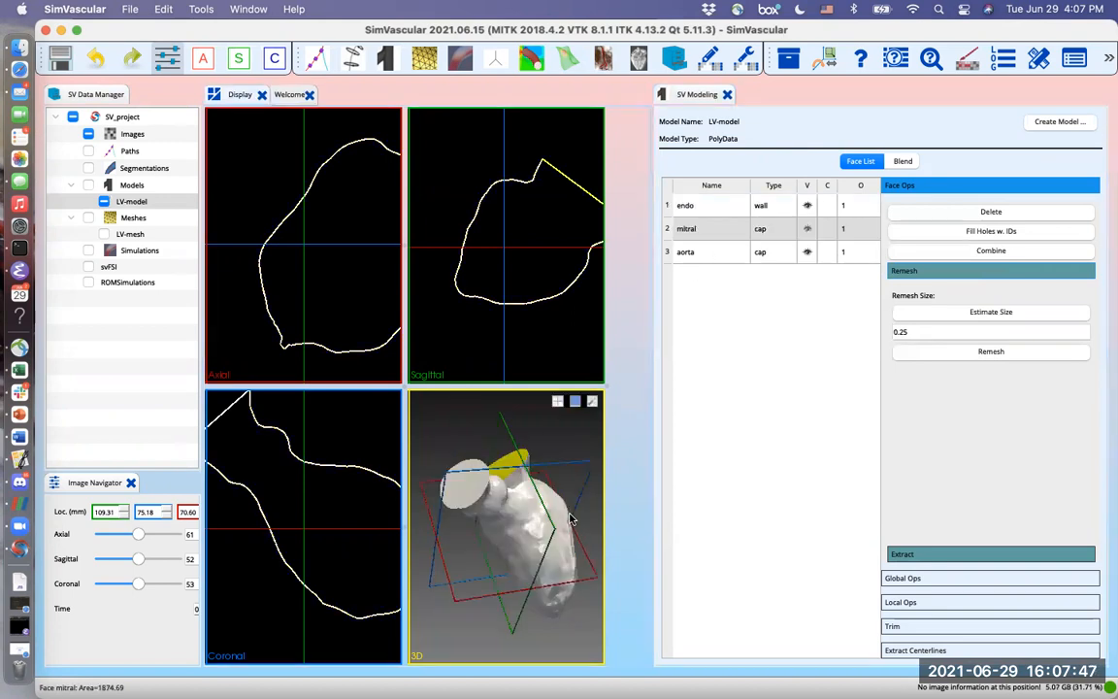
click(686, 252)
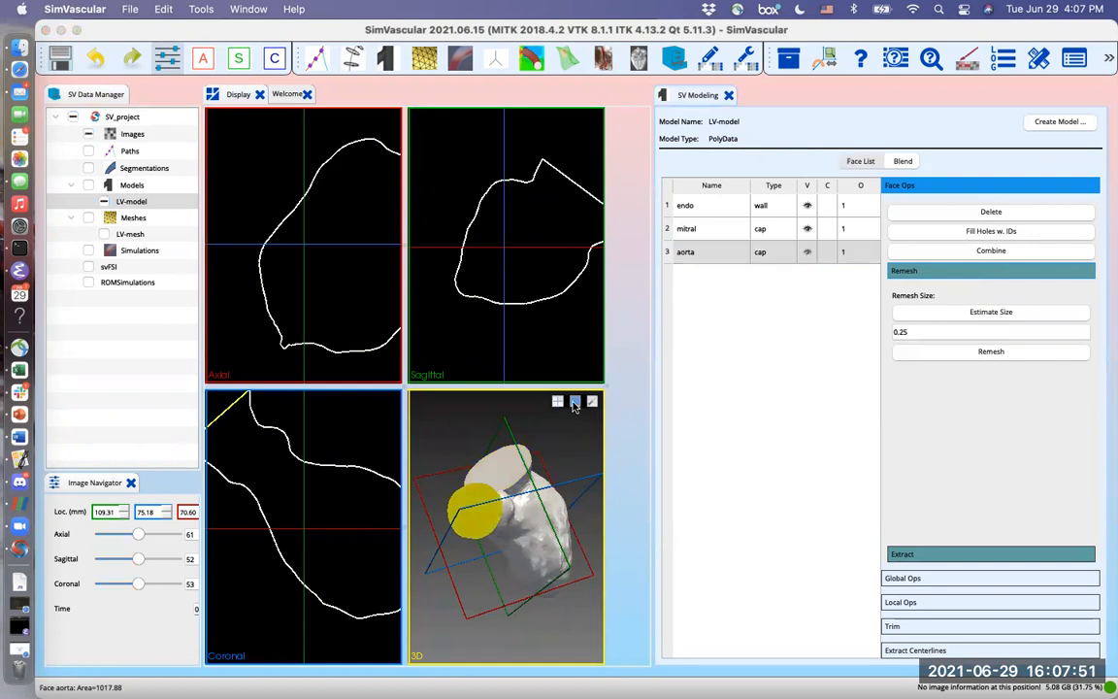
Maximize the 3D view without slice planes, highlight endo and rotate the model sideways.
click(574, 401)
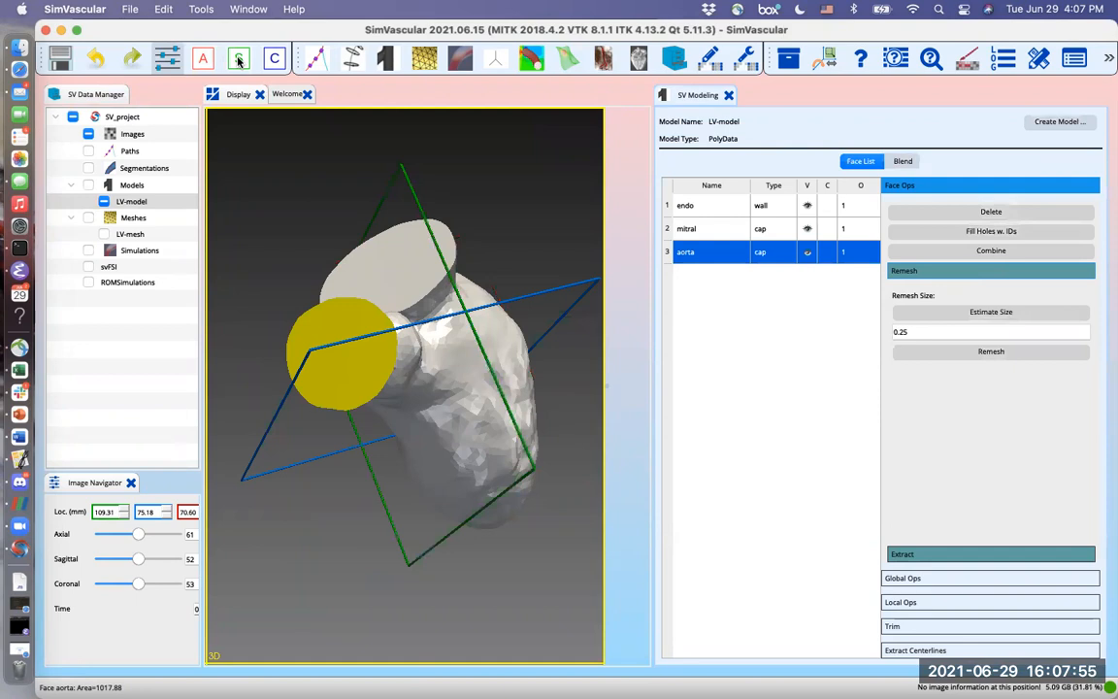
click(237, 58)
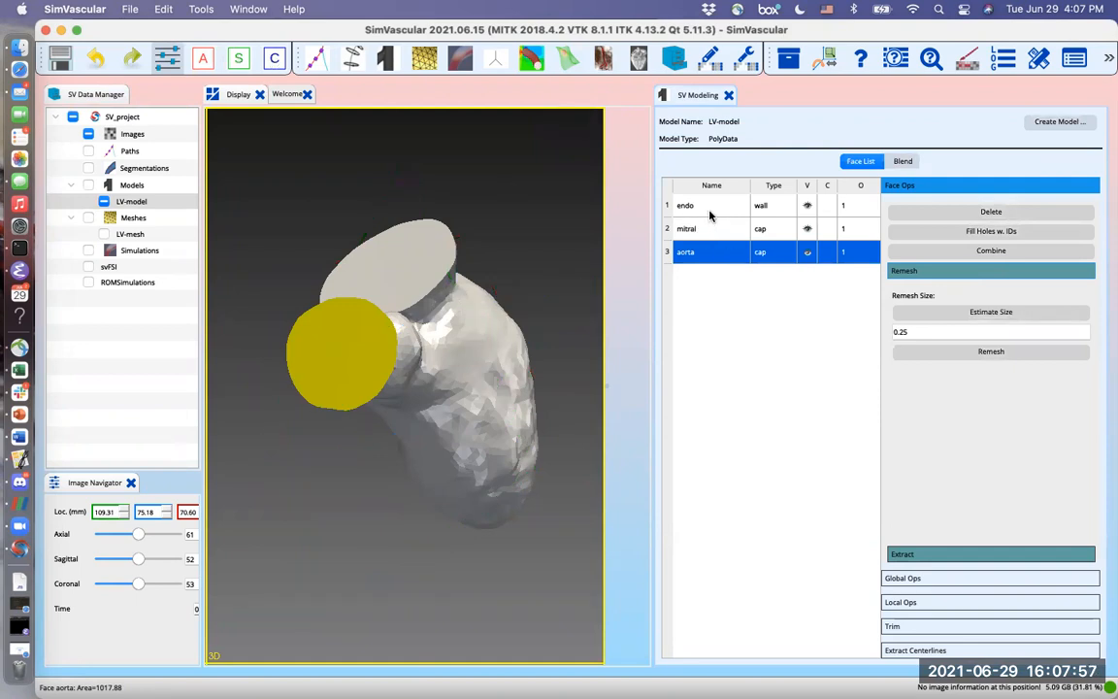
click(685, 204)
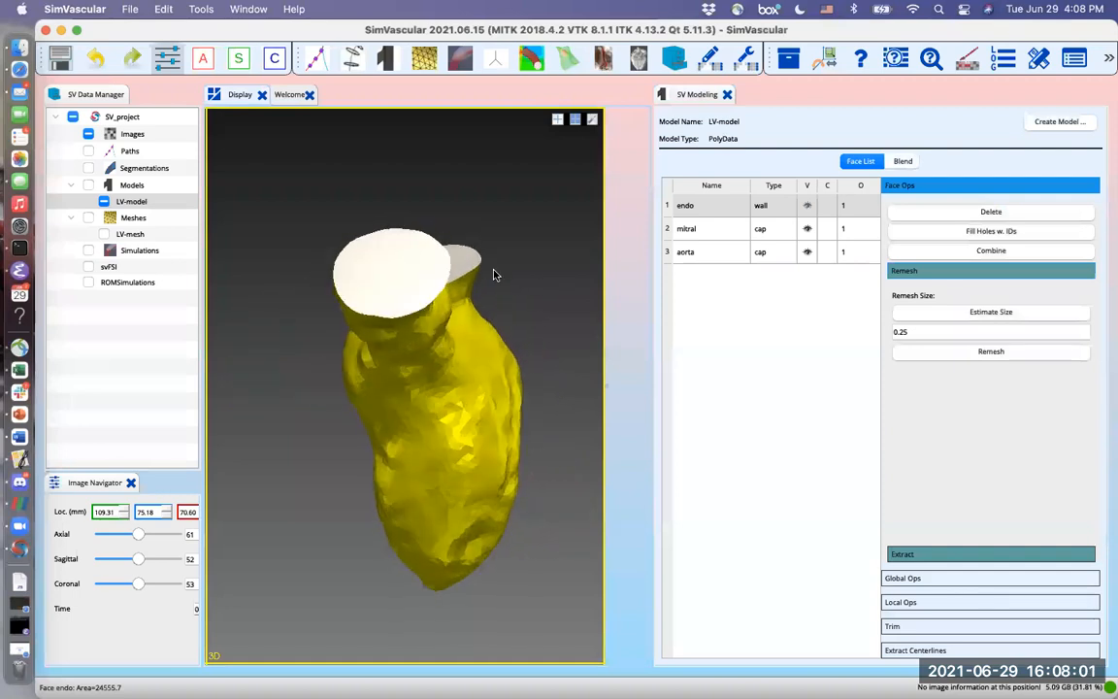
drag(437, 340, 436, 408)
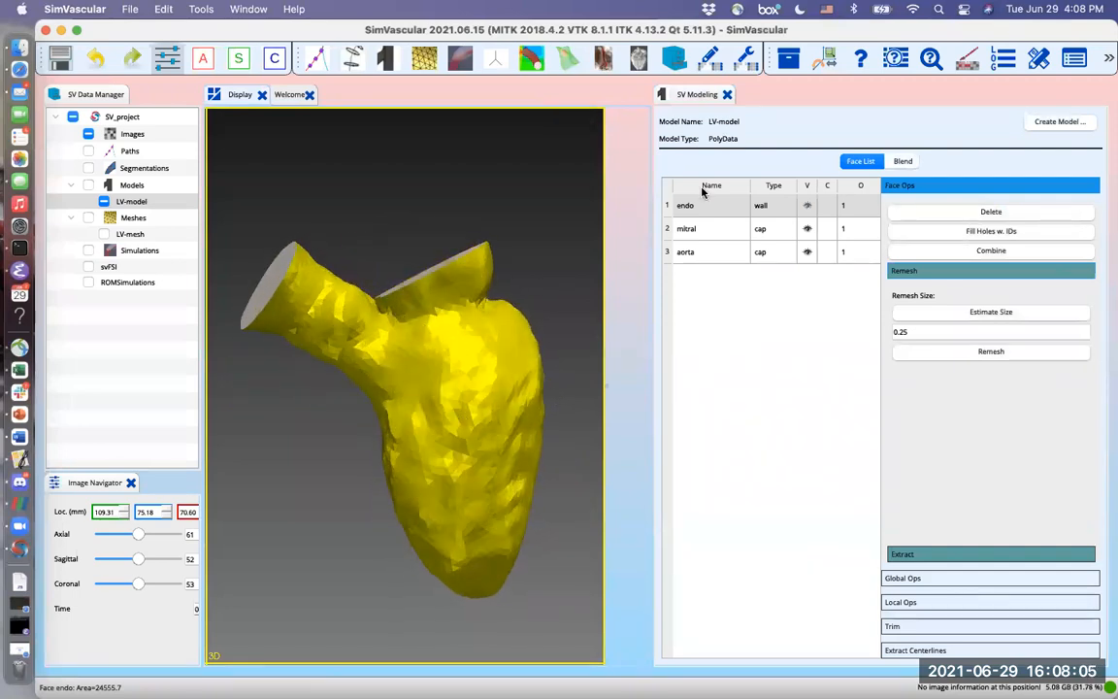
mouse_move(702, 191)
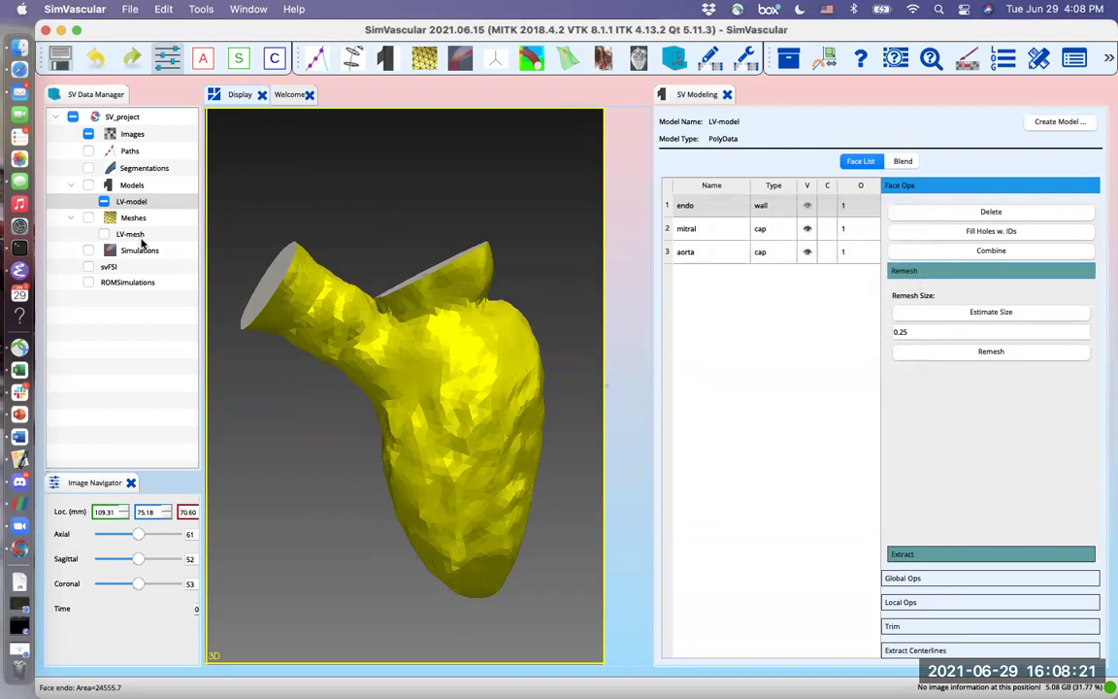
Load LV-mesh's surface mesh from file, then close the SV Modeling panel.
click(131, 234)
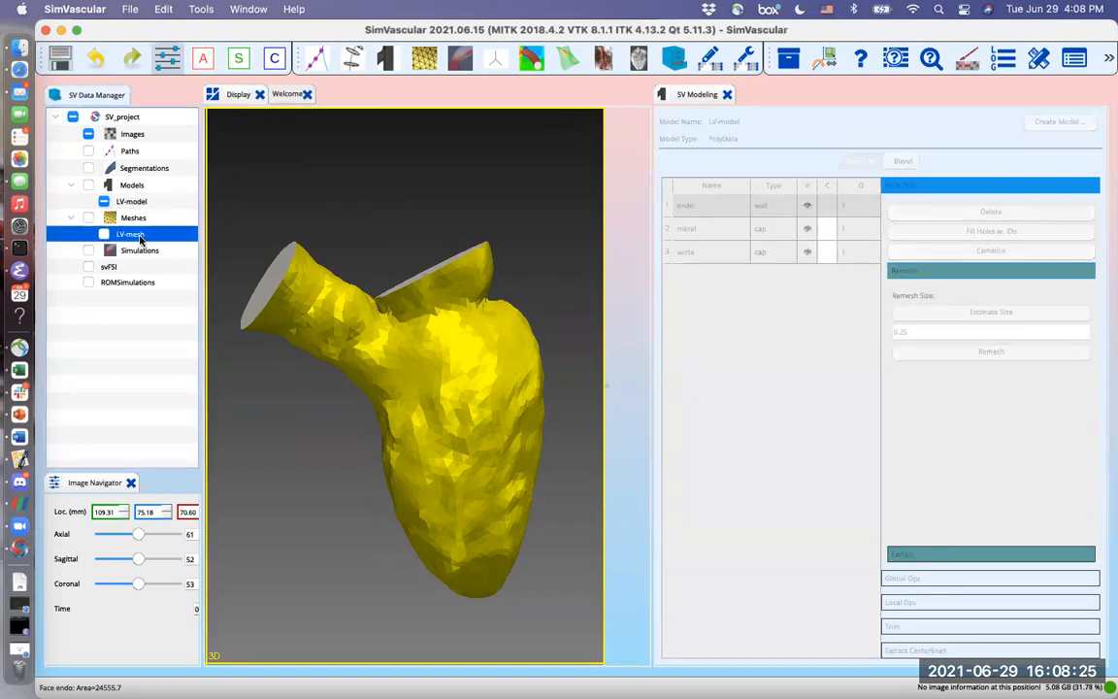
right_click(130, 234)
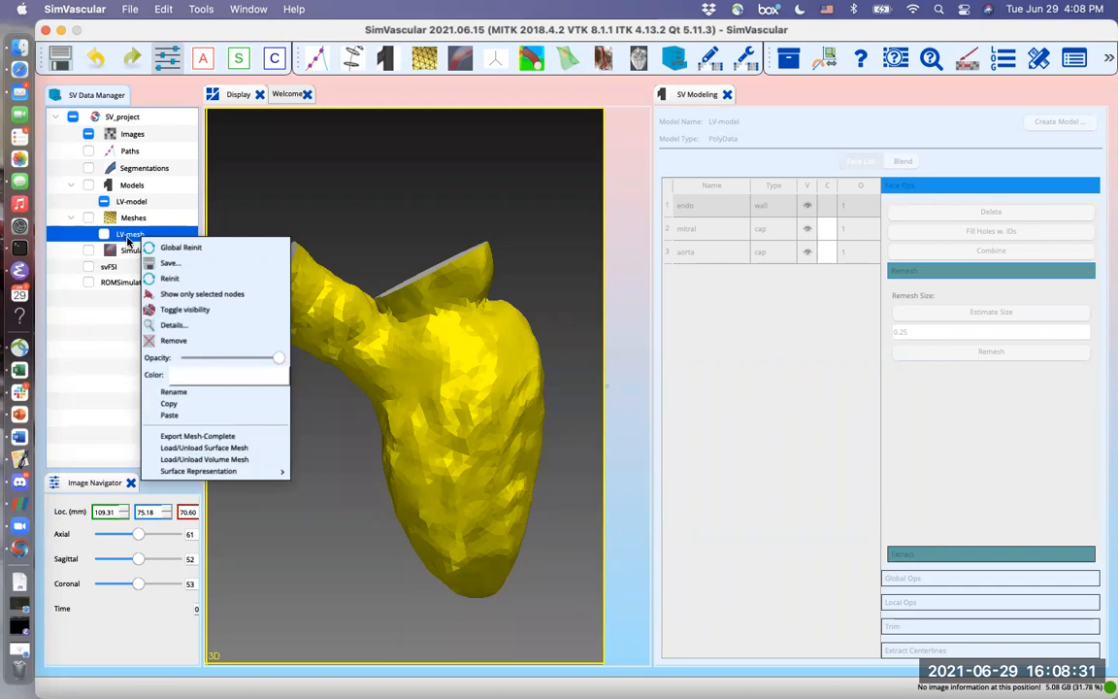
mouse_move(204, 447)
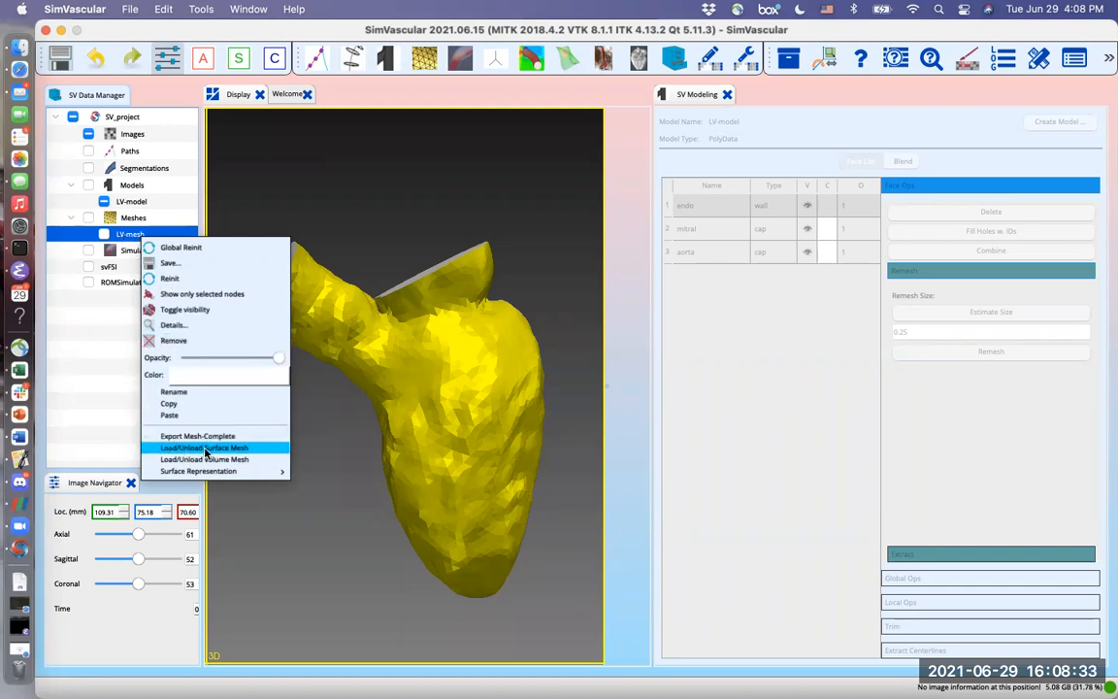
click(203, 447)
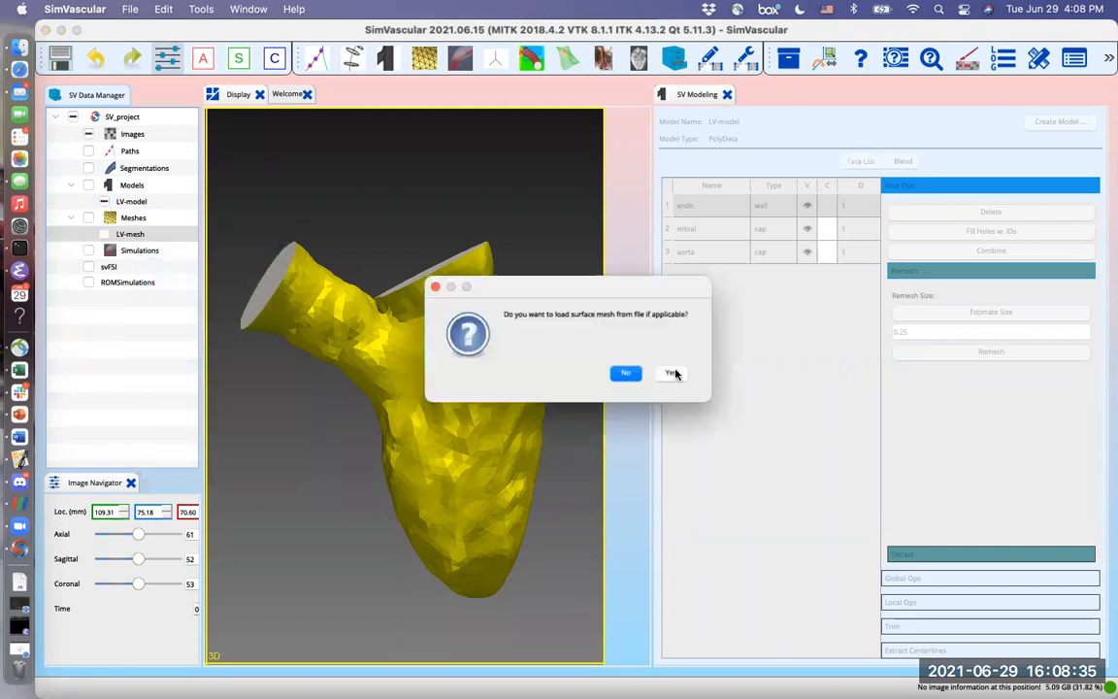
click(672, 373)
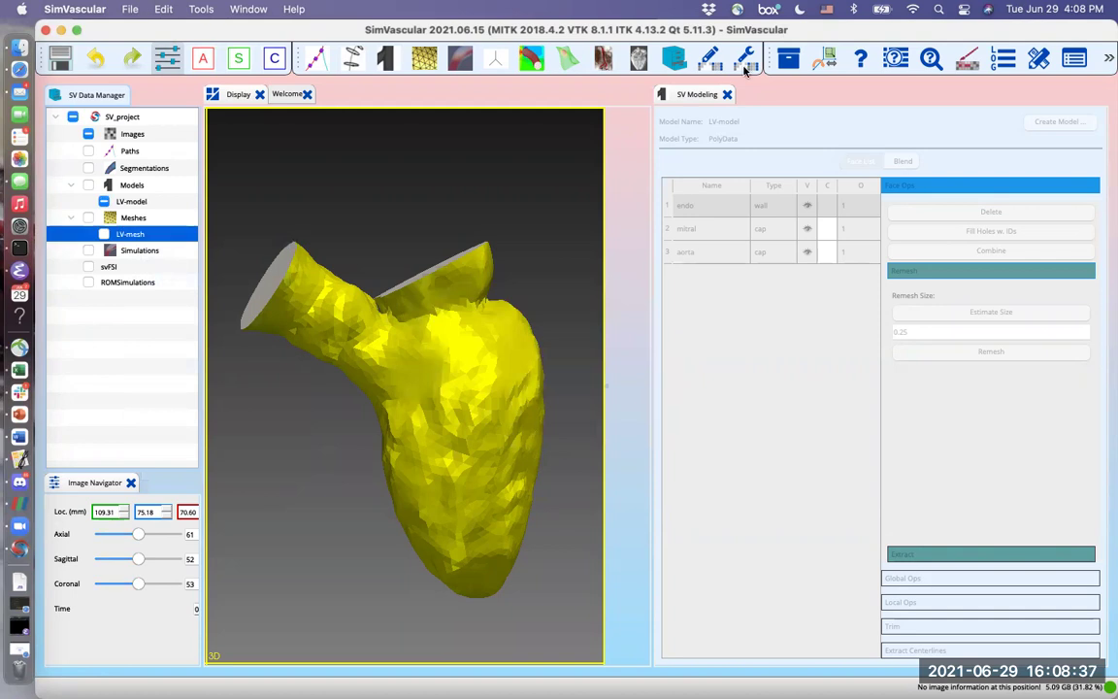
mouse_move(729, 101)
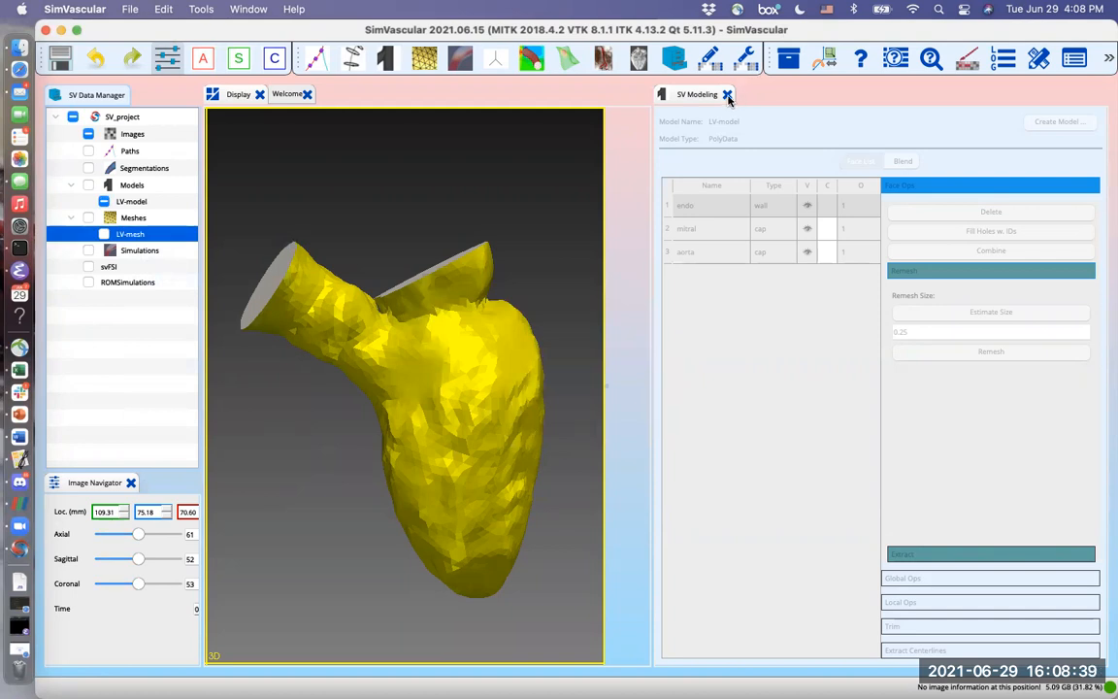
click(726, 94)
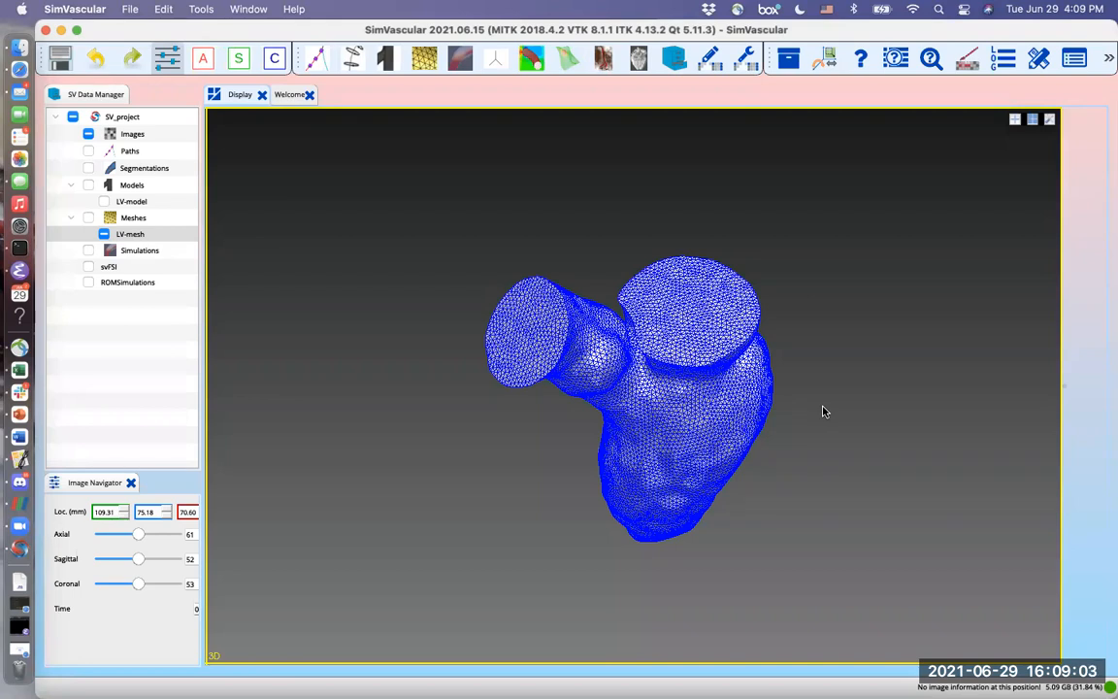
mouse_move(647, 62)
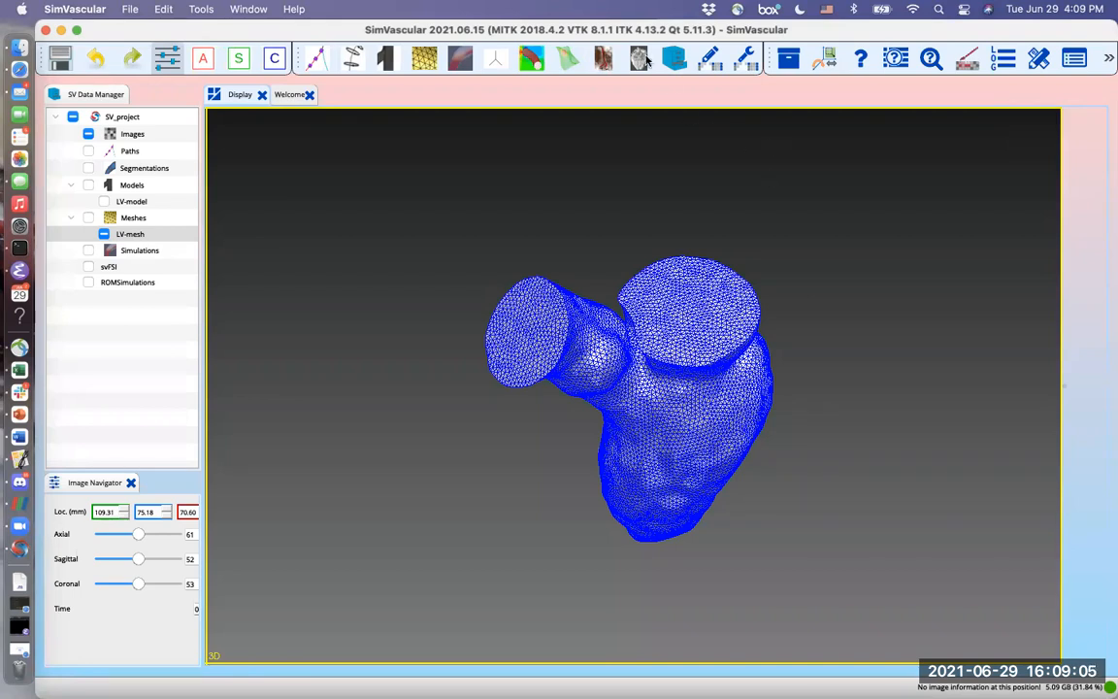
mouse_move(640, 59)
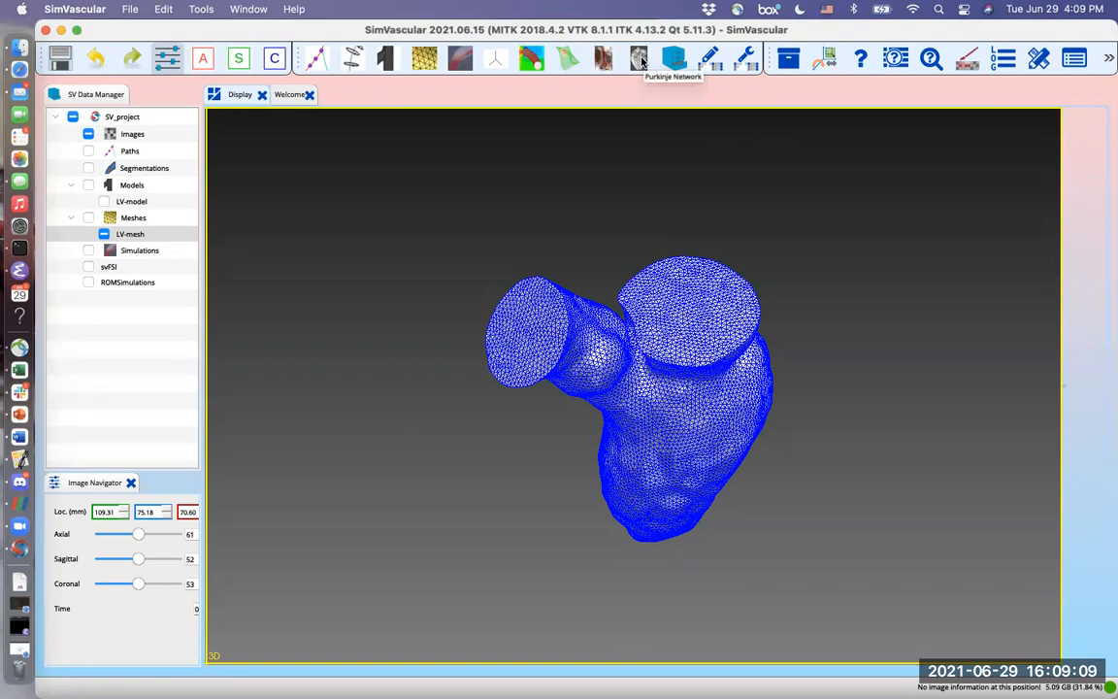
Launch the Purkinje Network tool, creating a Purkinje-Network entry with mesh and 1D Network.
click(638, 58)
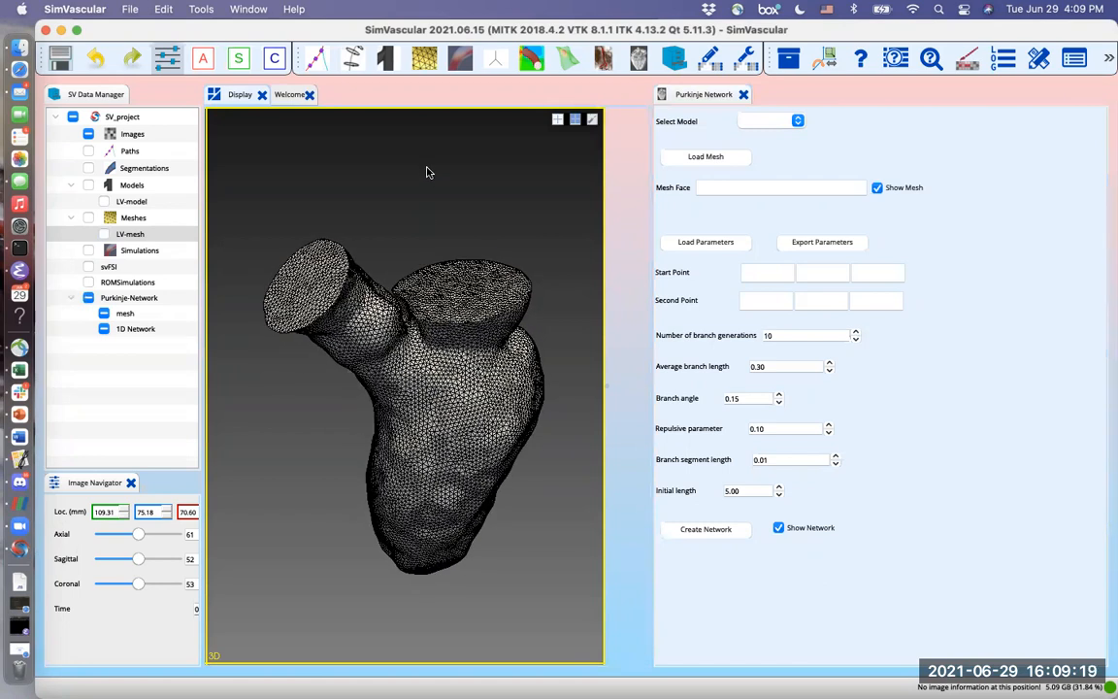
mouse_move(475, 274)
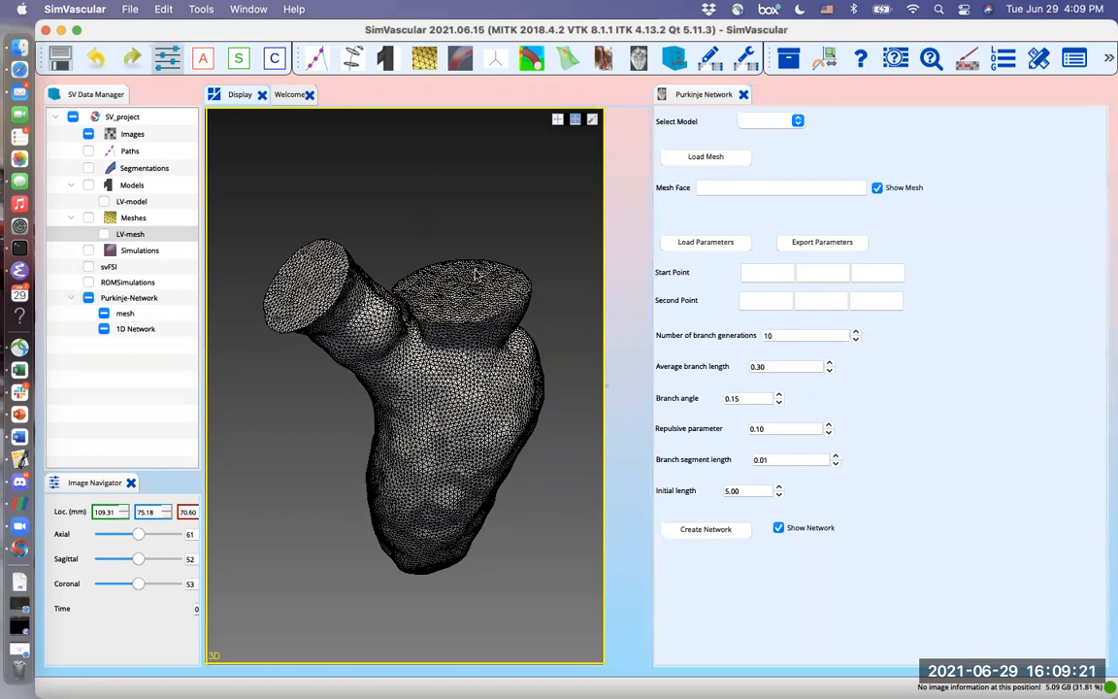
mouse_move(442, 416)
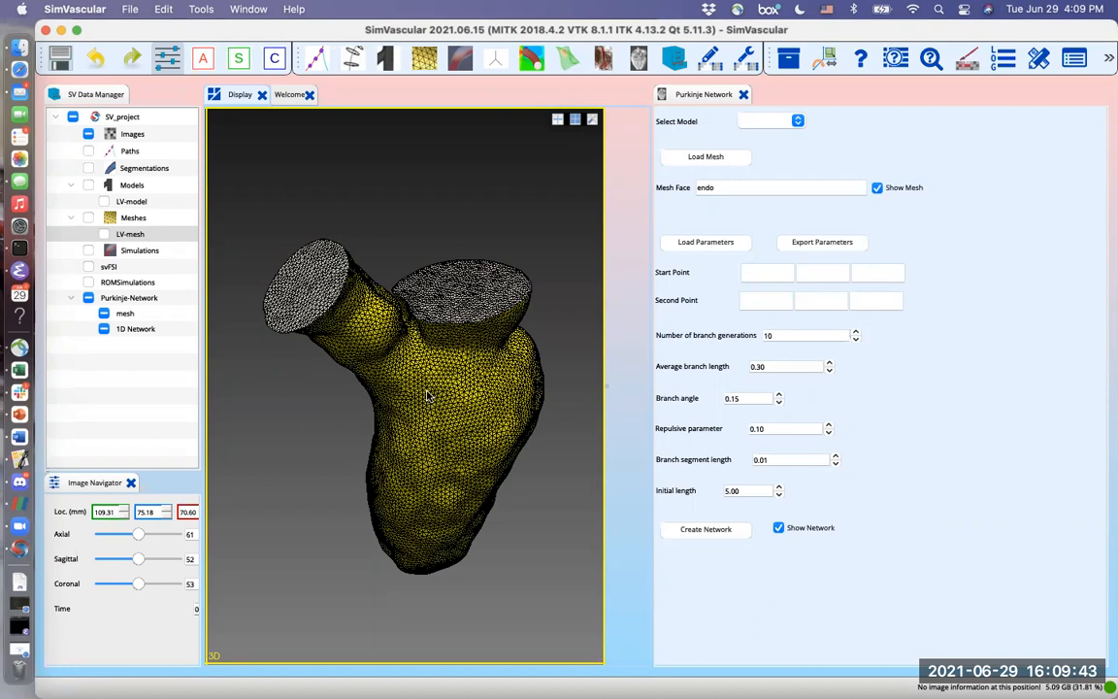
mouse_move(558, 249)
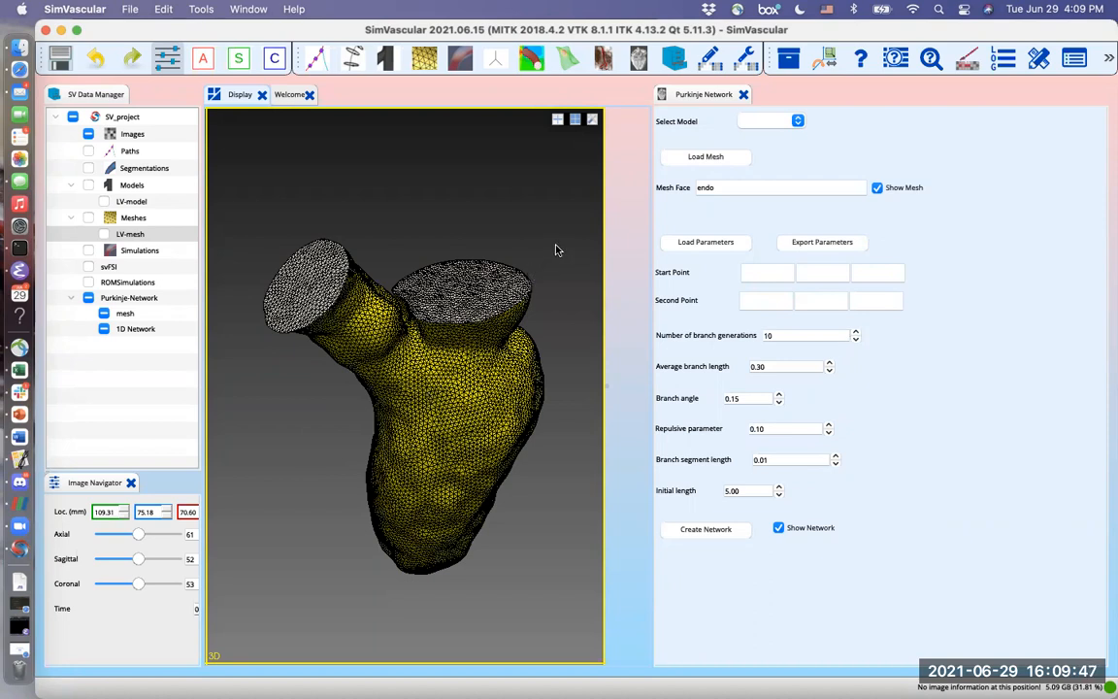
mouse_move(928, 236)
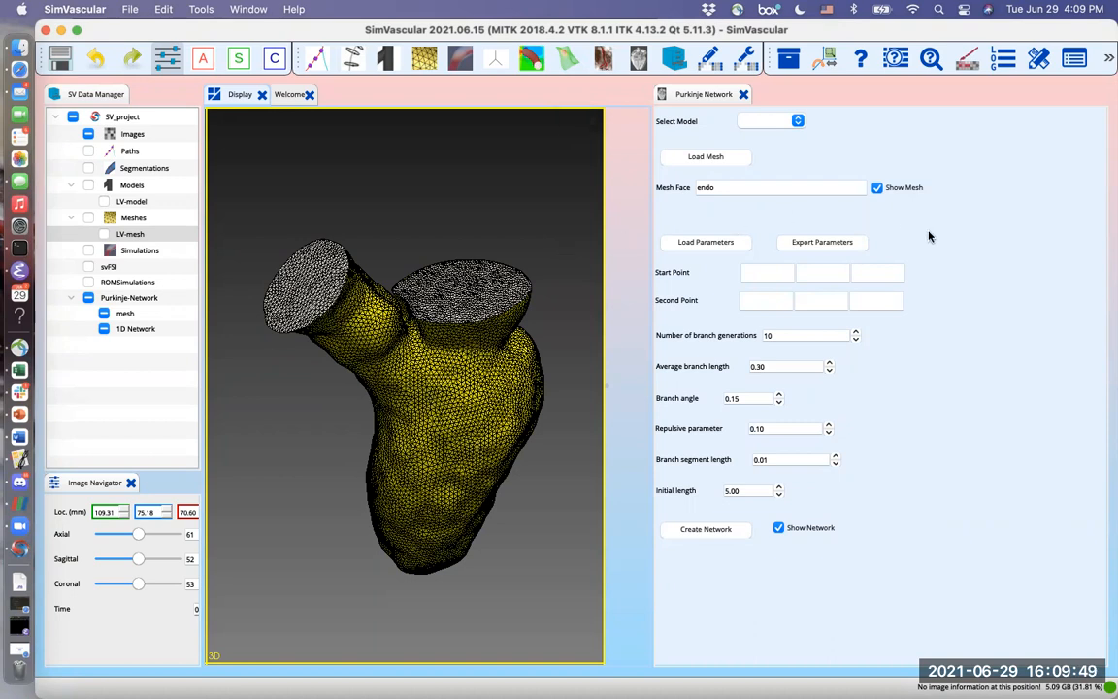
mouse_move(791, 255)
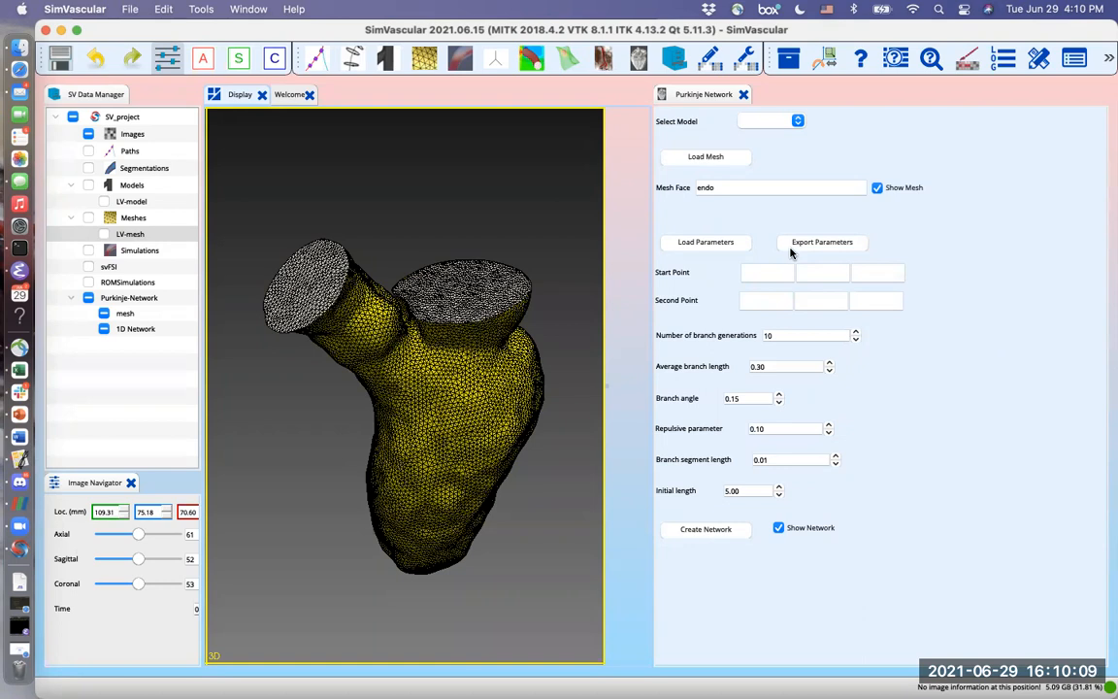
mouse_move(711, 254)
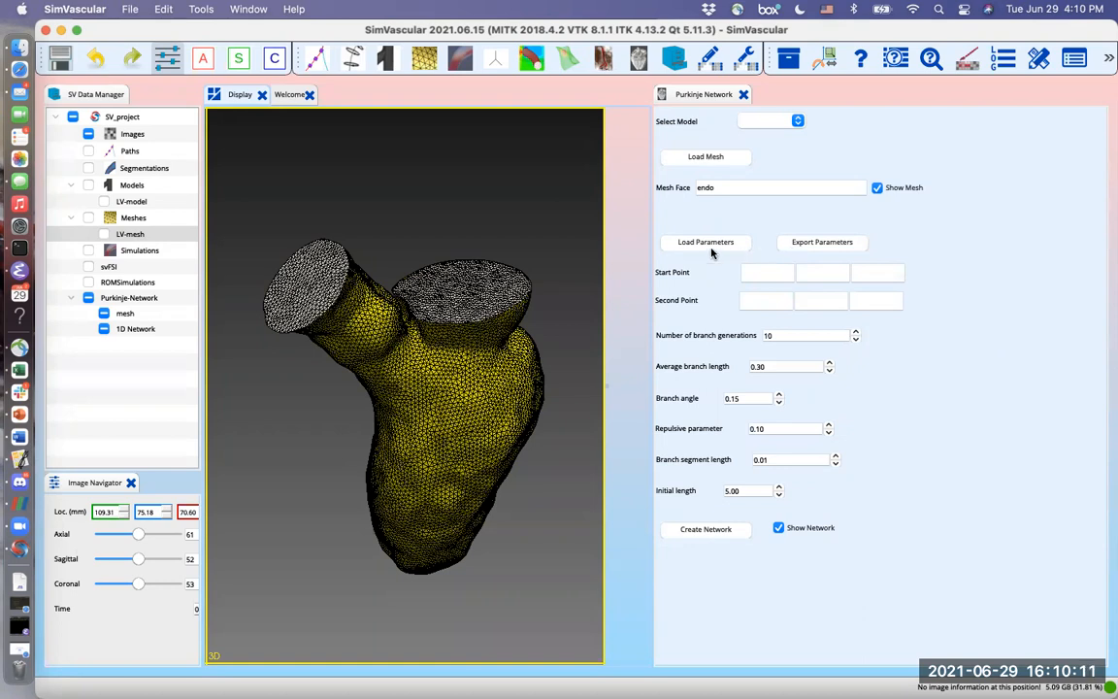
Load saved Purkinje parameters, including 20 generations and average branch length 6.00.
click(705, 242)
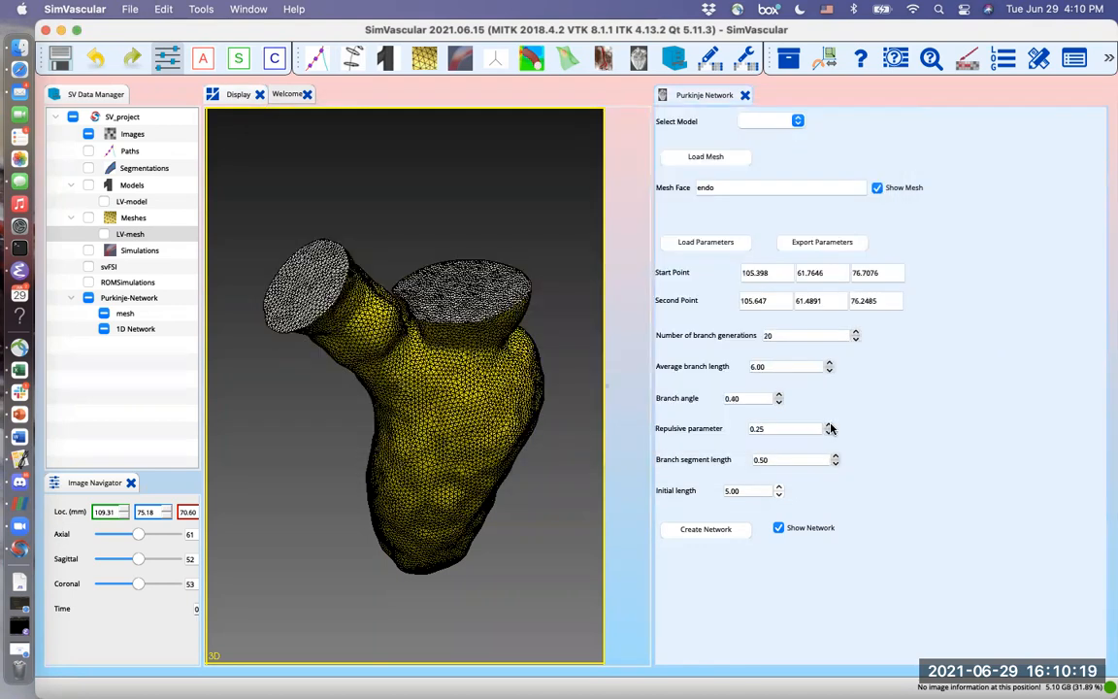
mouse_move(854, 291)
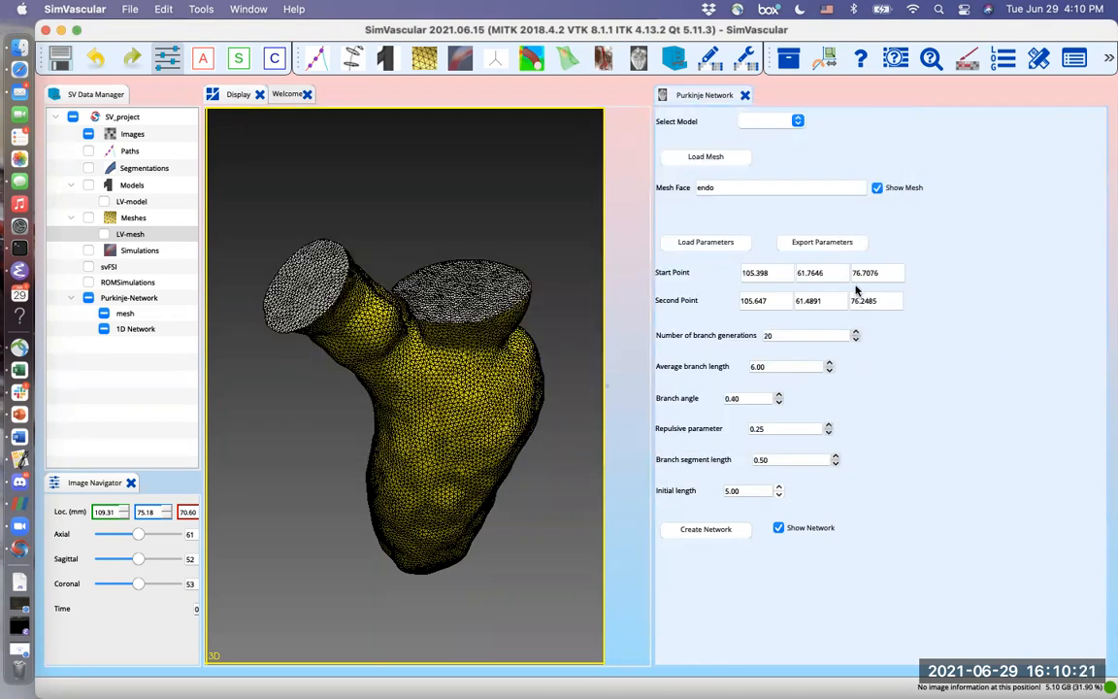
mouse_move(857, 288)
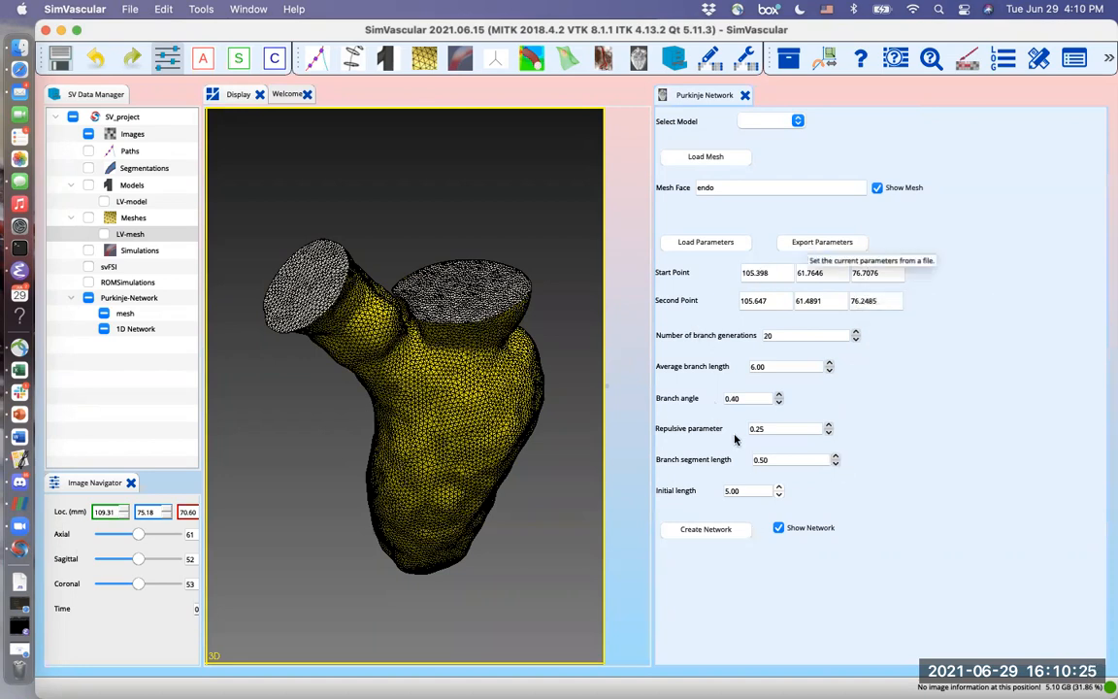
mouse_move(544, 461)
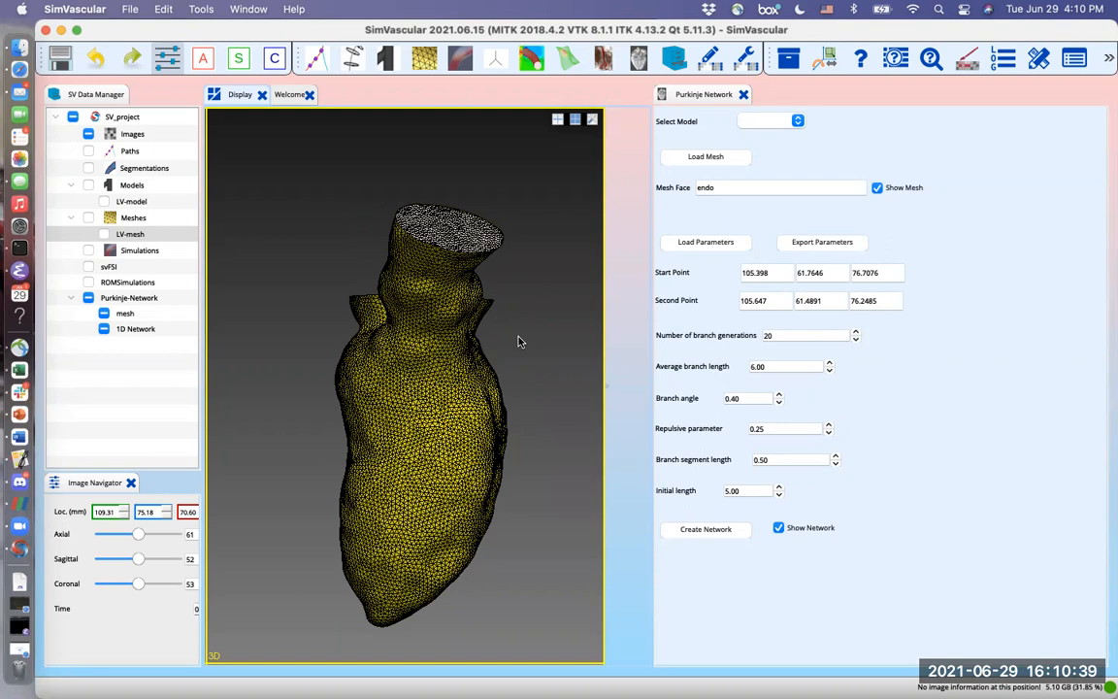
mouse_move(434, 365)
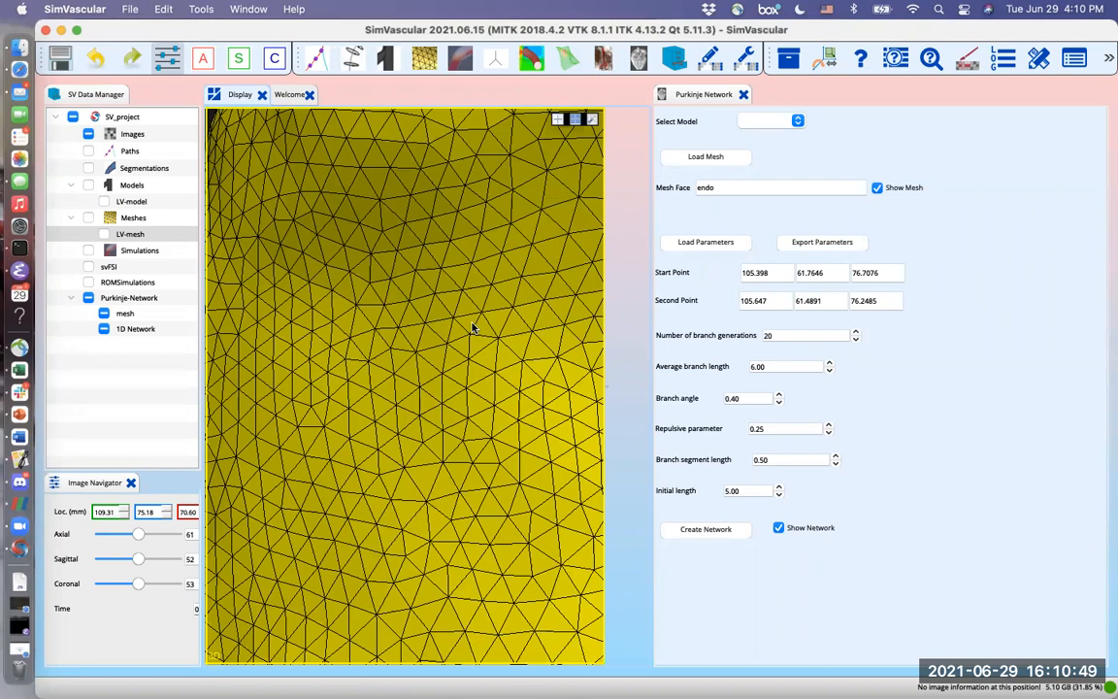
mouse_move(495, 293)
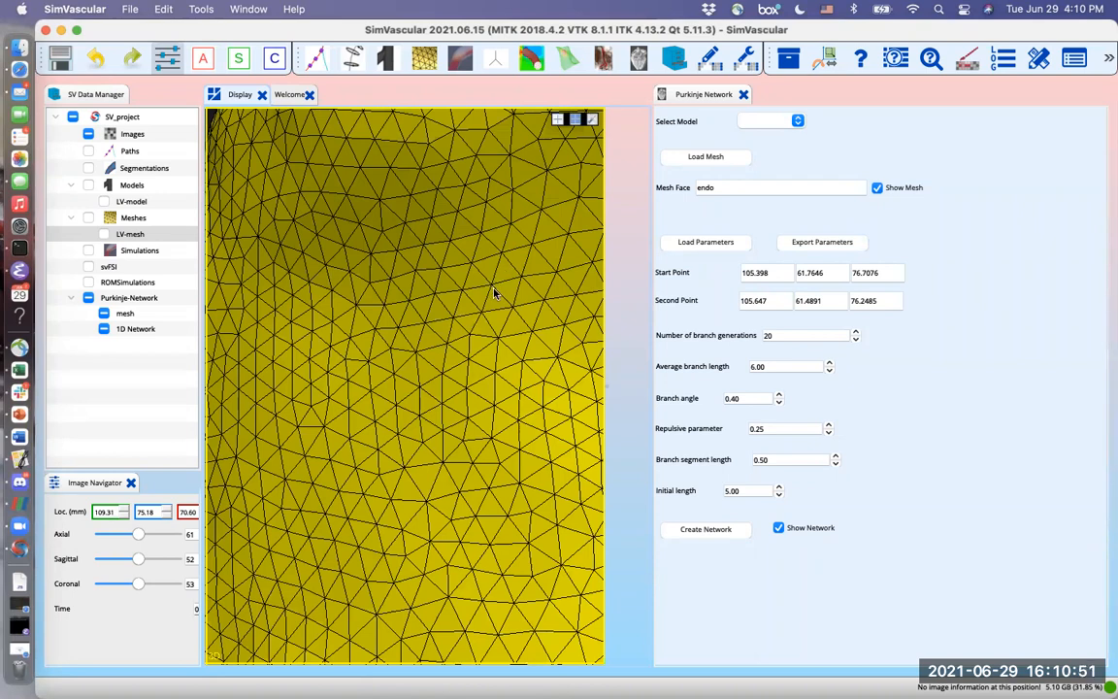
mouse_move(469, 337)
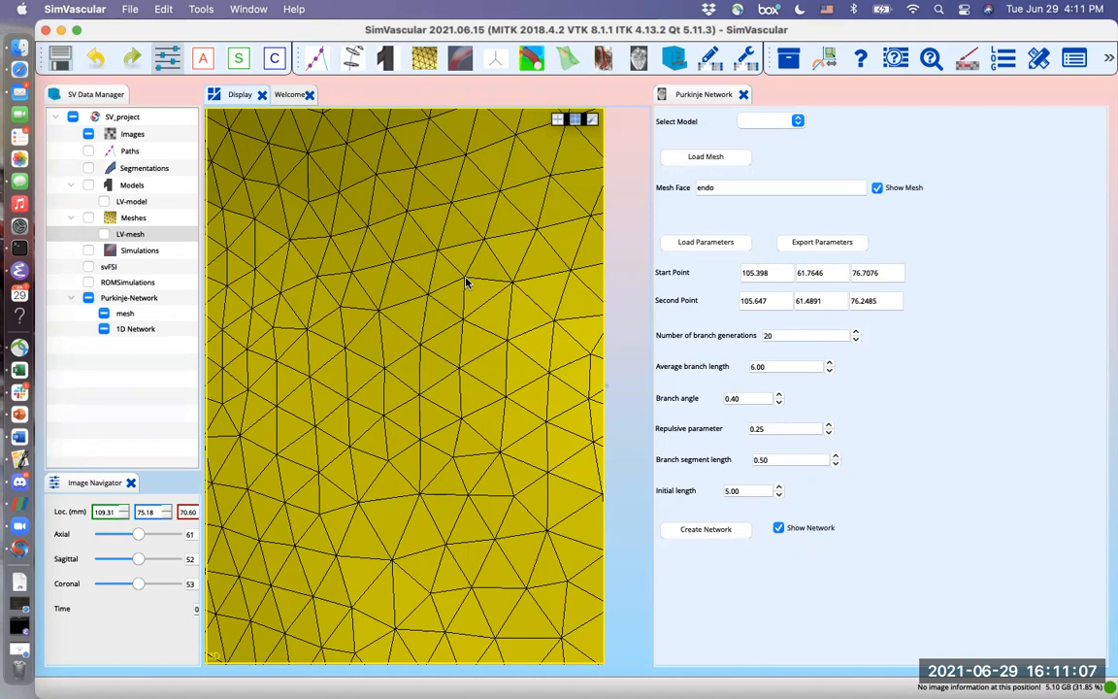
Pick the network's start and second points on the endocardial mesh, repositioning them several times.
click(469, 278)
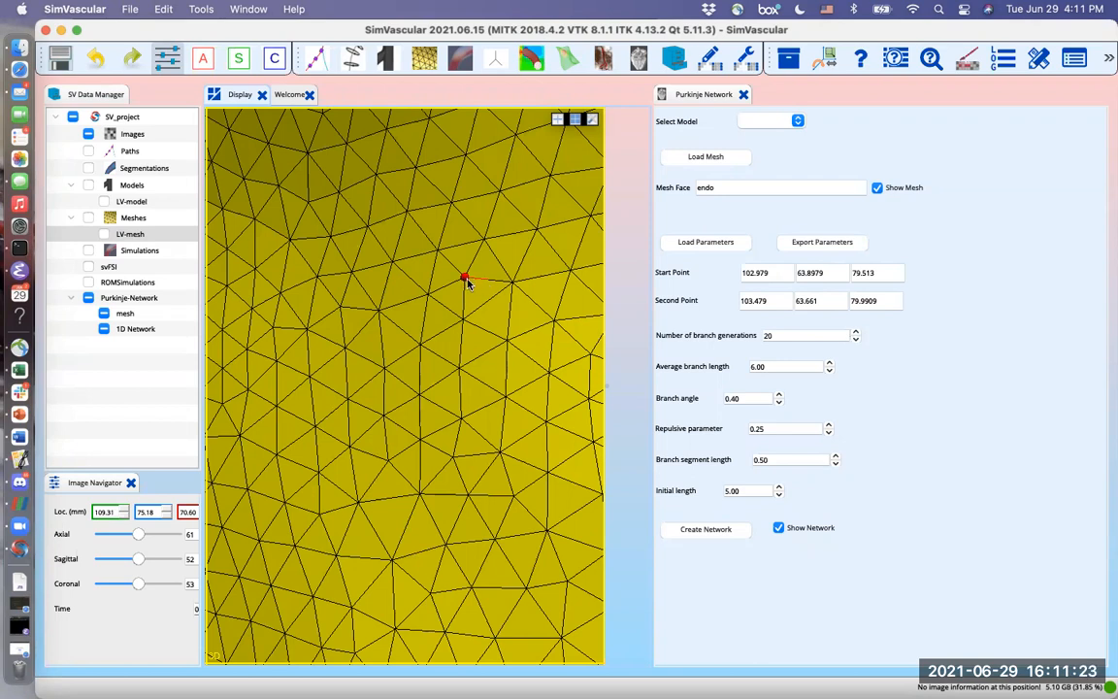
click(463, 281)
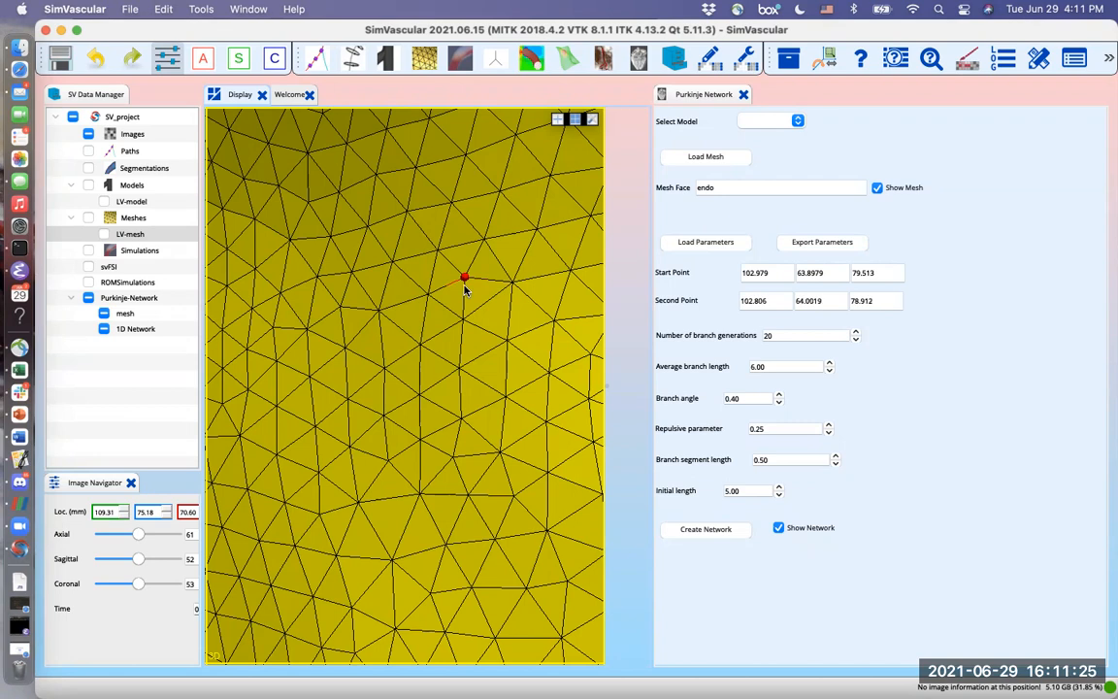
click(464, 286)
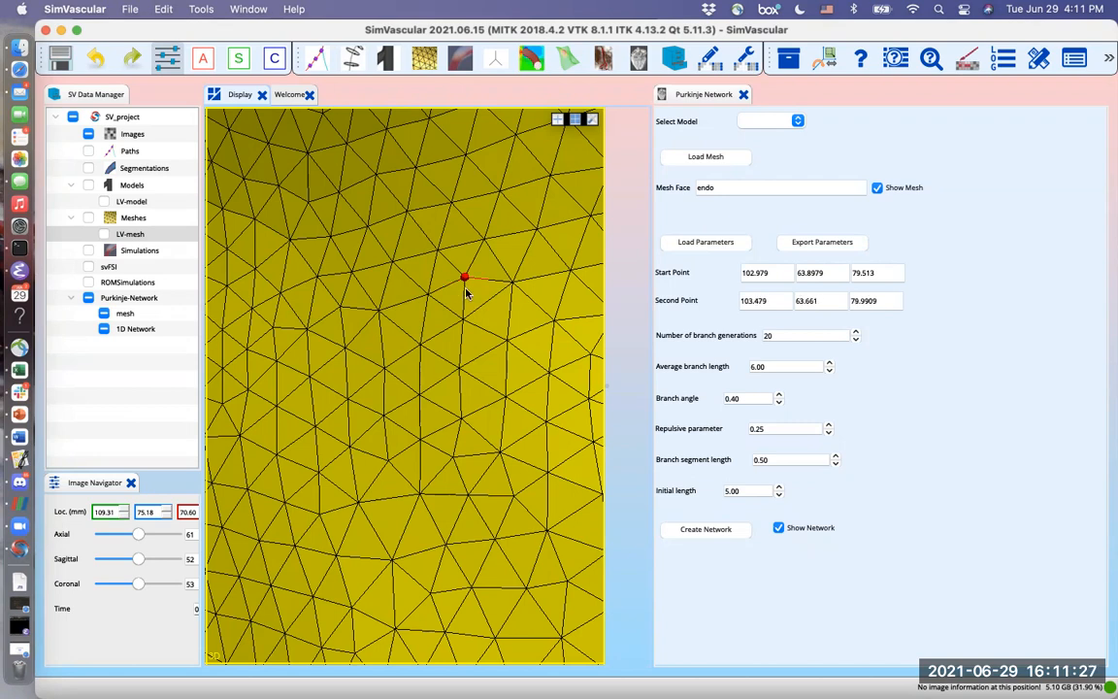
mouse_move(467, 308)
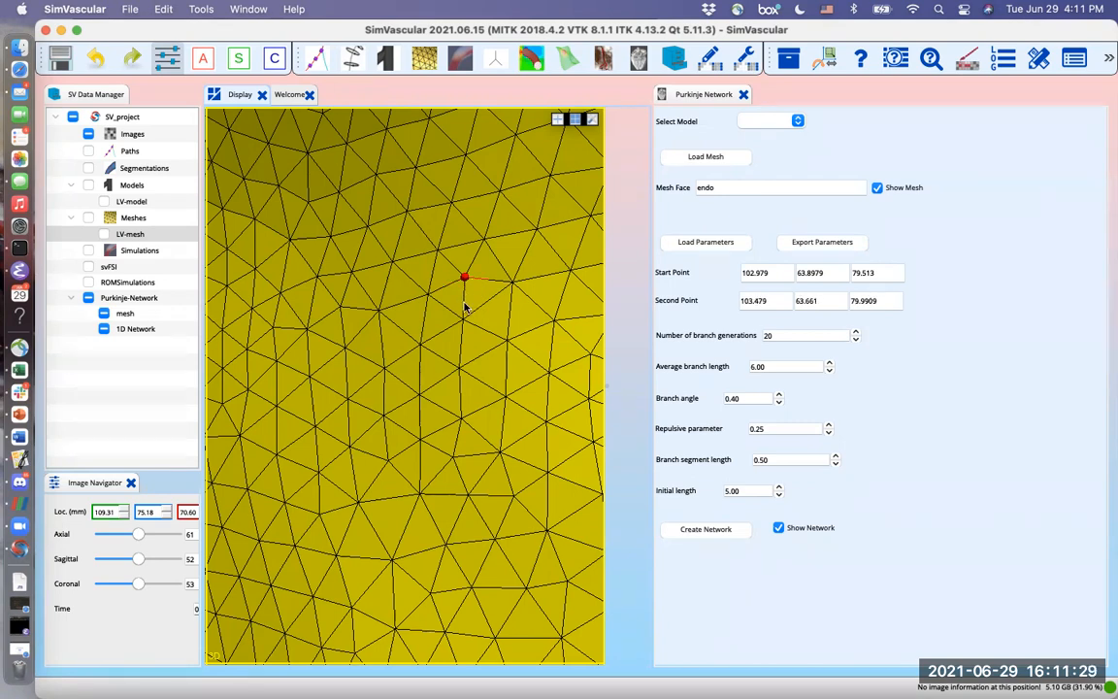
click(463, 320)
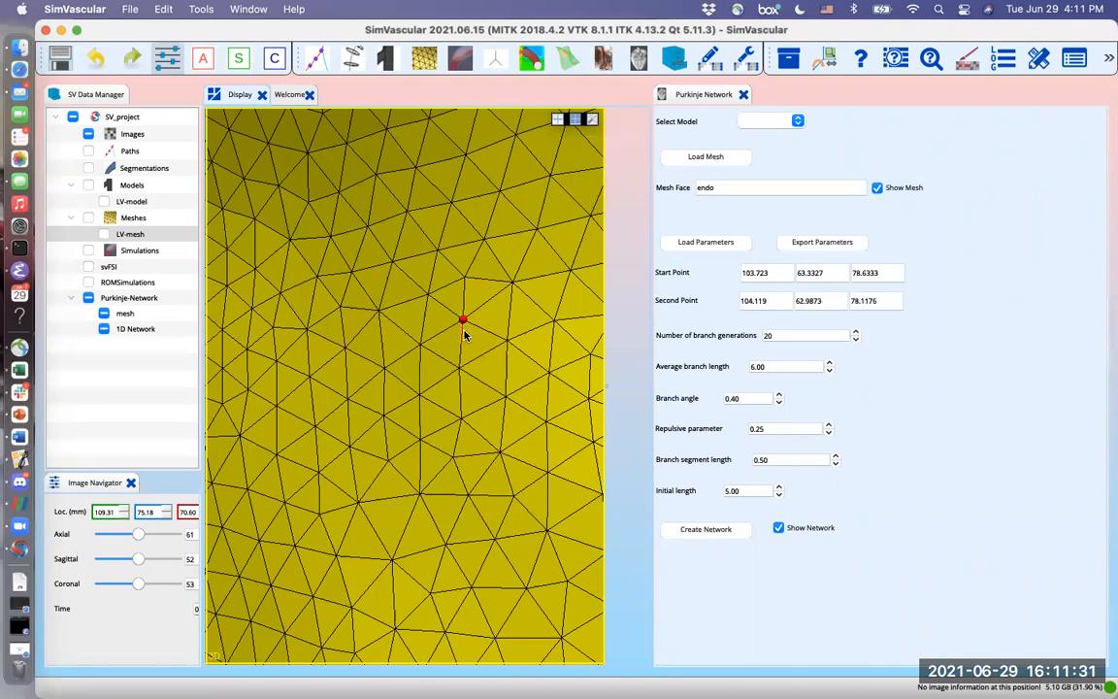
mouse_move(512, 380)
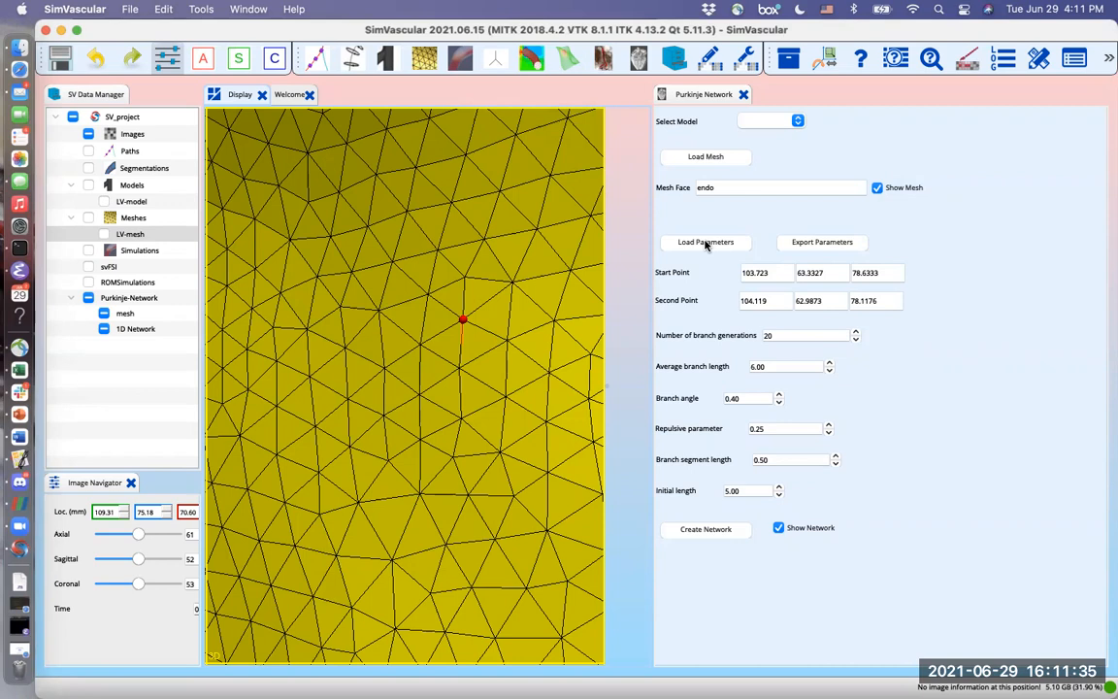
Reload the Purkinje network parameters from purkinje-params.txt in SV_project.
click(705, 242)
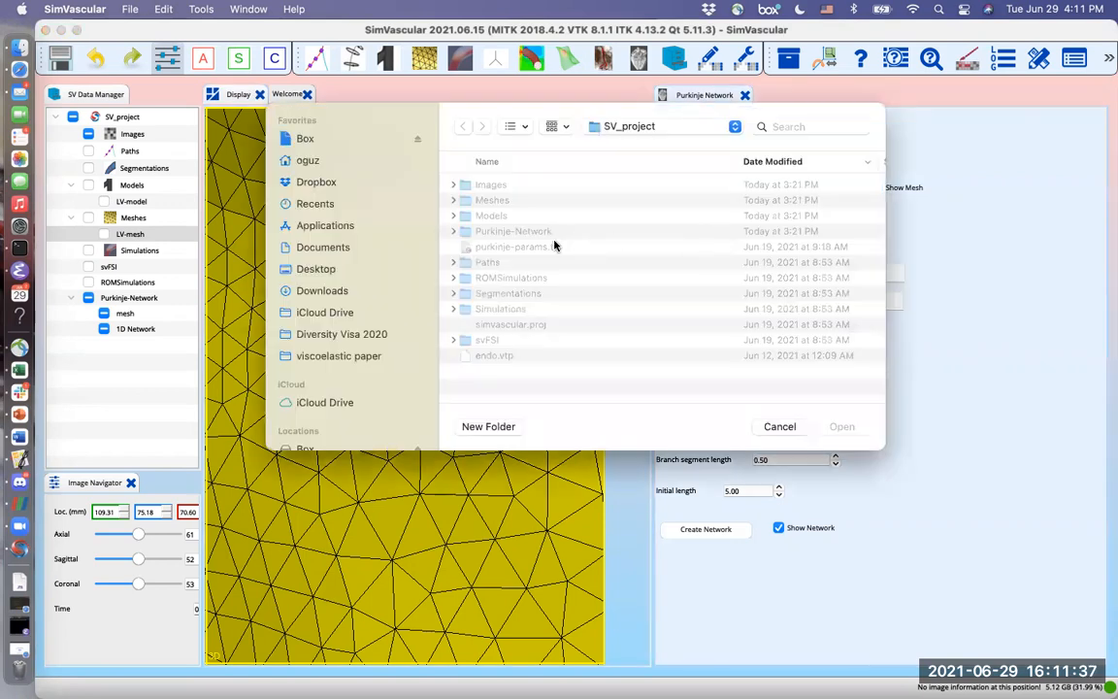
click(517, 246)
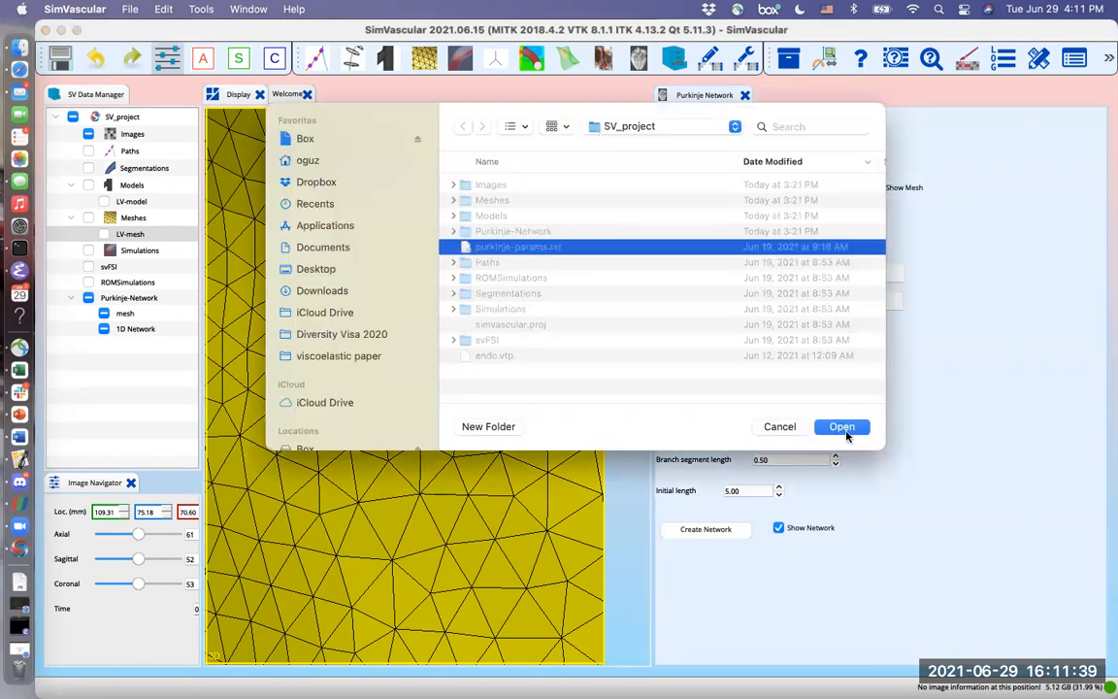
click(841, 427)
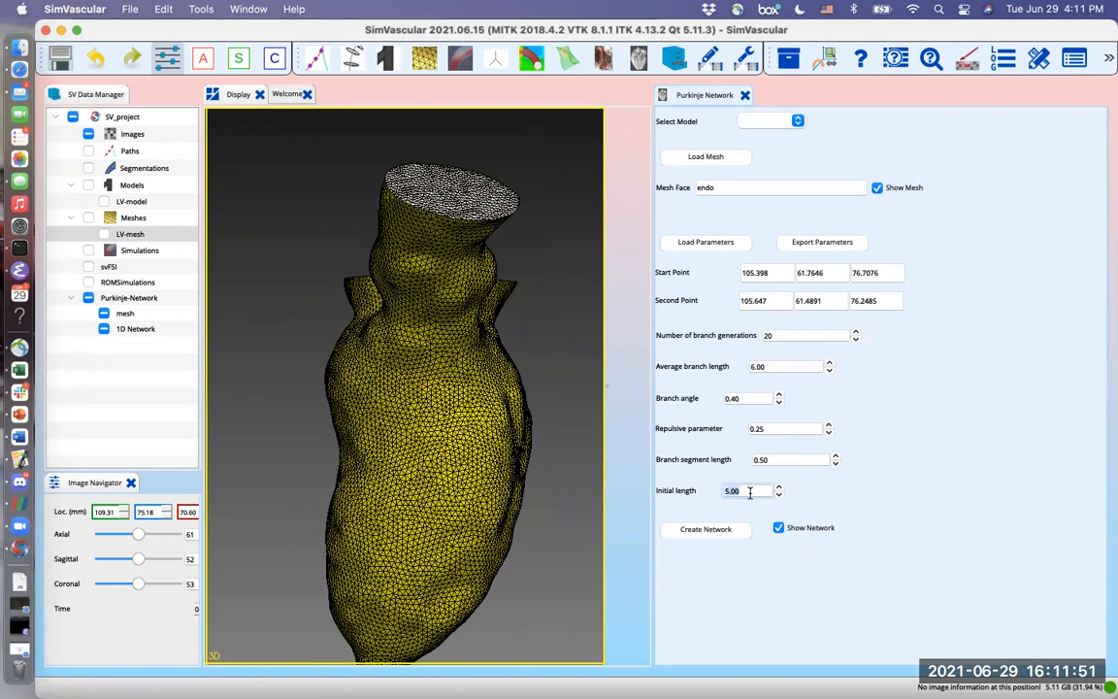
mouse_move(752, 490)
text(80)
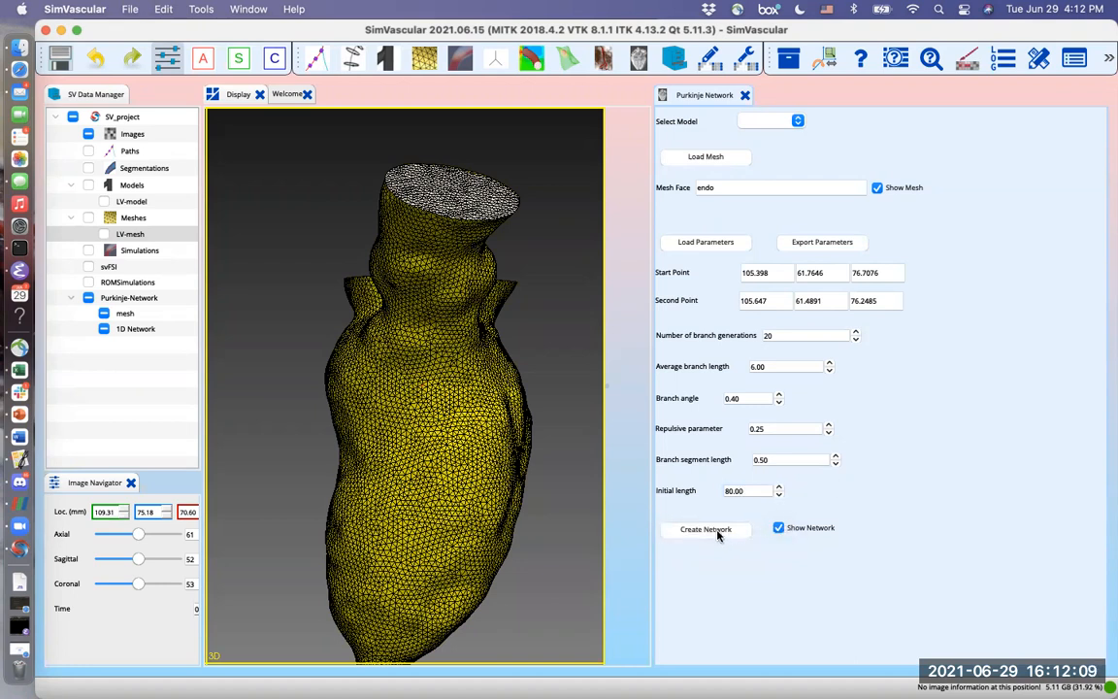
mouse_move(790, 428)
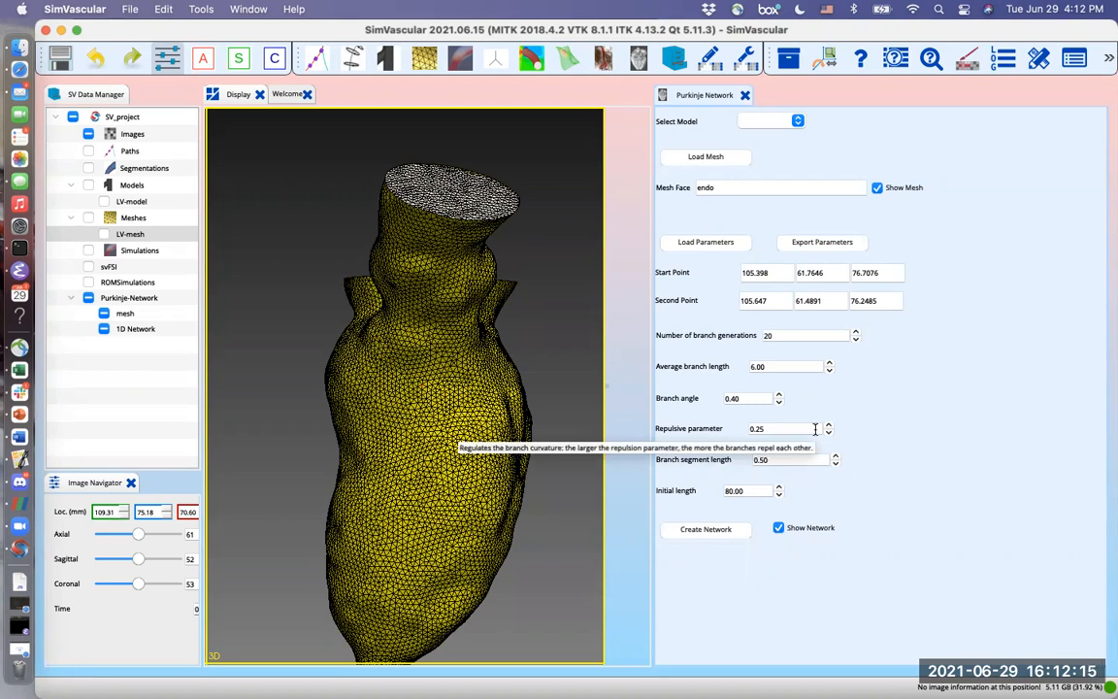
mouse_move(878, 444)
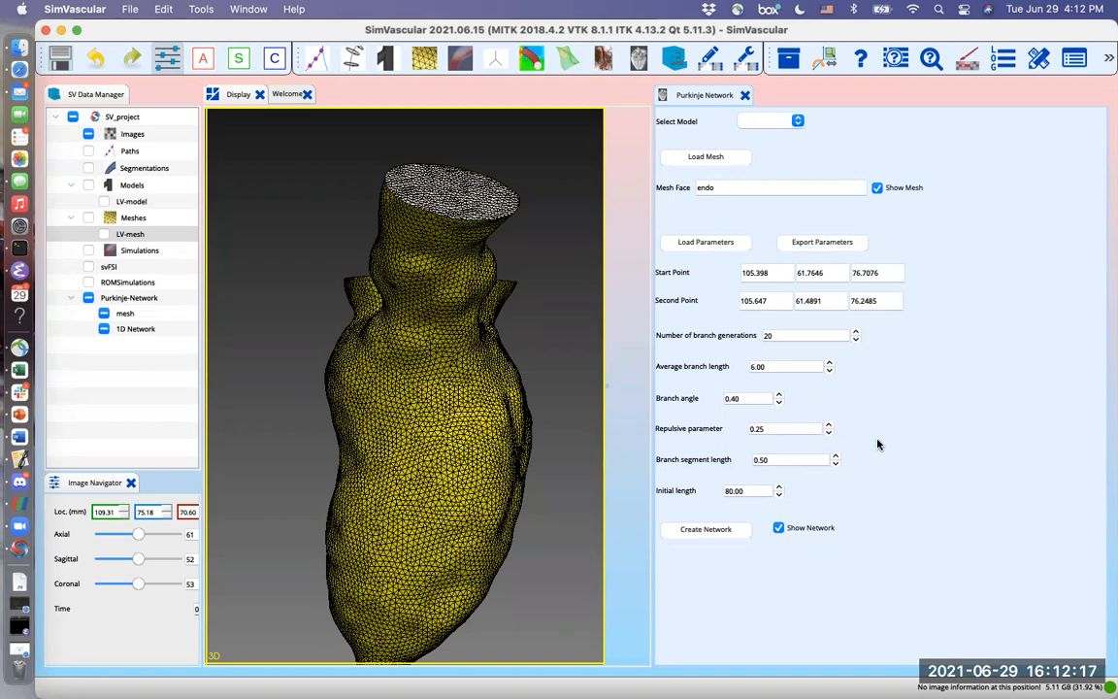
mouse_move(708, 534)
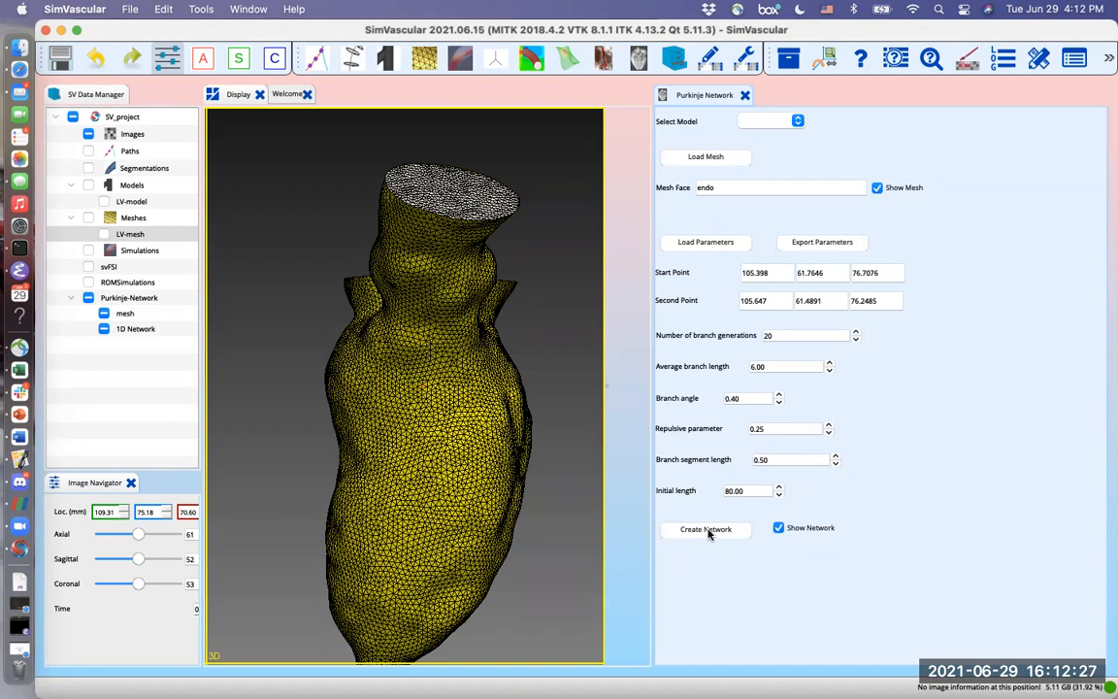
mouse_move(177, 165)
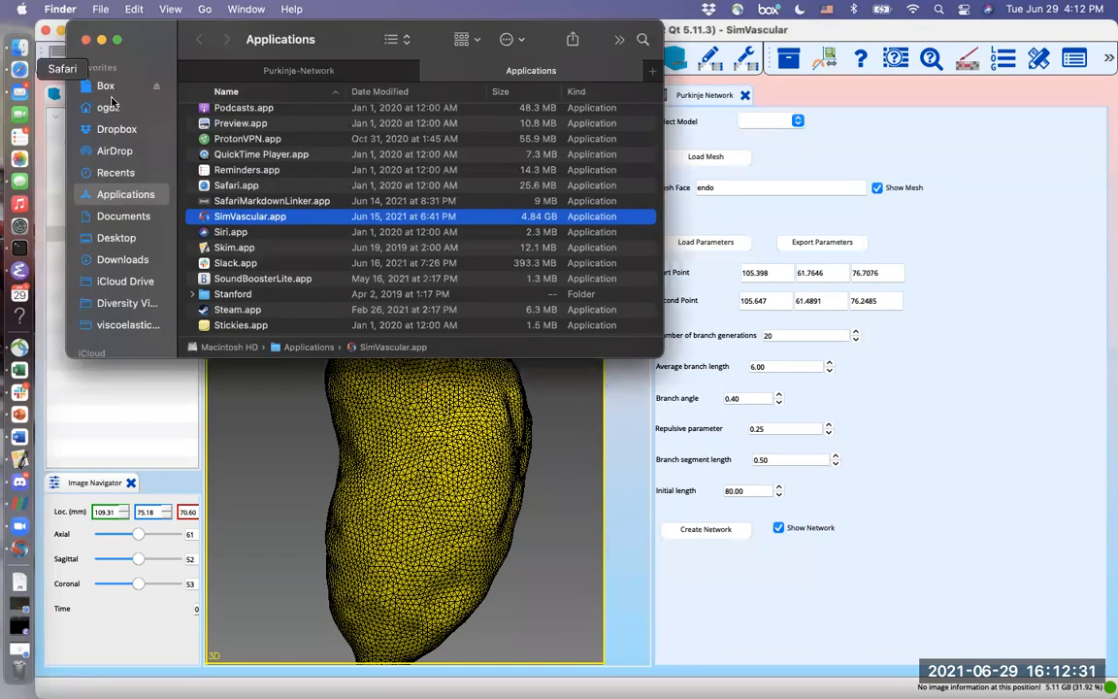
mouse_move(120, 233)
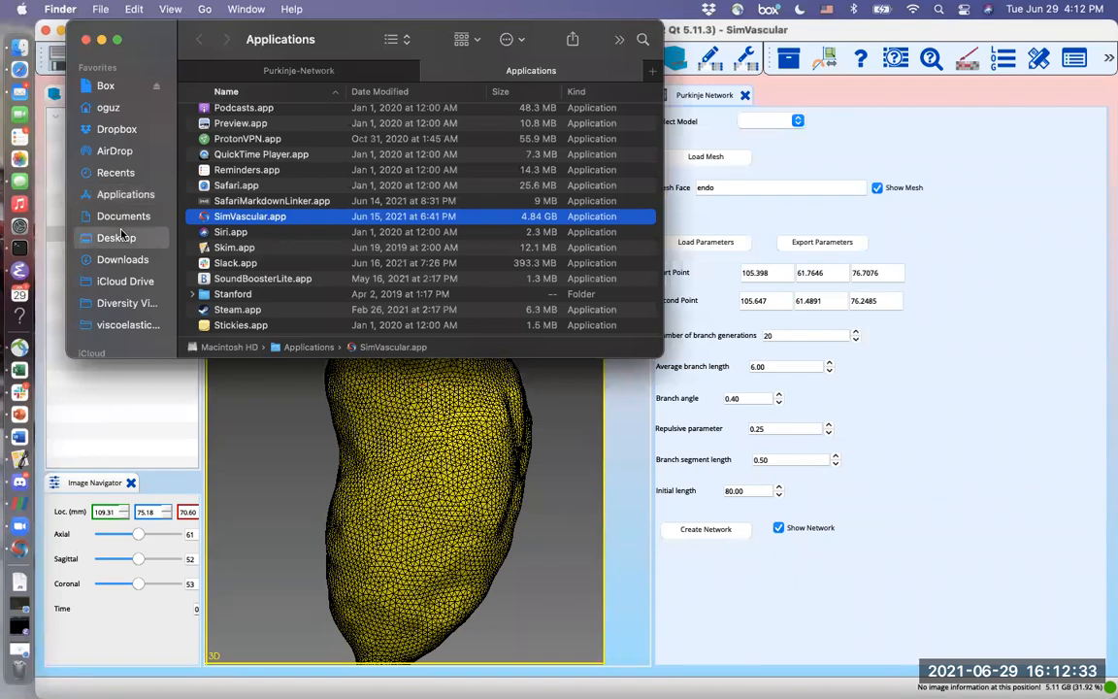
In Finder, open Downloads > PurkinjeElectrophysiology > Purkinje-Network to view the endo output files.
click(122, 259)
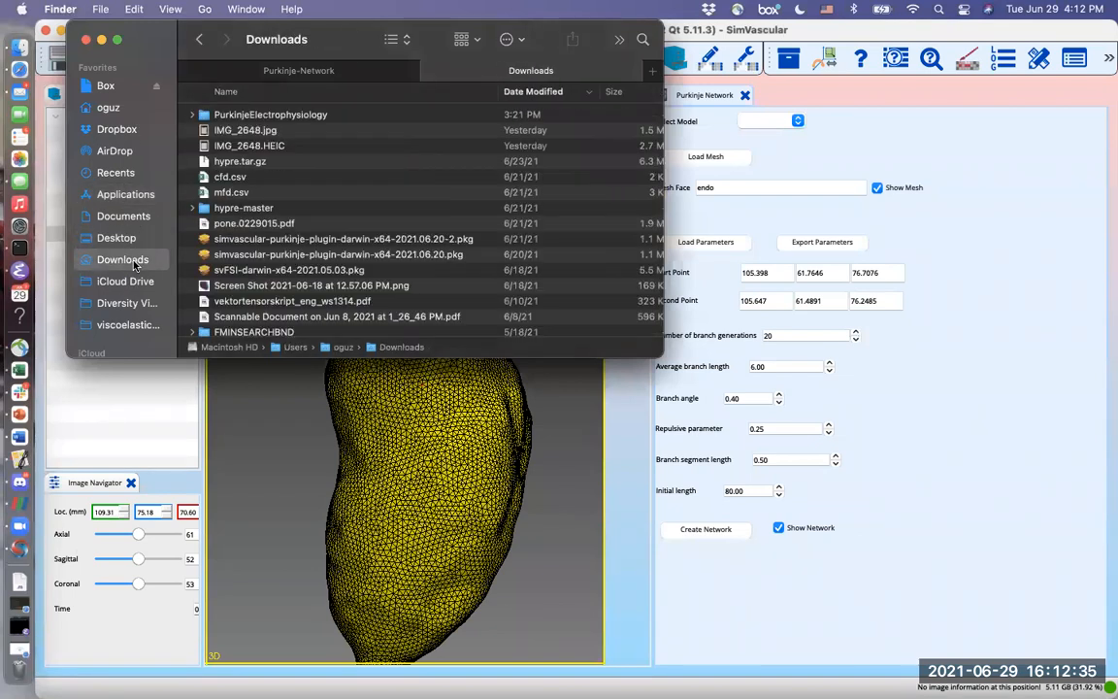
click(270, 115)
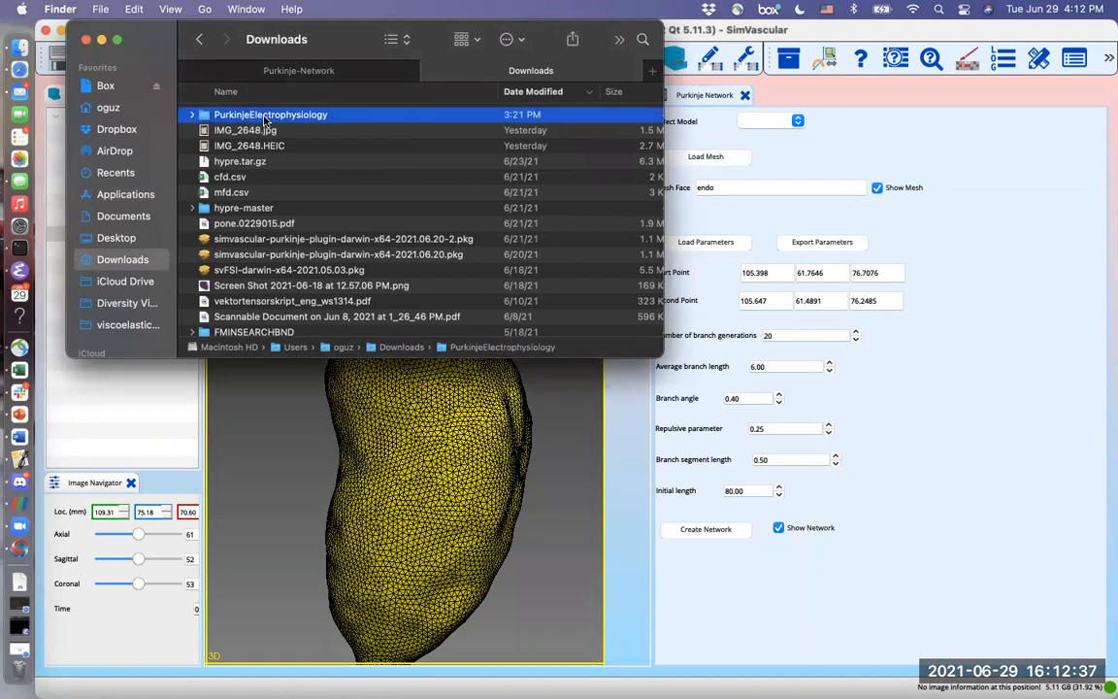
double_click(270, 115)
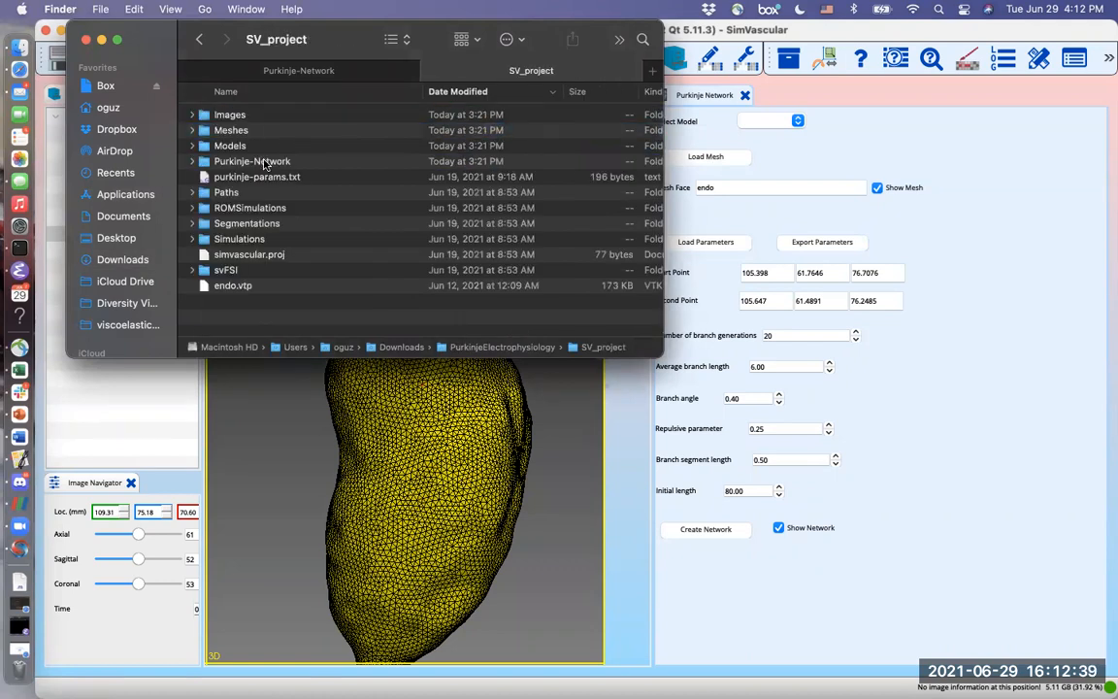
click(252, 161)
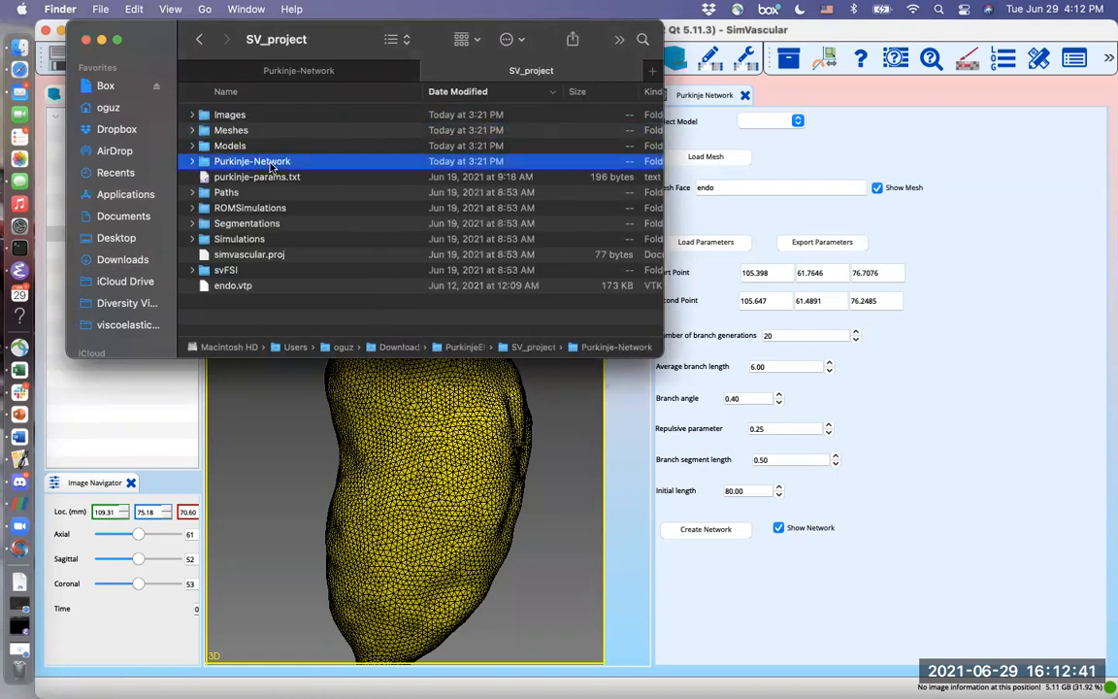
double_click(251, 161)
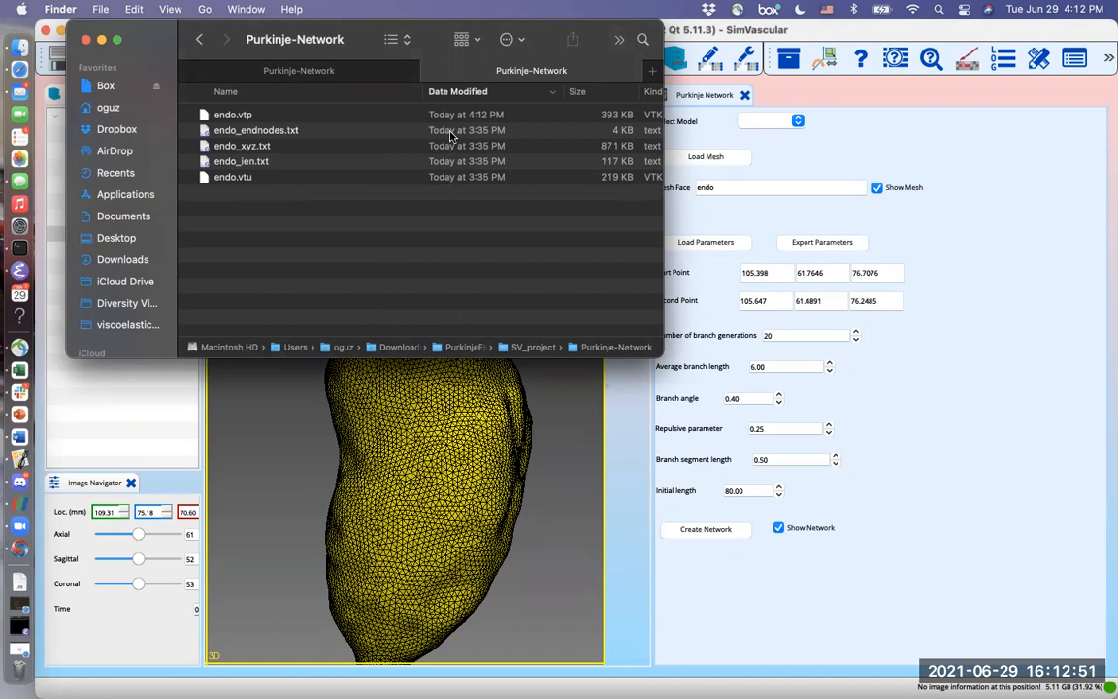
mouse_move(892, 412)
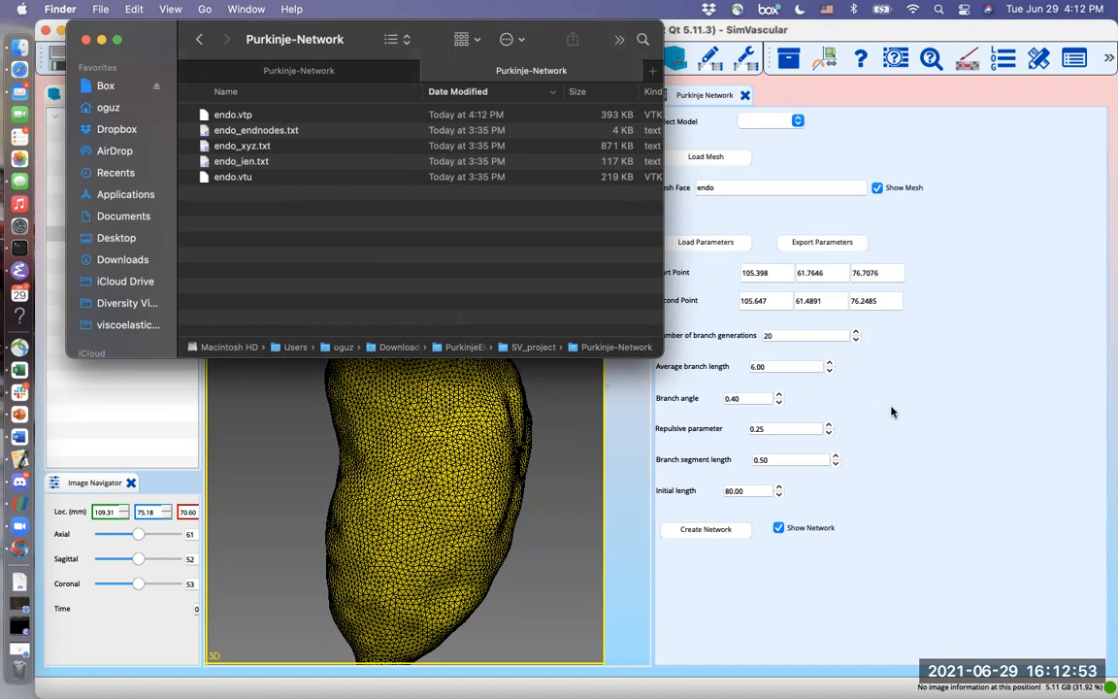
mouse_move(467, 141)
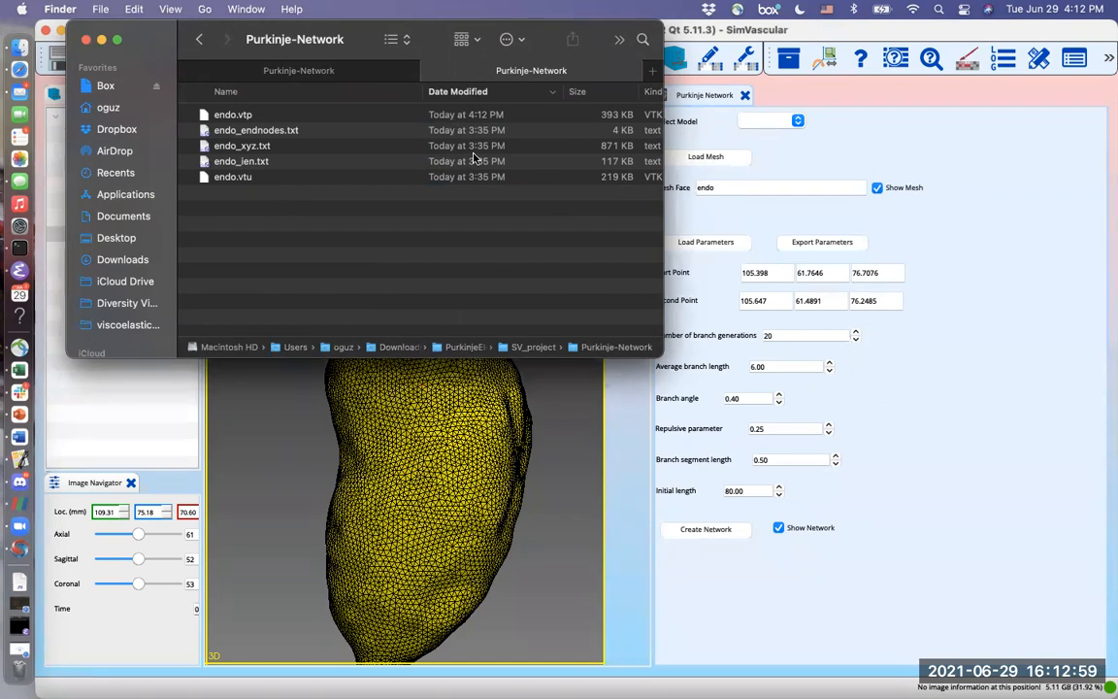
mouse_move(896, 414)
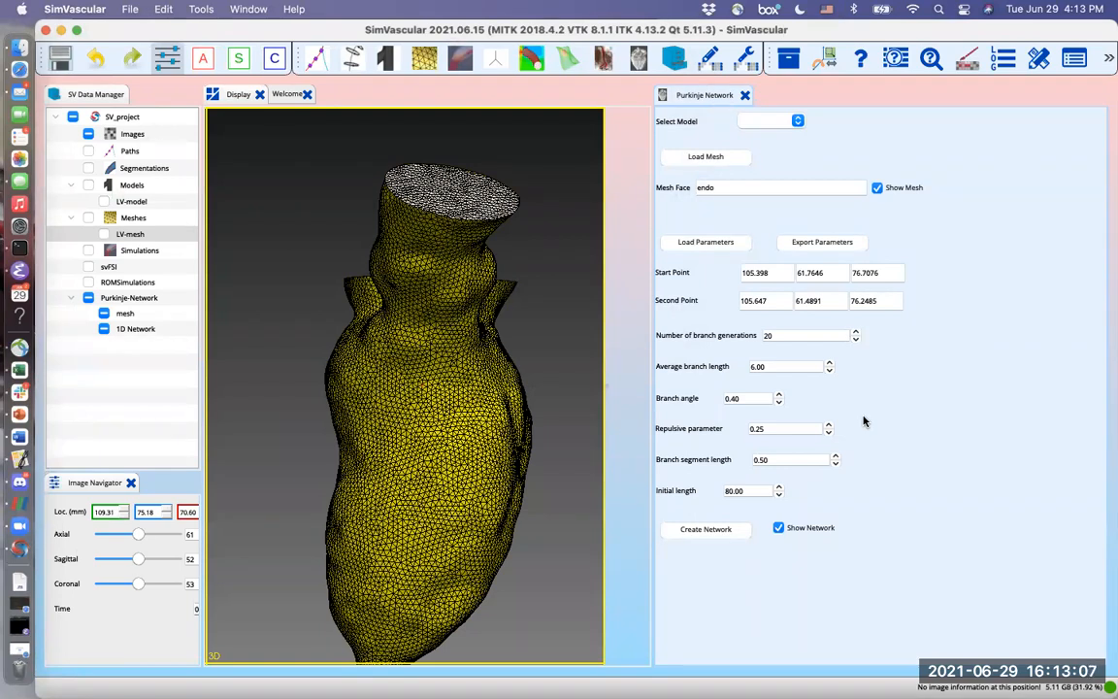
Create the Purkinje network (10967 segments, 10968 nodes) and dismiss the success message.
click(706, 528)
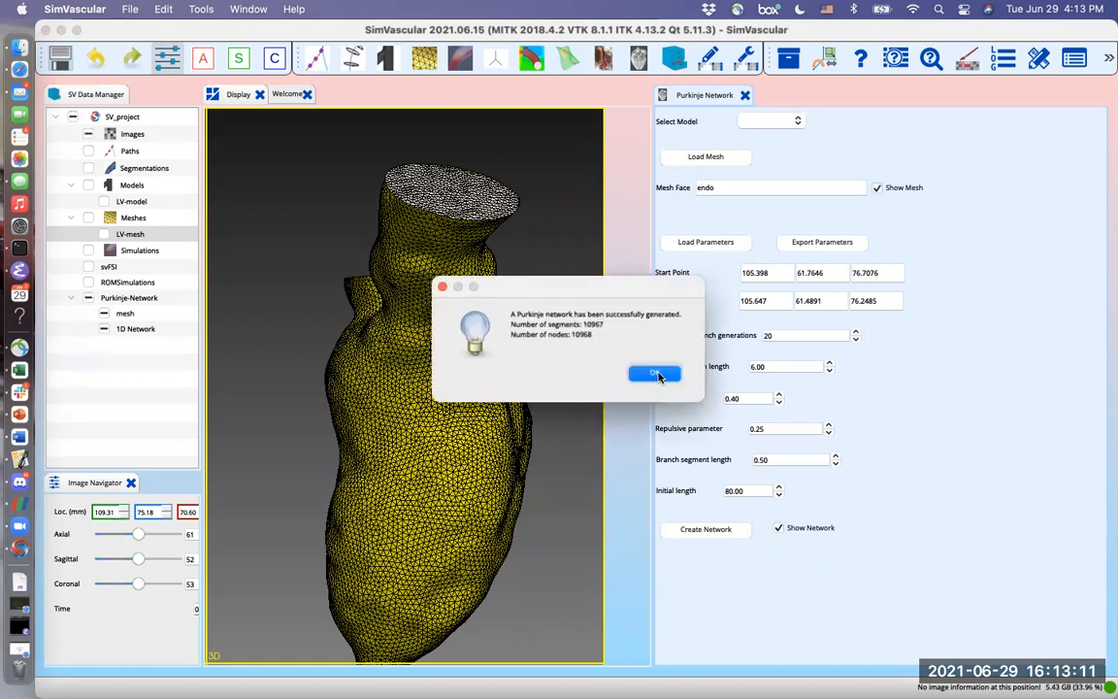
click(653, 374)
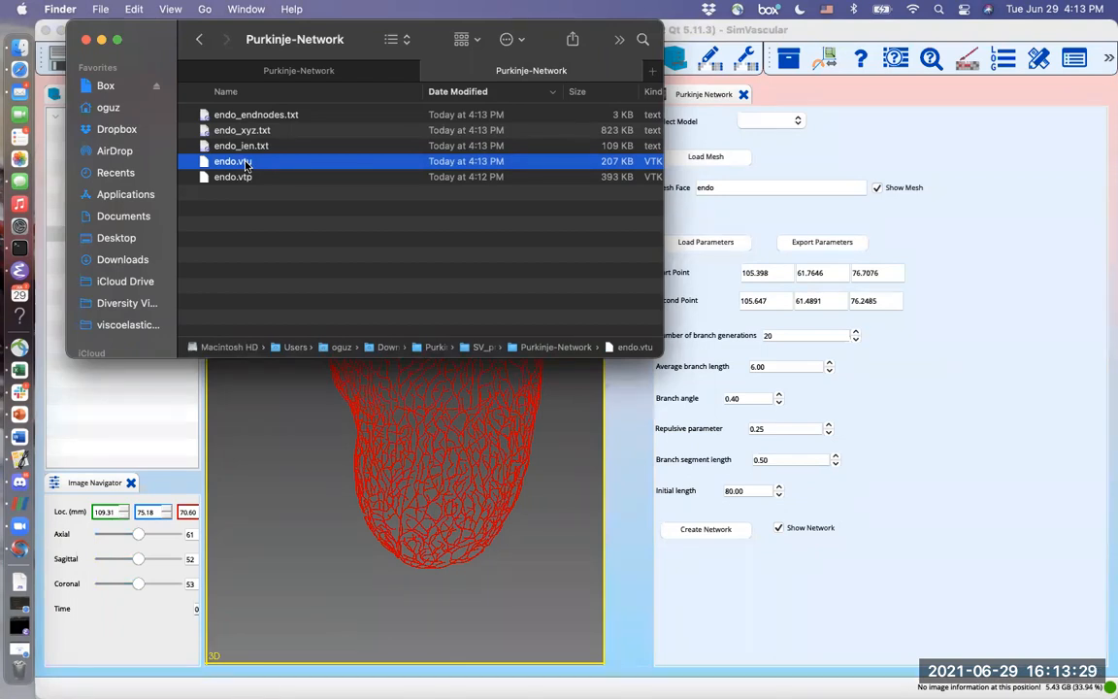
mouse_move(550, 490)
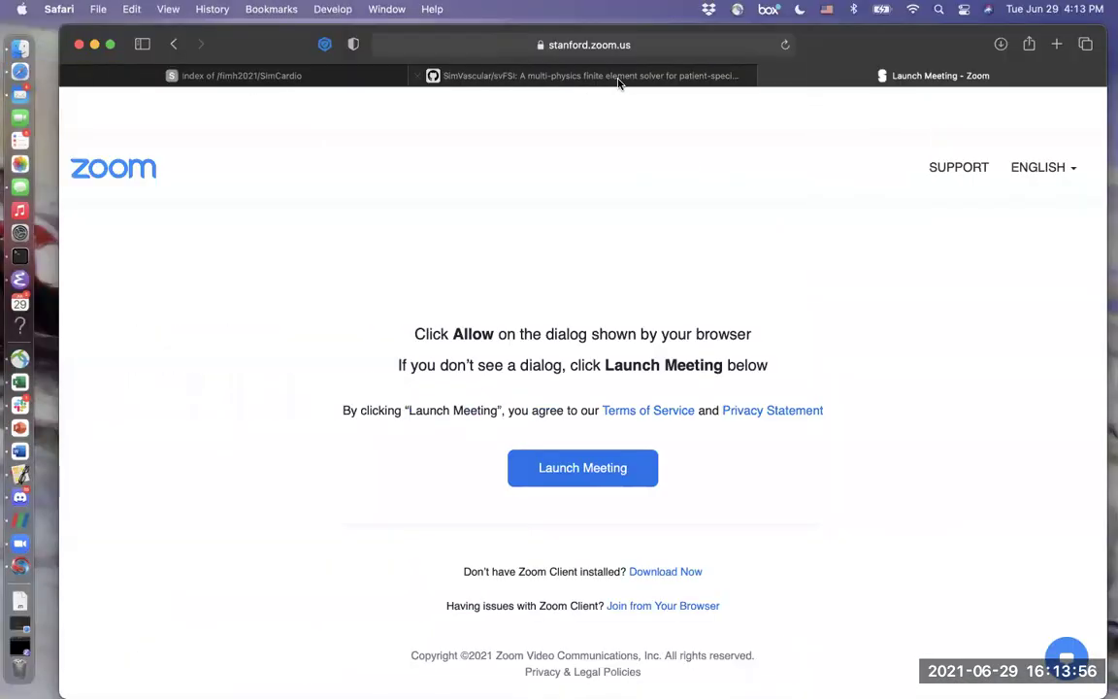
mouse_move(839, 206)
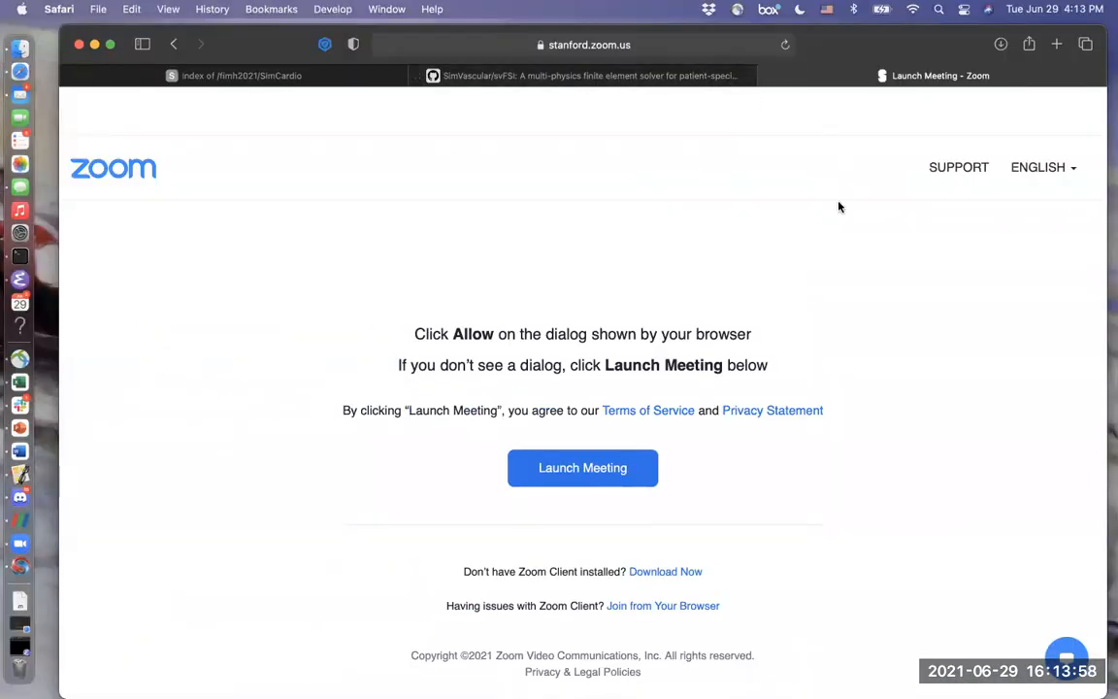
click(582, 467)
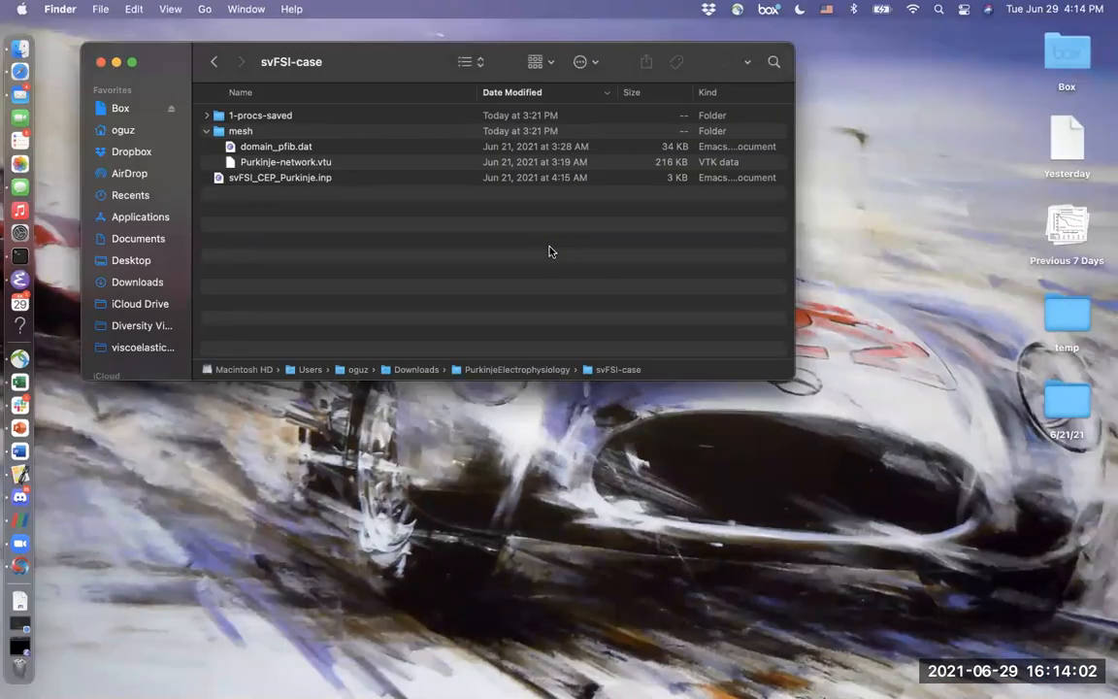
mouse_move(485, 249)
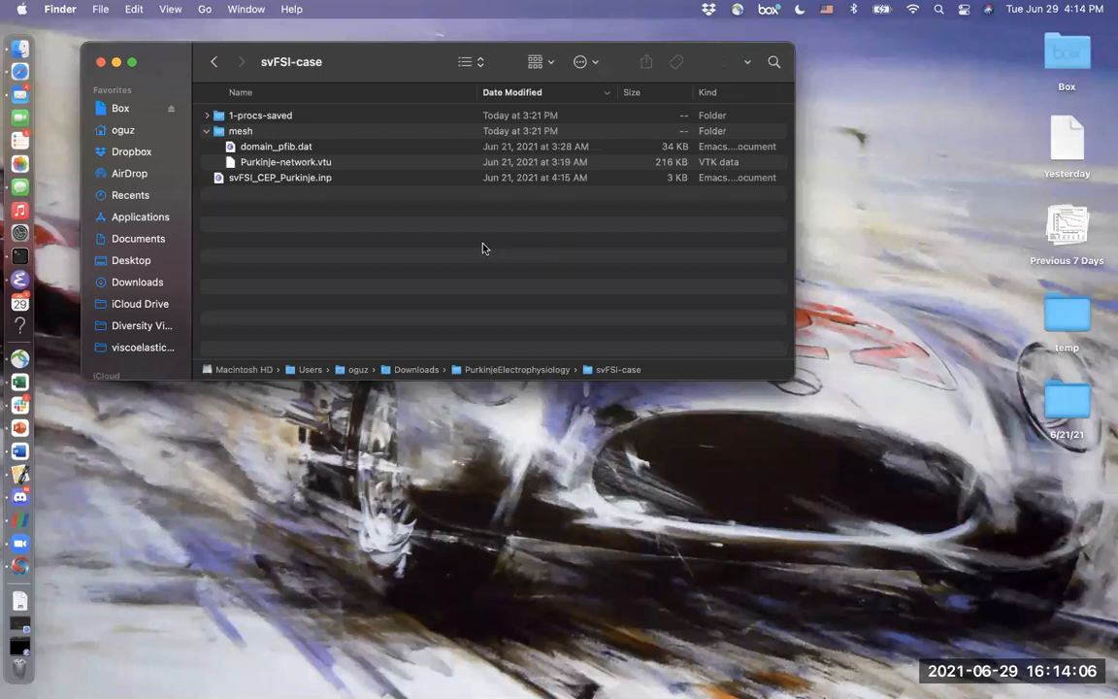
mouse_move(34, 636)
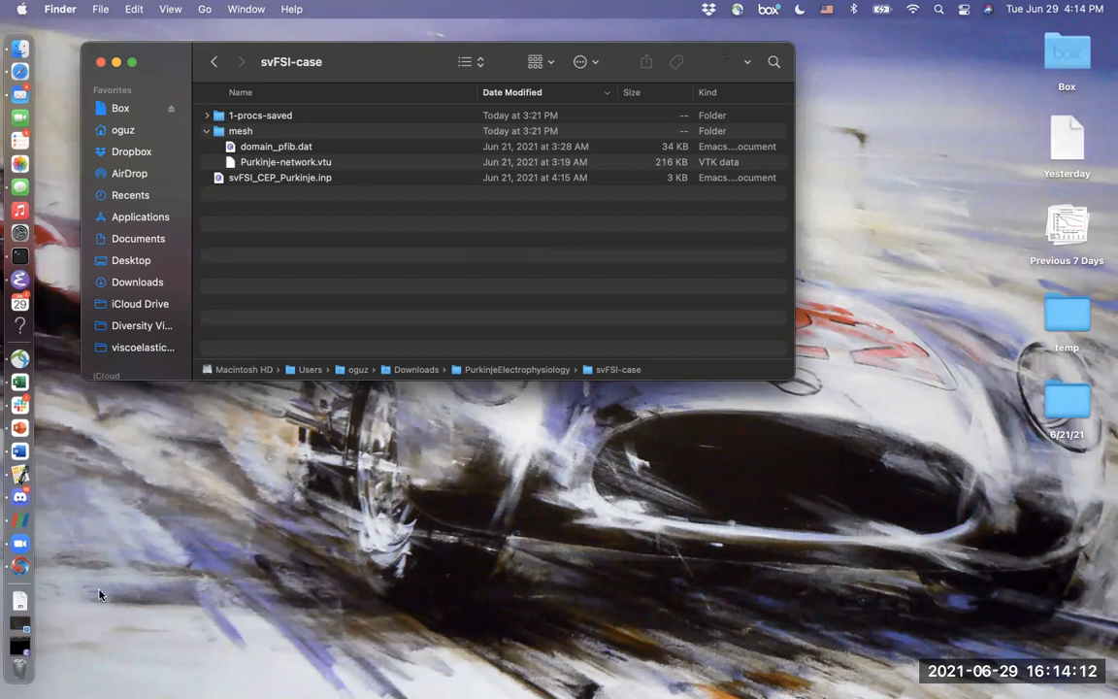
mouse_move(413, 231)
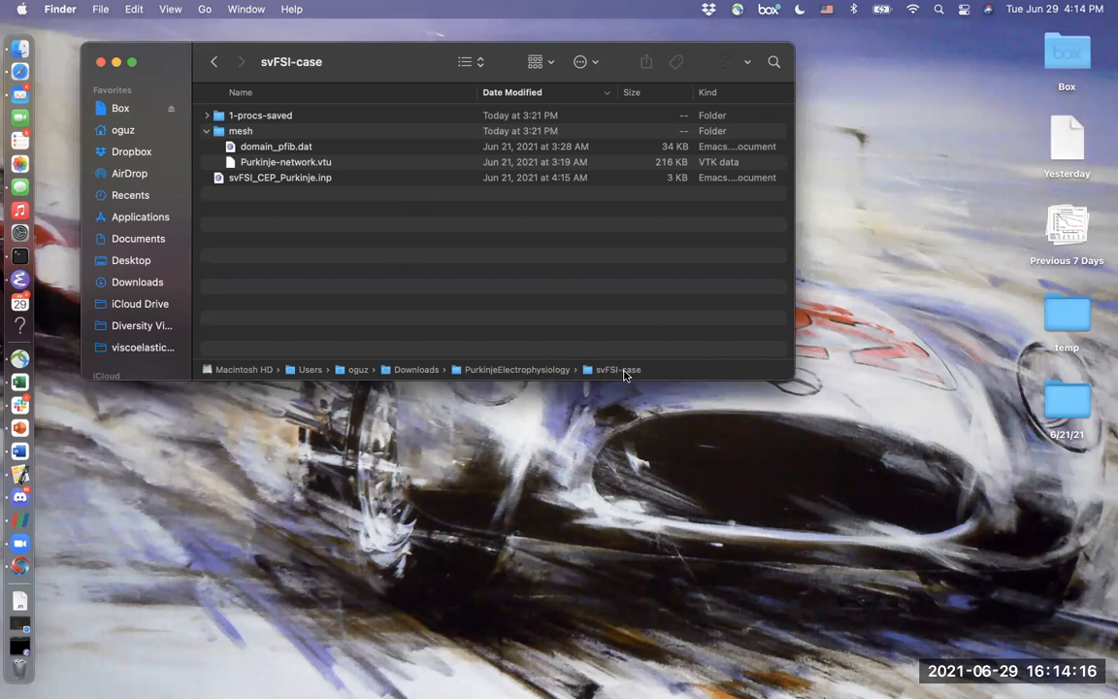
Open Terminal at svFSI-case, then select Purkinje-network.vtu, domain_pfib.dat and svFSI_CEP_Purkinje.inp.
right_click(616, 368)
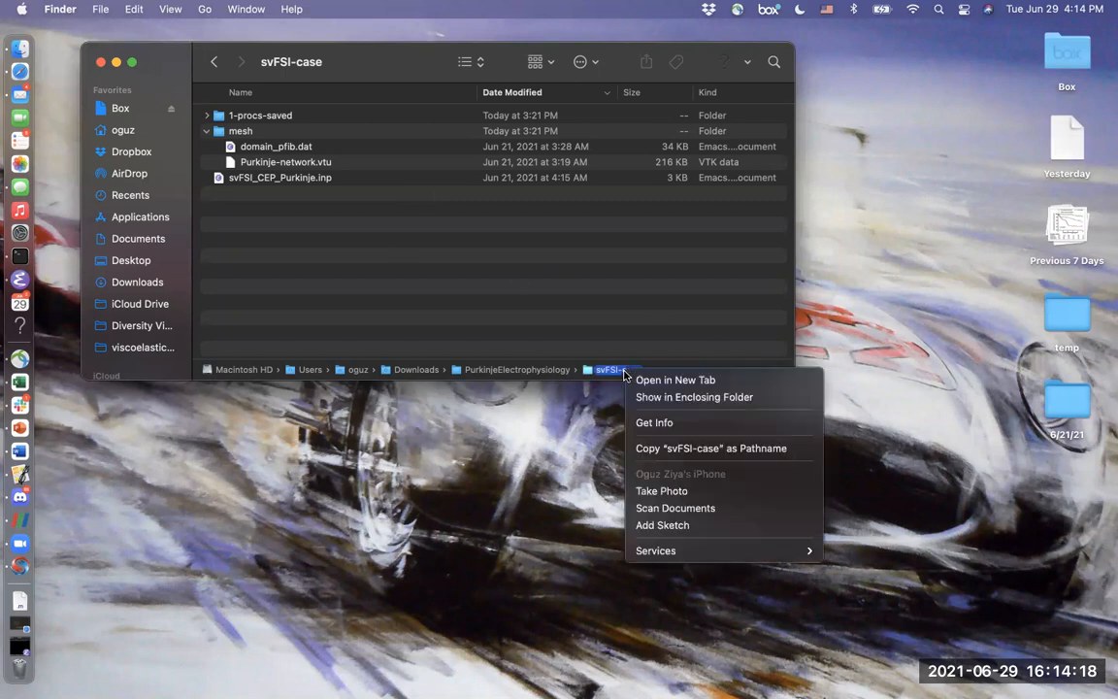
mouse_move(446, 207)
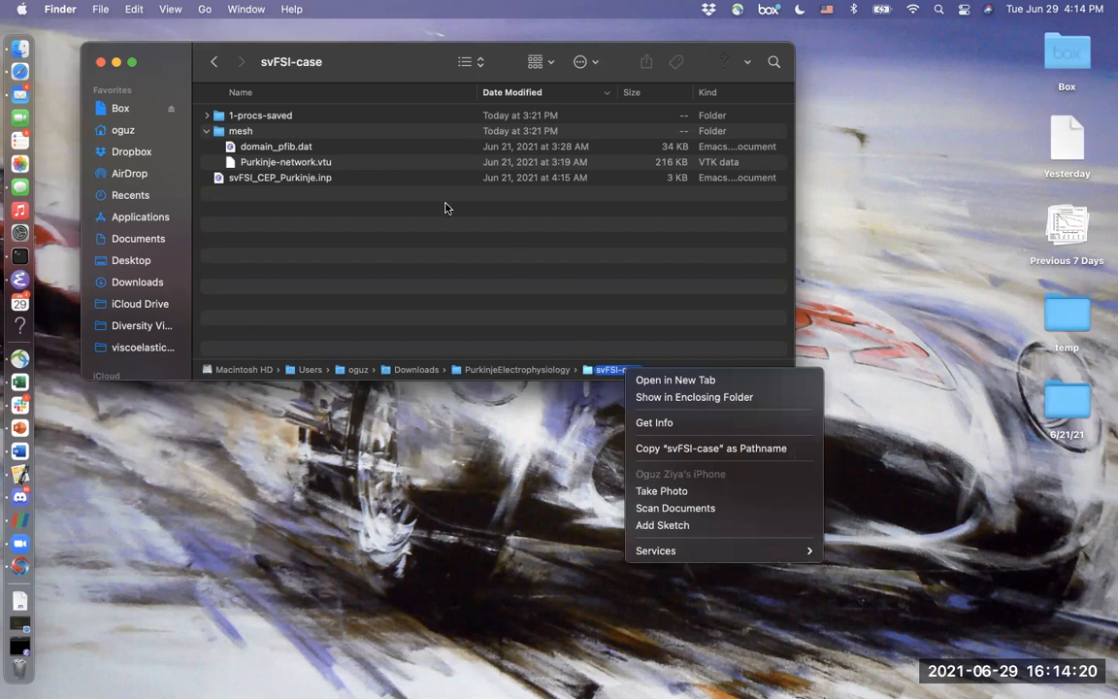
mouse_move(655, 550)
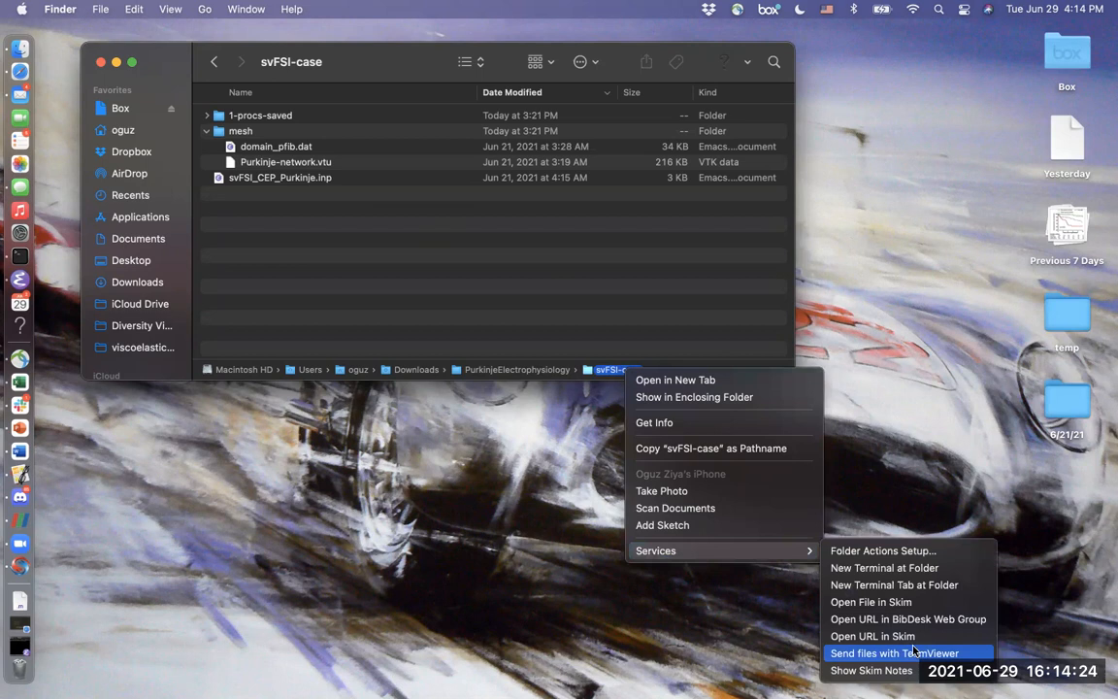
click(884, 567)
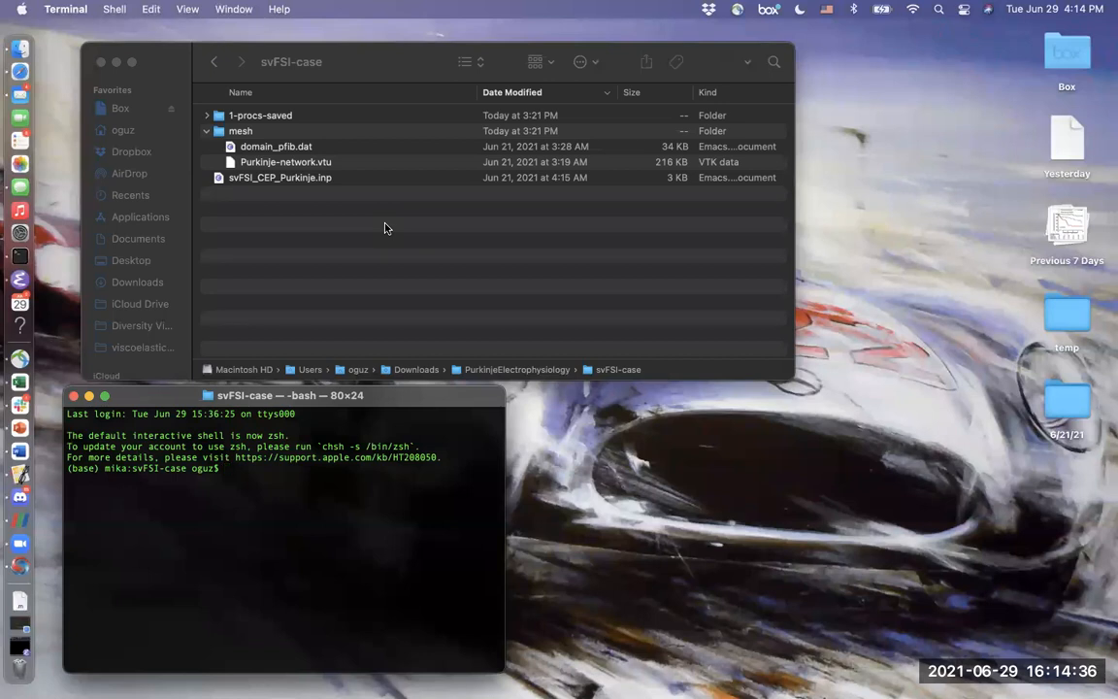
mouse_move(321, 179)
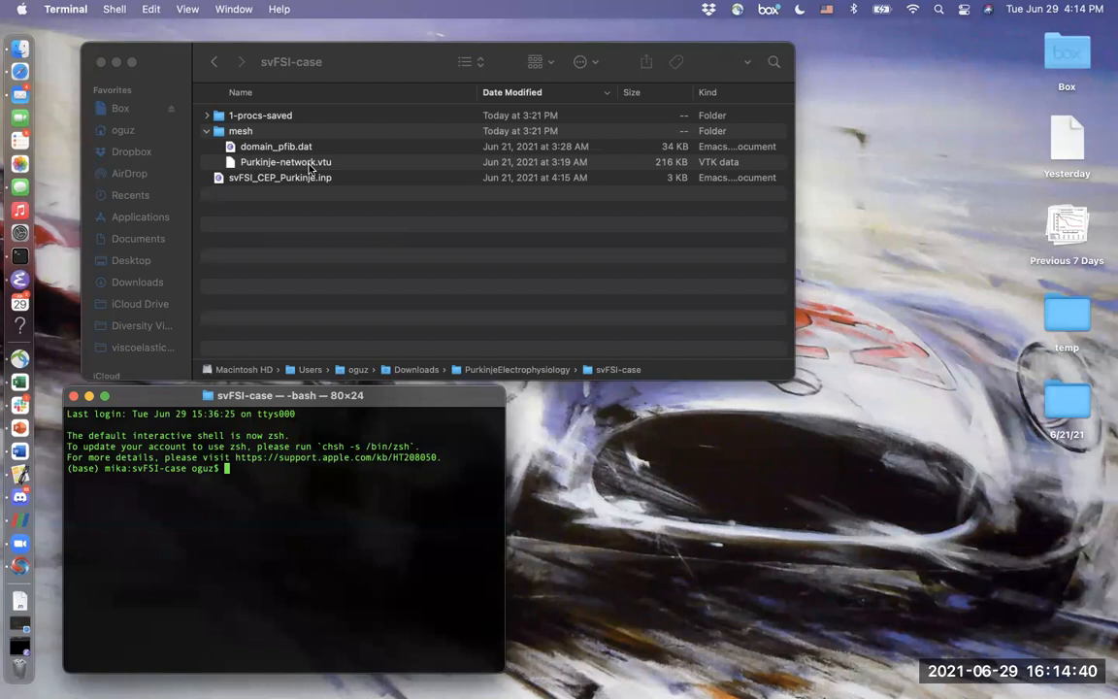
click(285, 162)
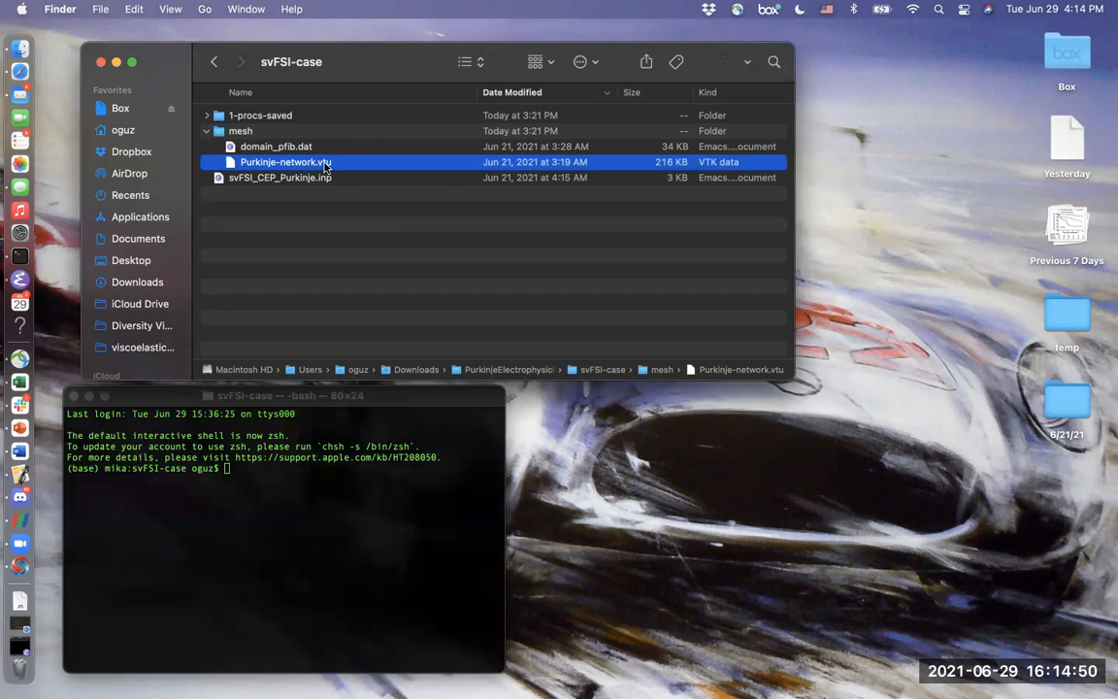
click(276, 147)
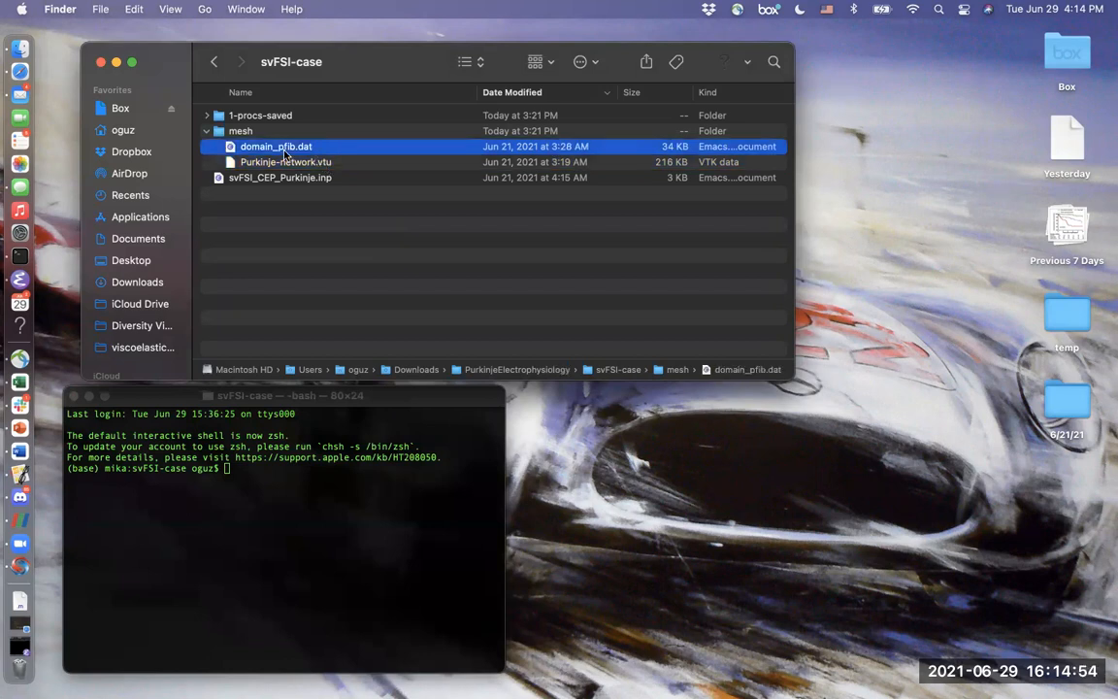
mouse_move(277, 173)
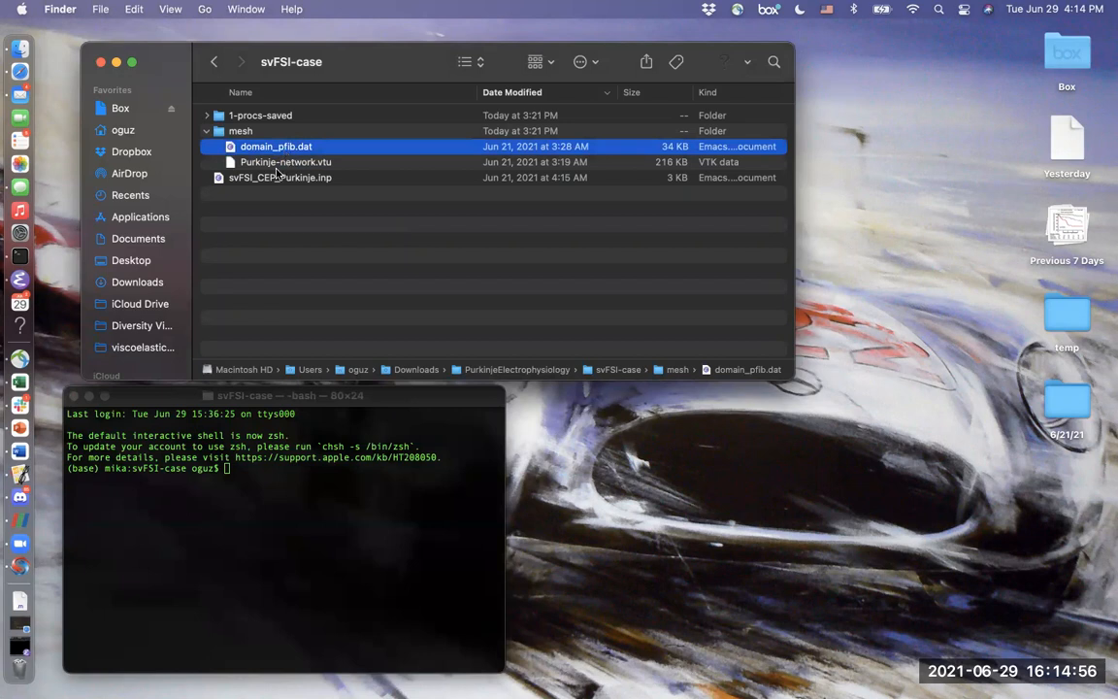
click(280, 178)
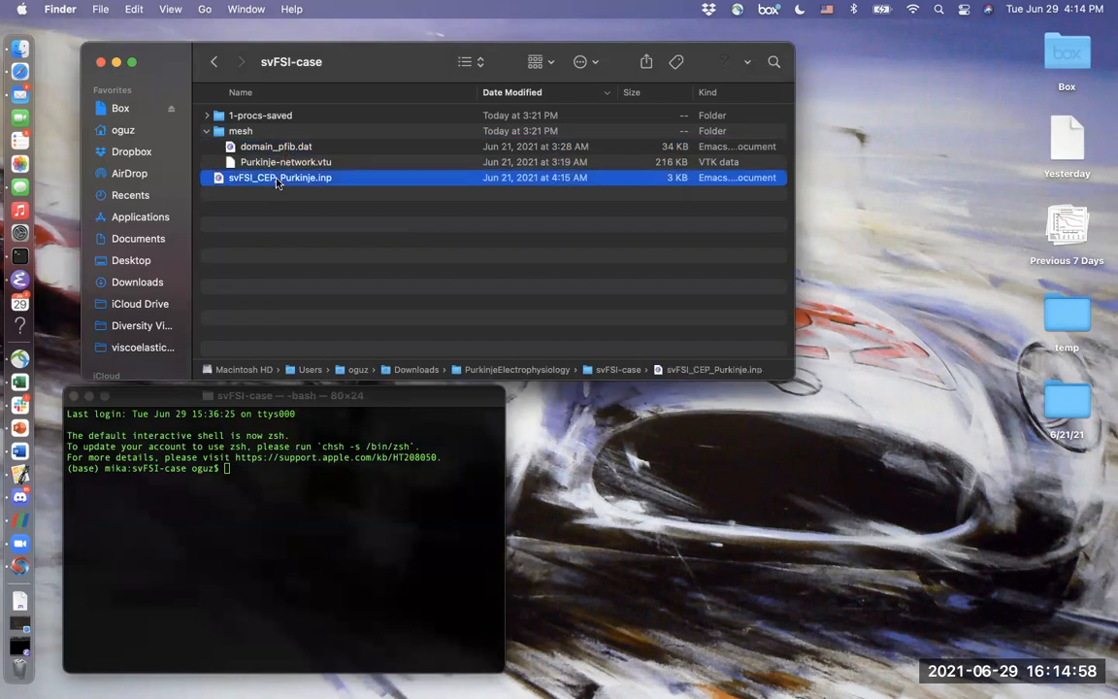
double_click(280, 178)
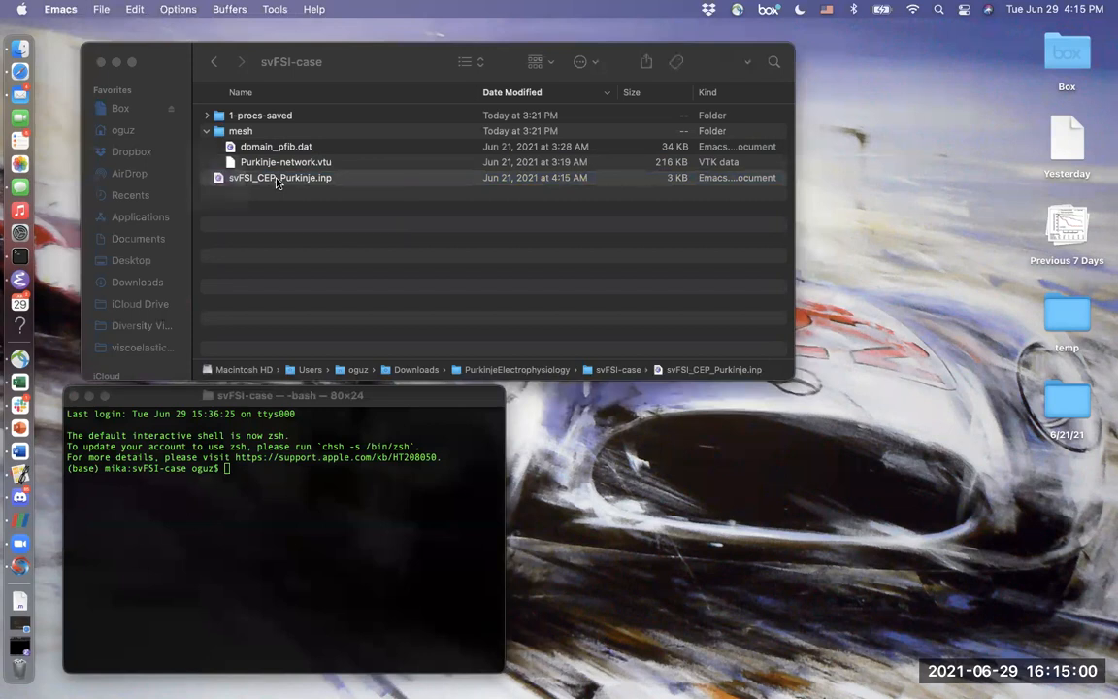
mouse_move(708, 223)
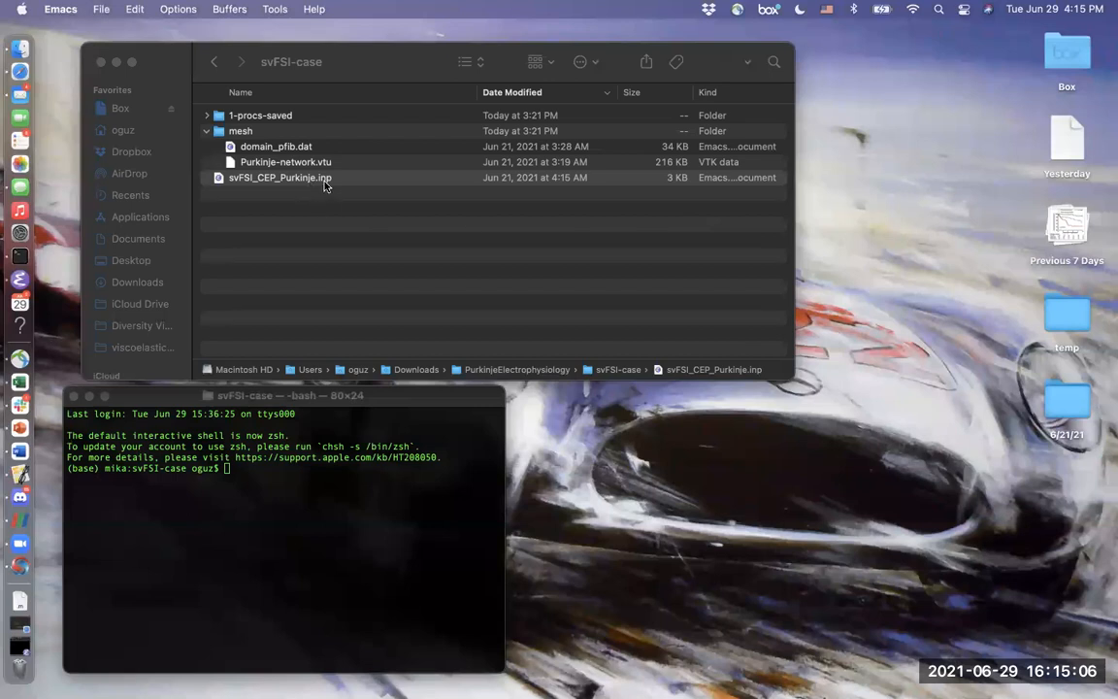
mouse_move(53, 560)
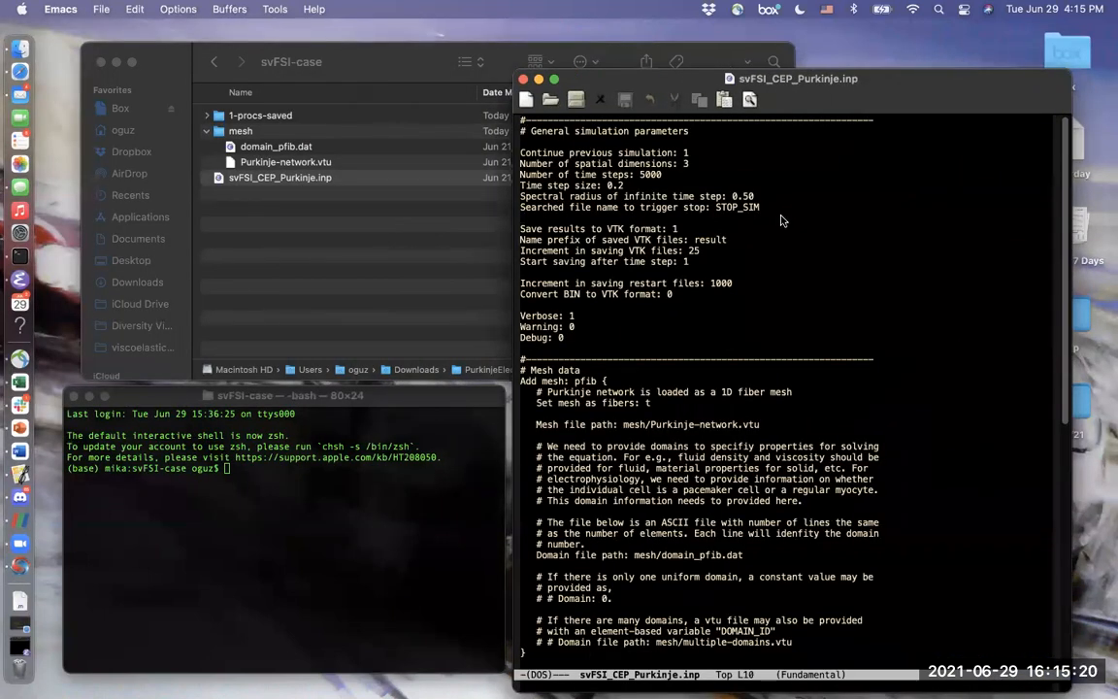
scroll(down, 3)
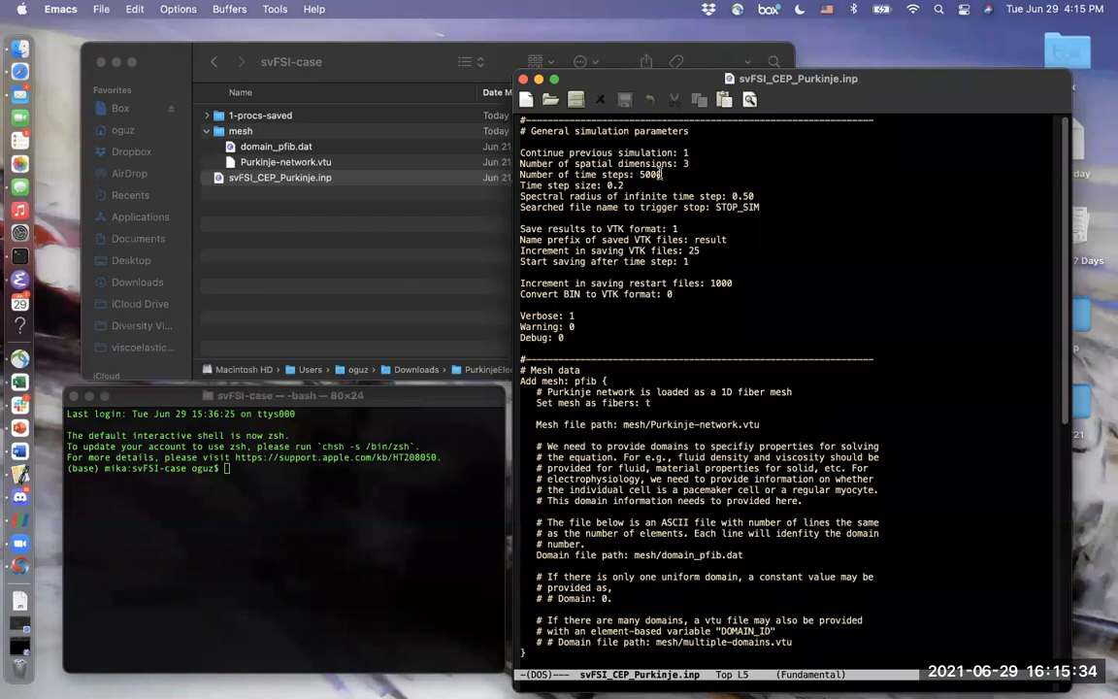
scroll(down, 3)
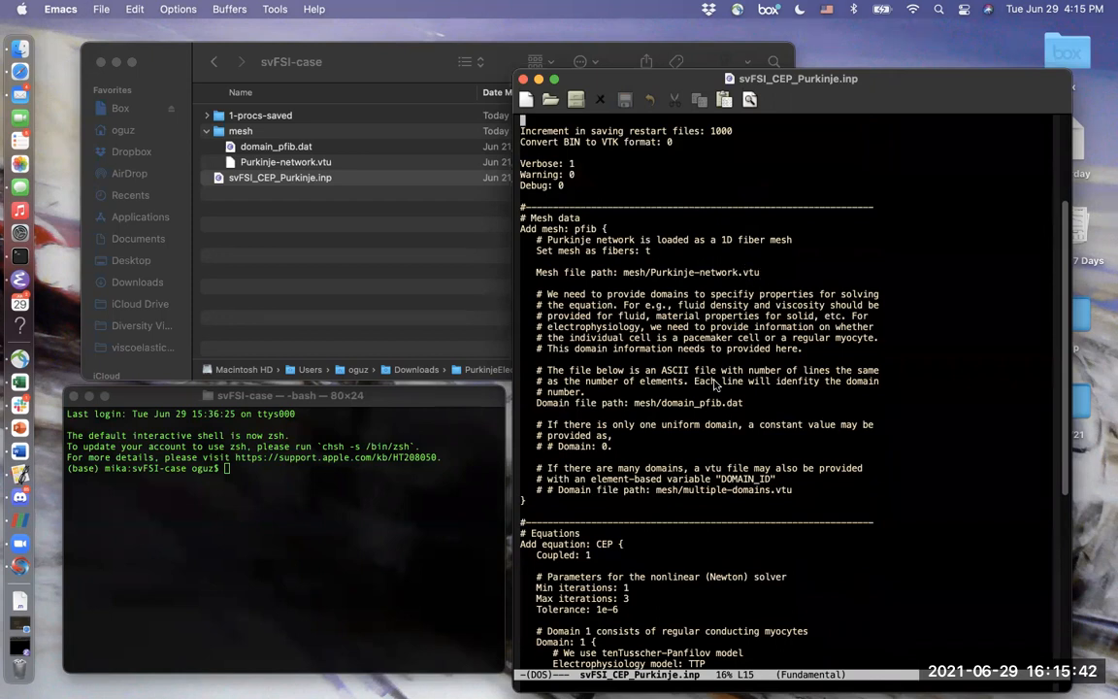
scroll(down, 3)
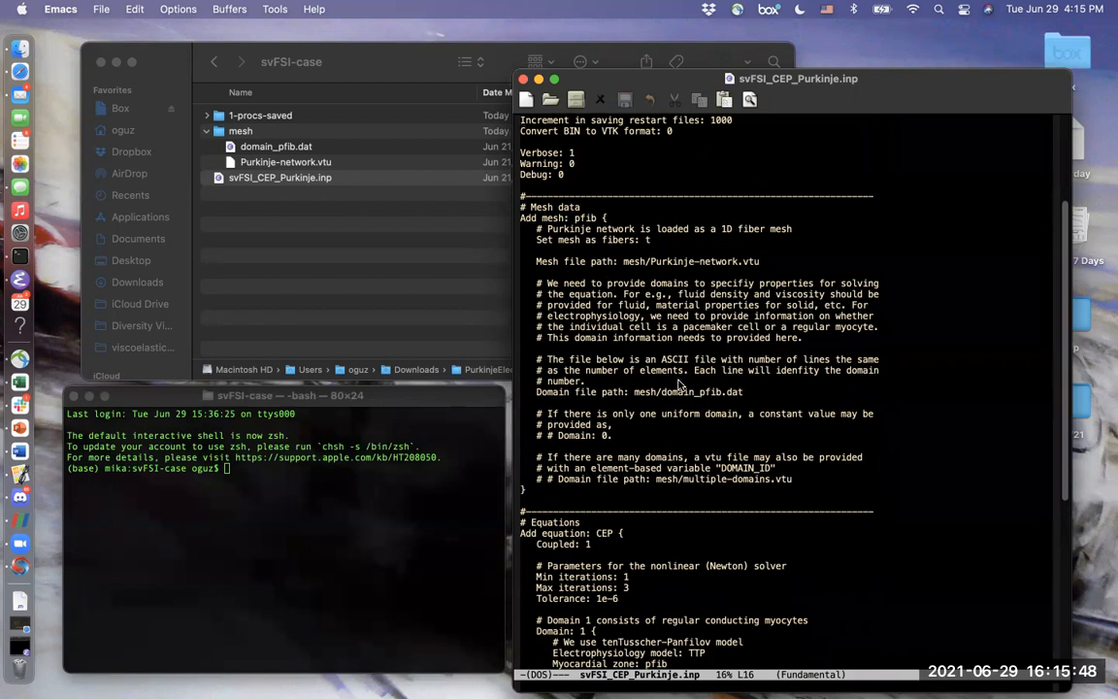
scroll(down, 3)
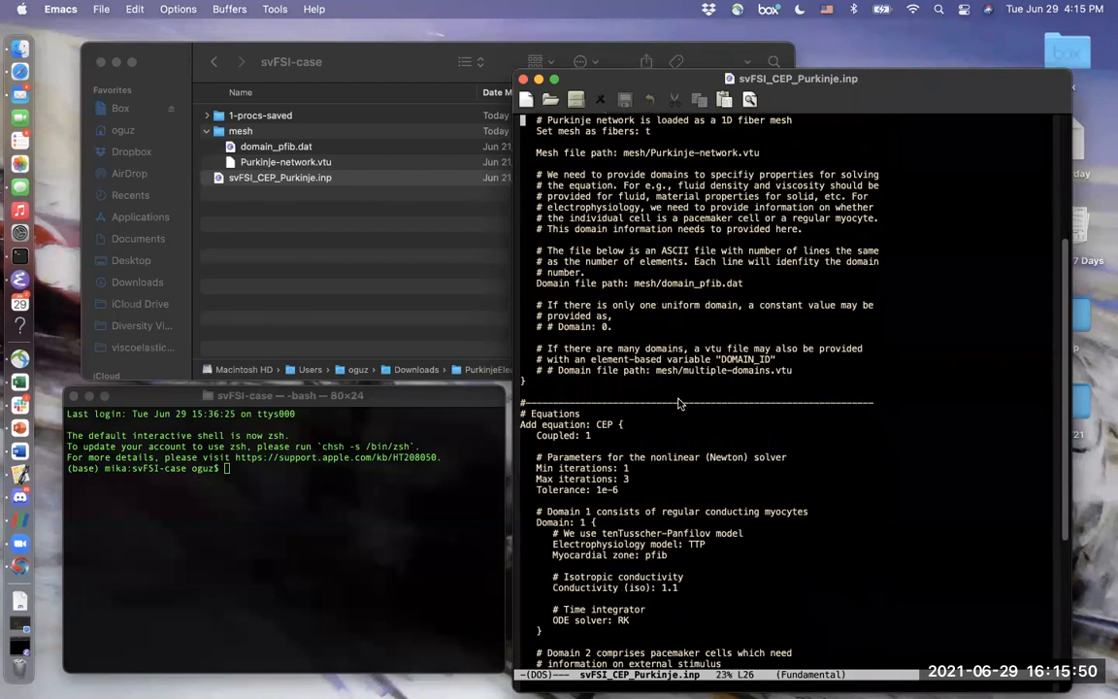
scroll(down, 3)
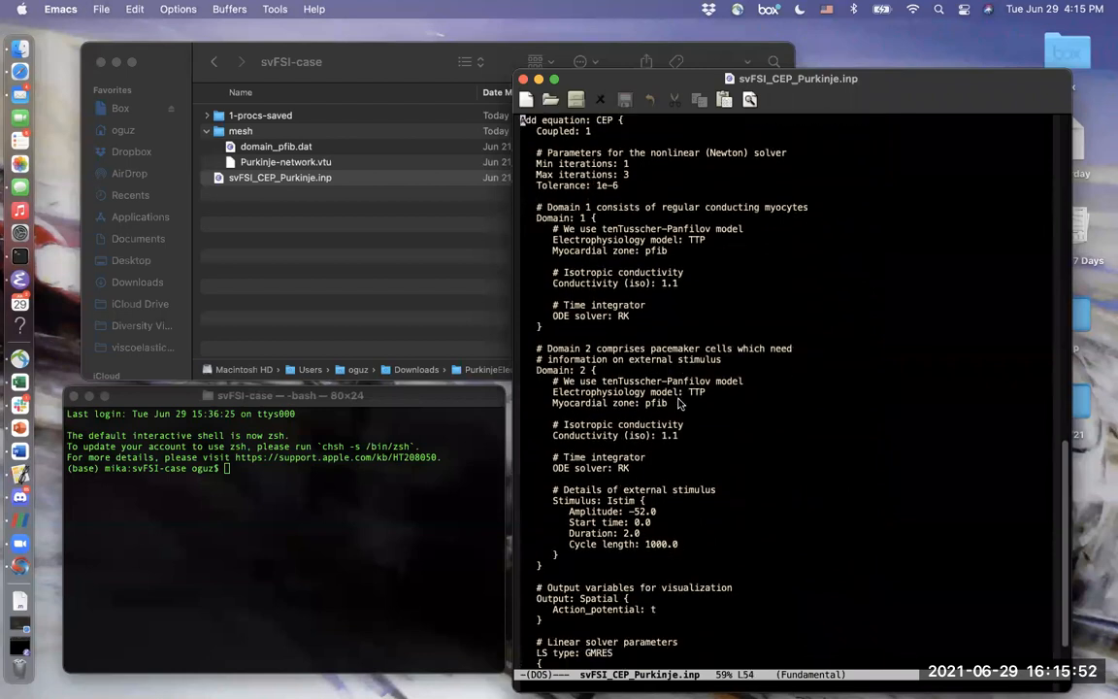
scroll(down, 3)
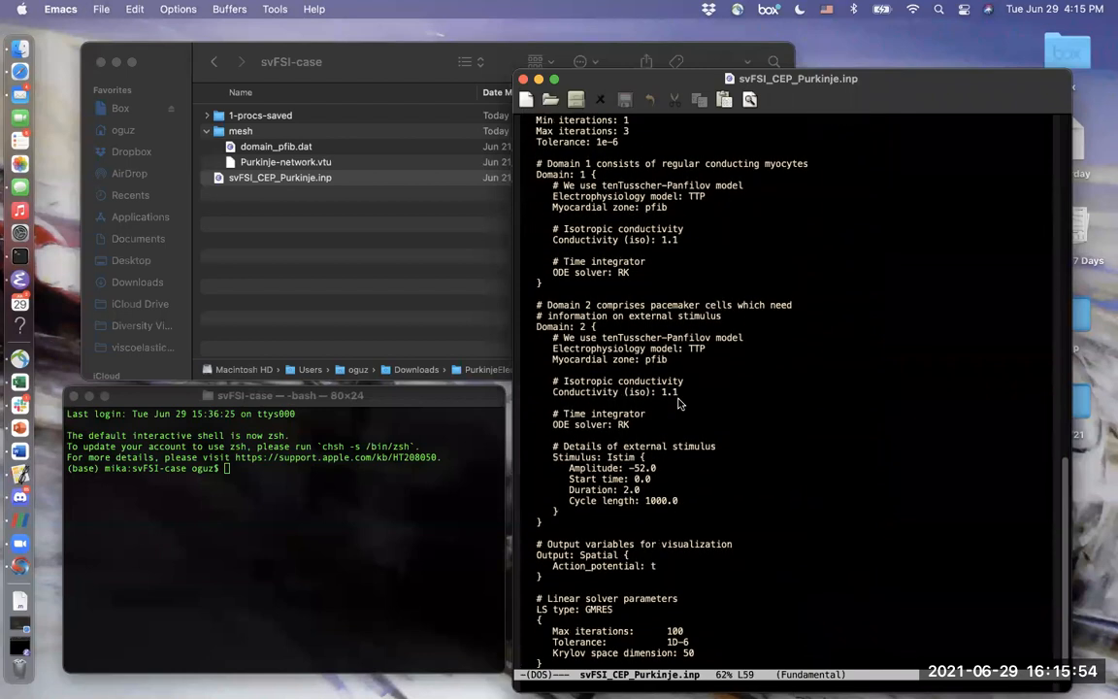
scroll(up, 3)
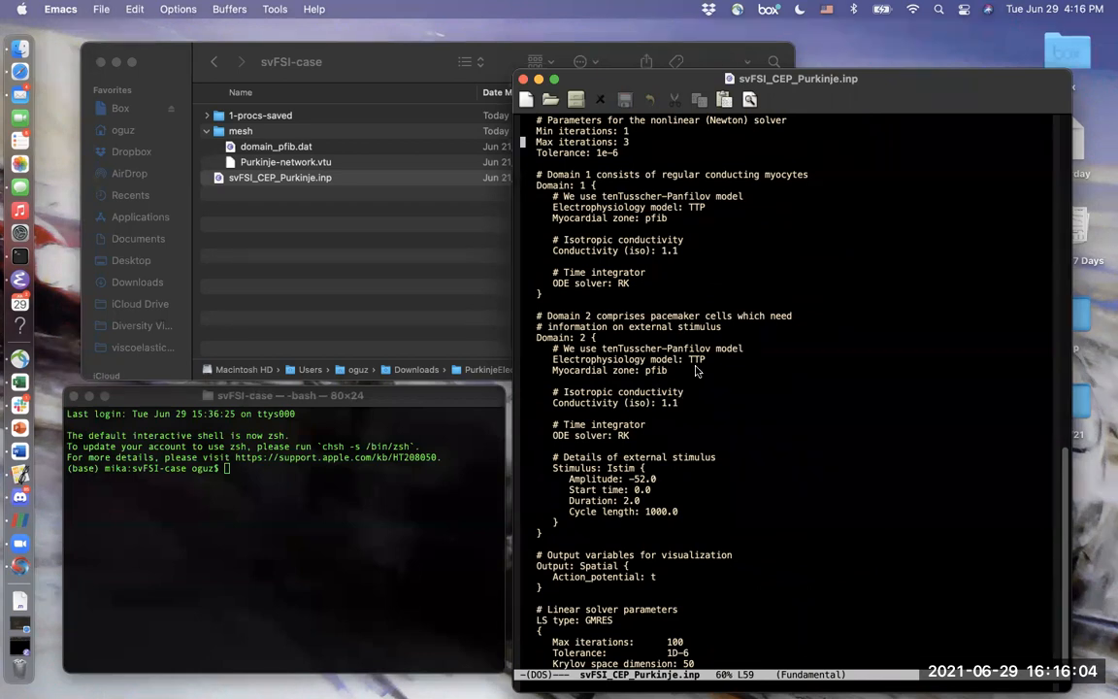
mouse_move(699, 231)
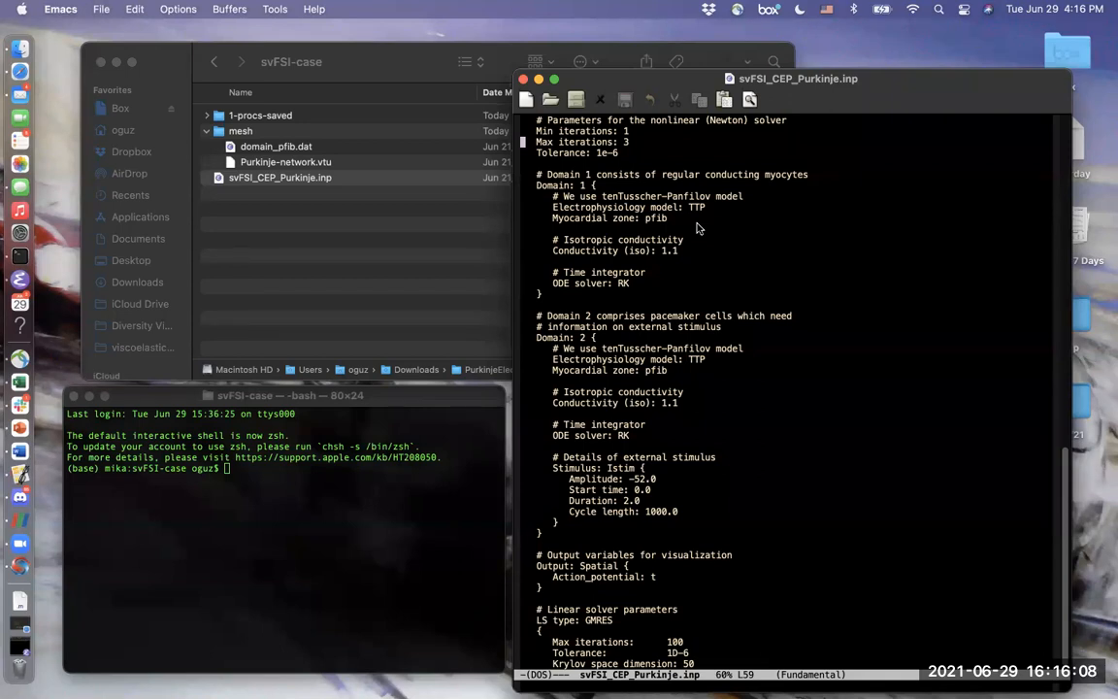
scroll(up, 3)
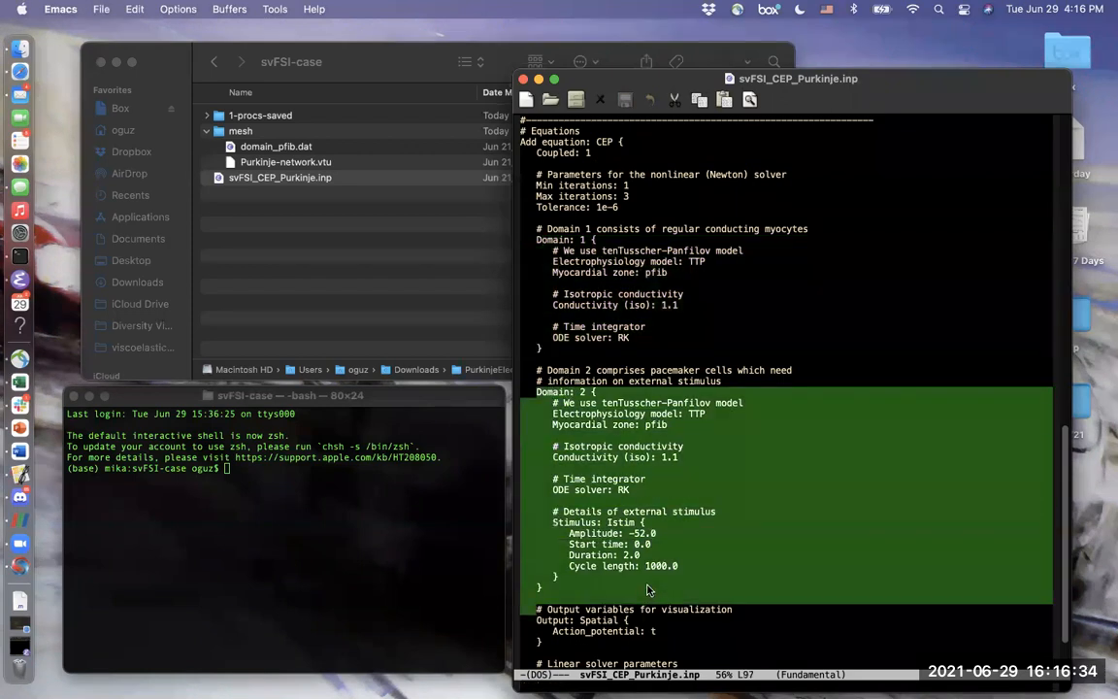
click(640, 380)
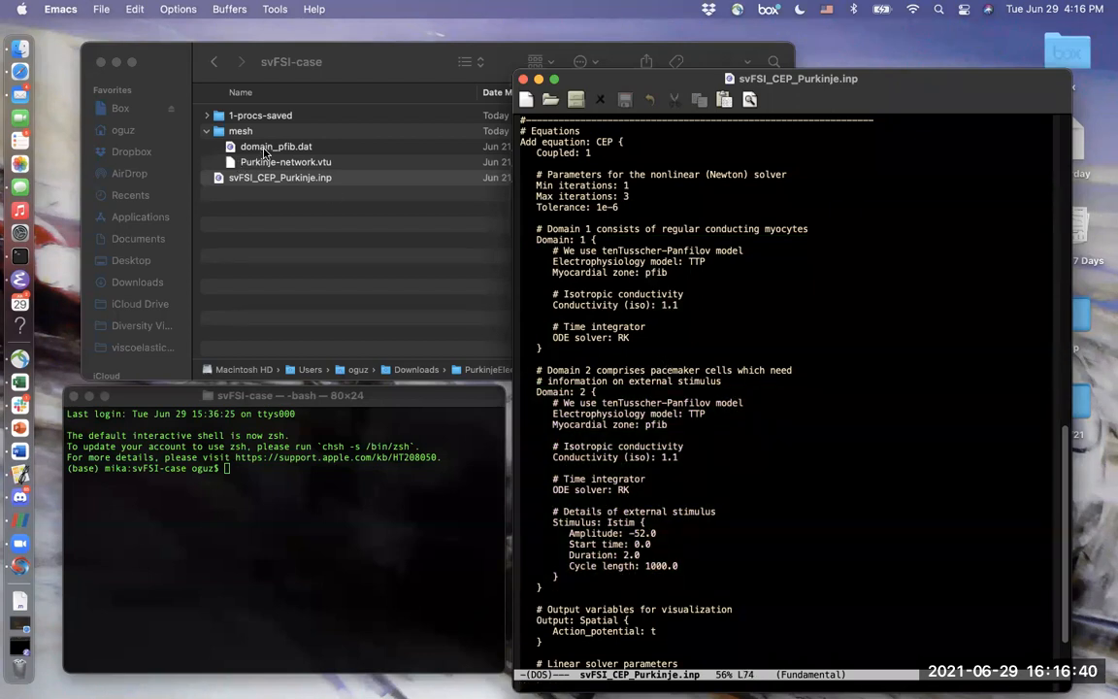
click(279, 177)
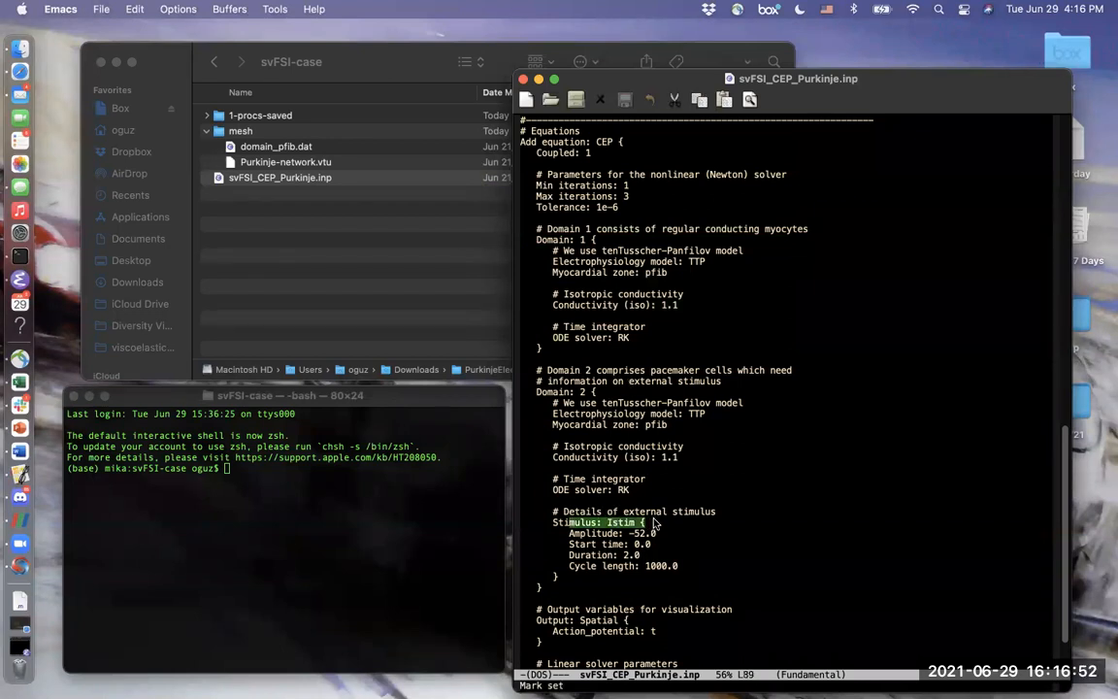
mouse_move(625, 590)
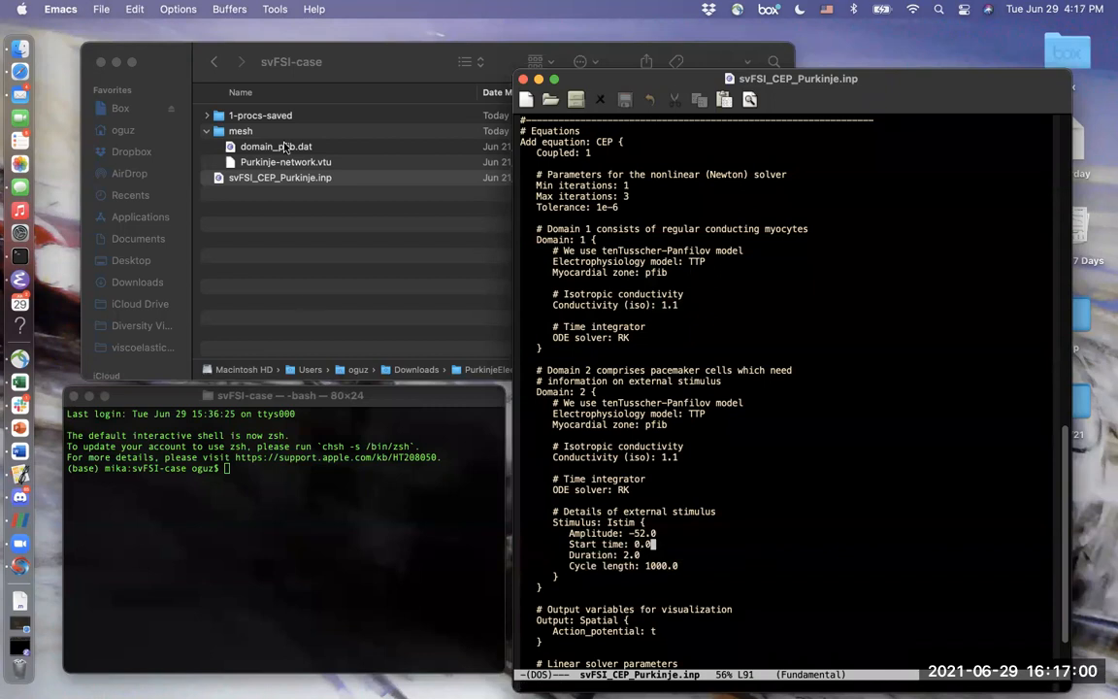
double_click(276, 146)
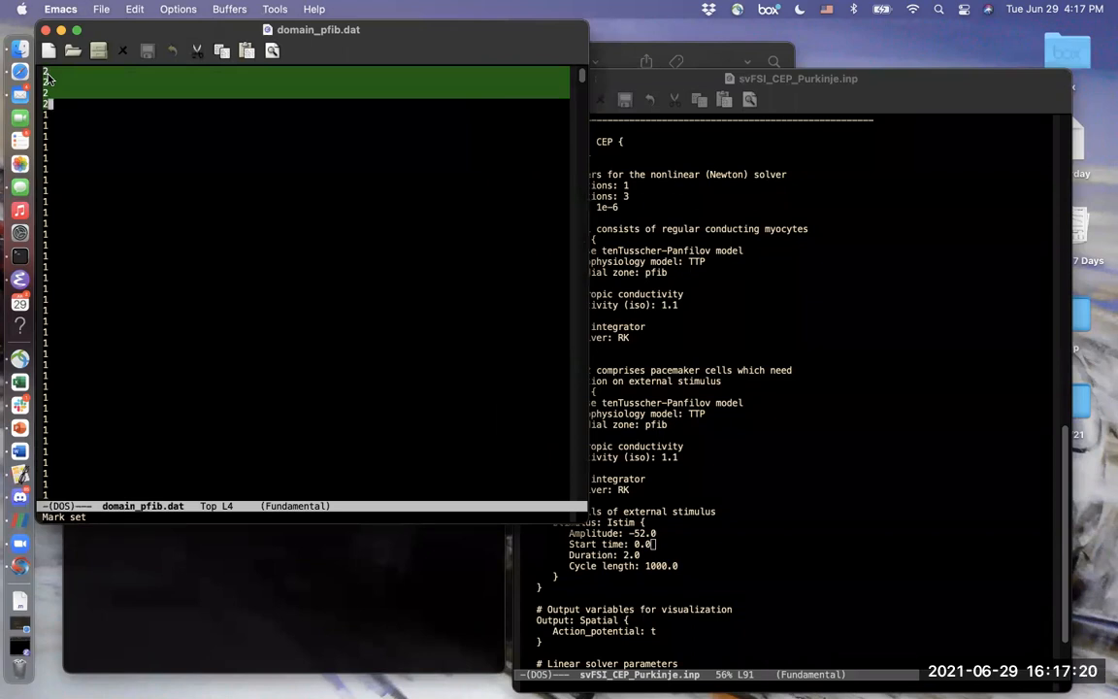
mouse_move(60, 51)
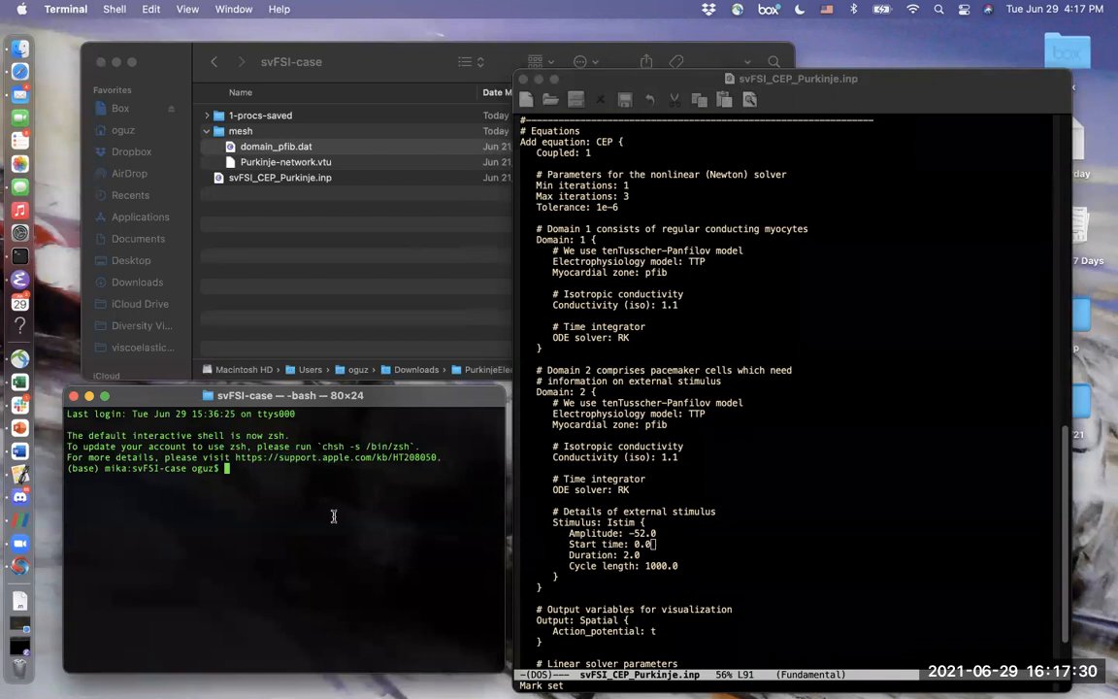
Run svfsi-executable on svFSI_CEP_Purkinje.inp to start the electrophysiology simulation.
text(svfsi-executable)
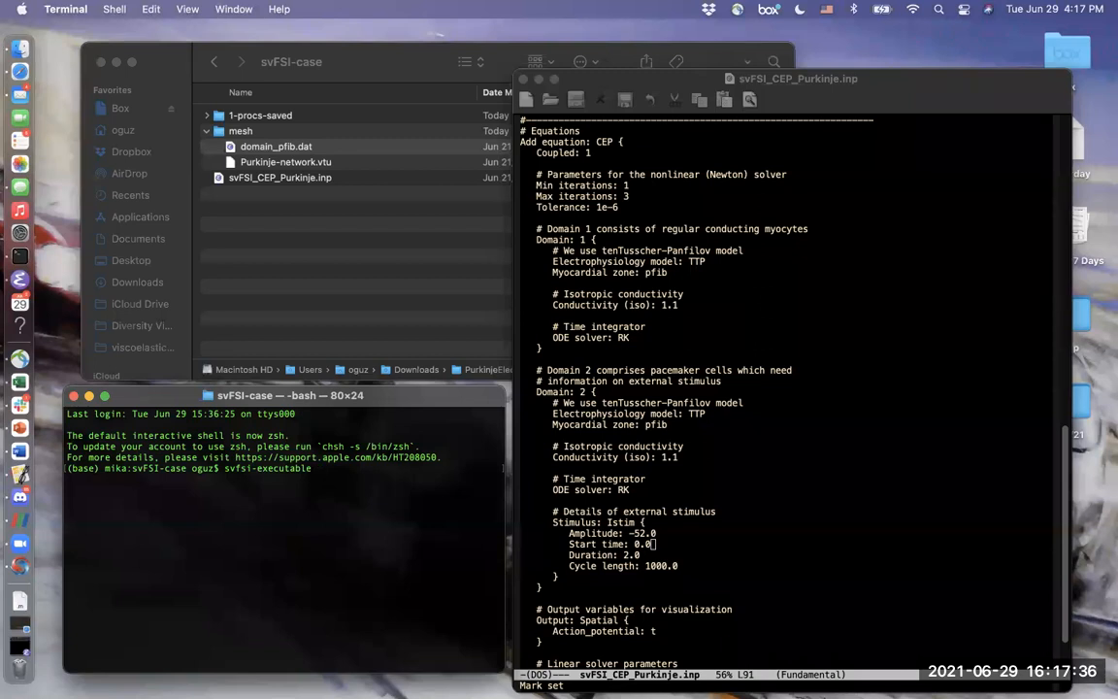
text(svFSI_CEP_Purkinje.inp)
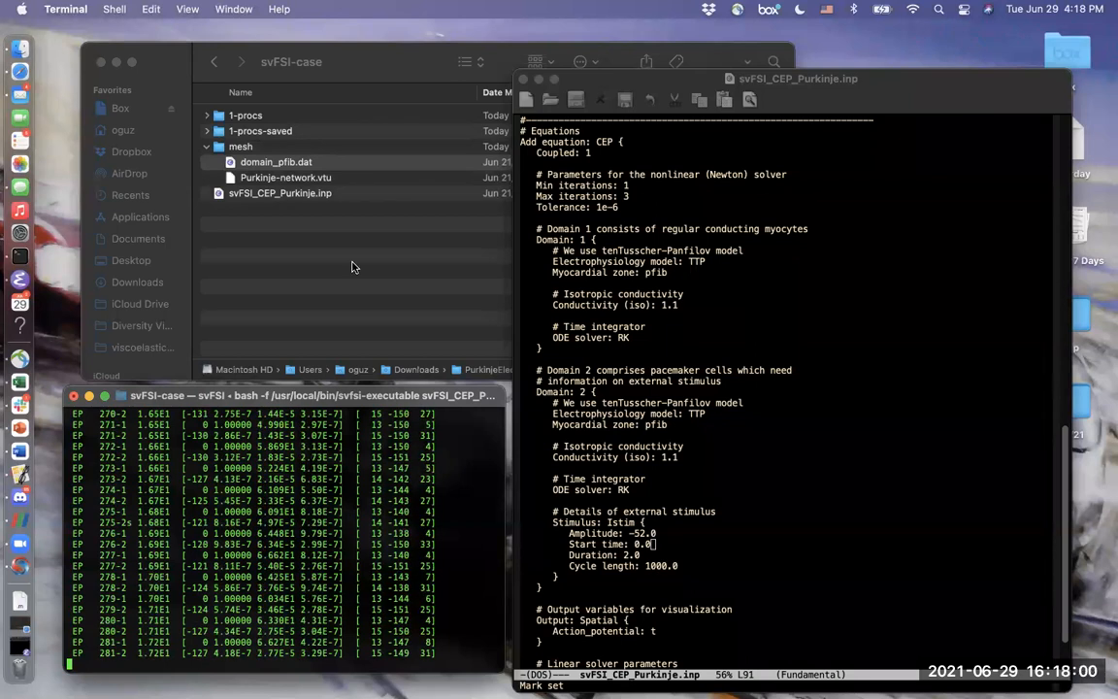
Open the 1-procs-saved folder in Finder and re-sort its result files.
click(276, 162)
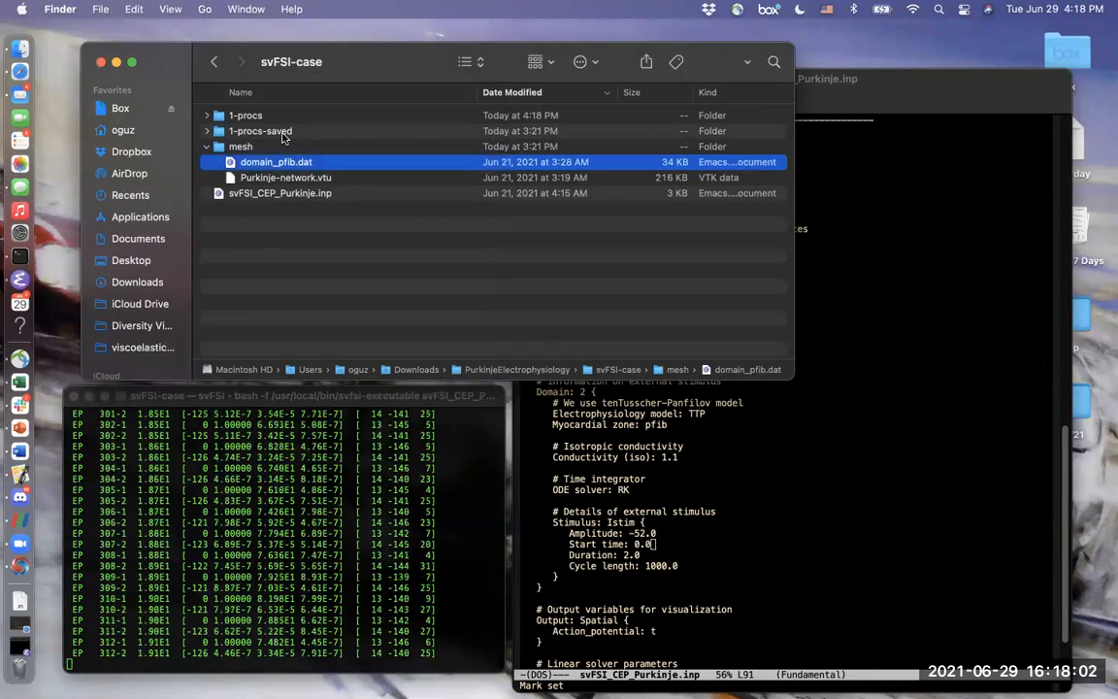
click(260, 130)
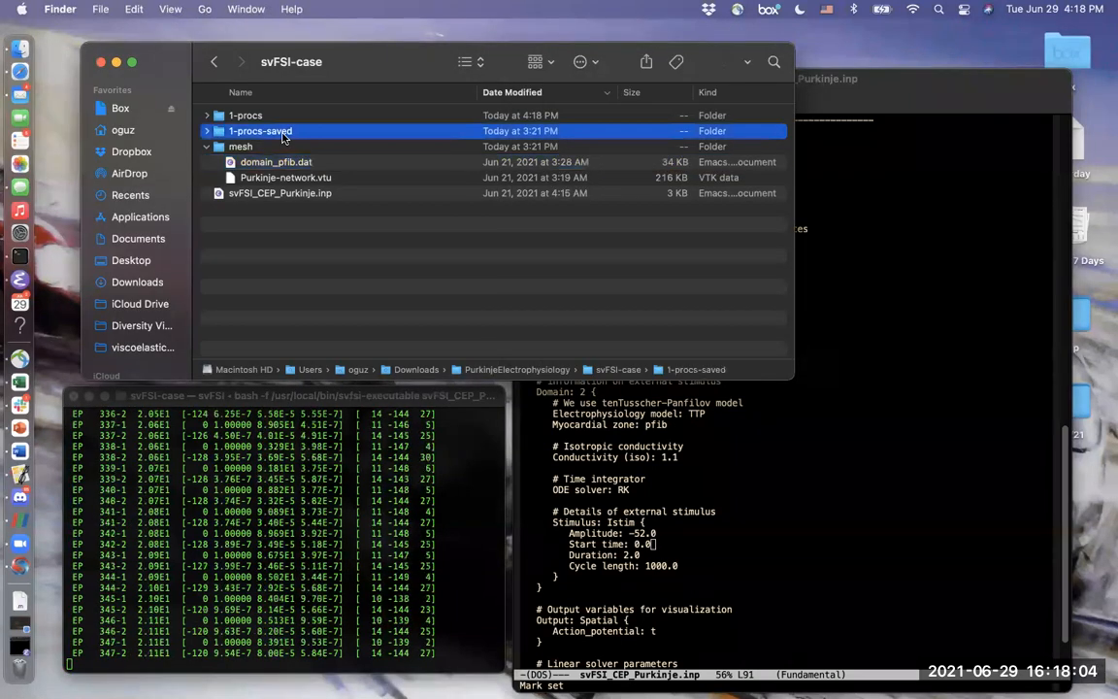
double_click(260, 131)
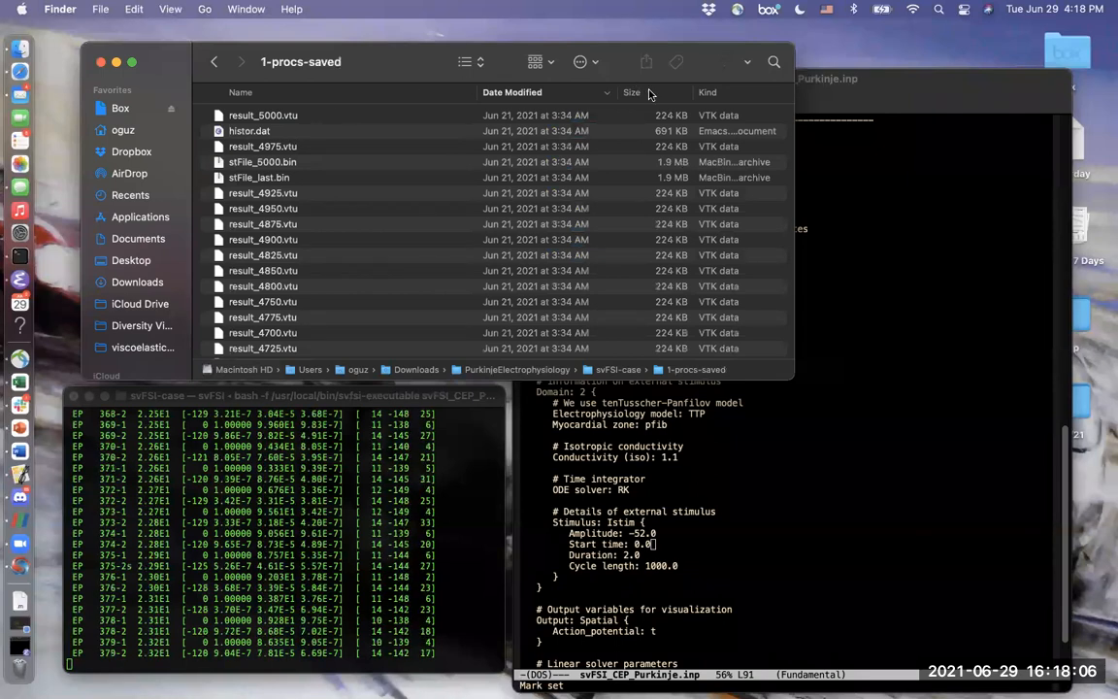
click(707, 92)
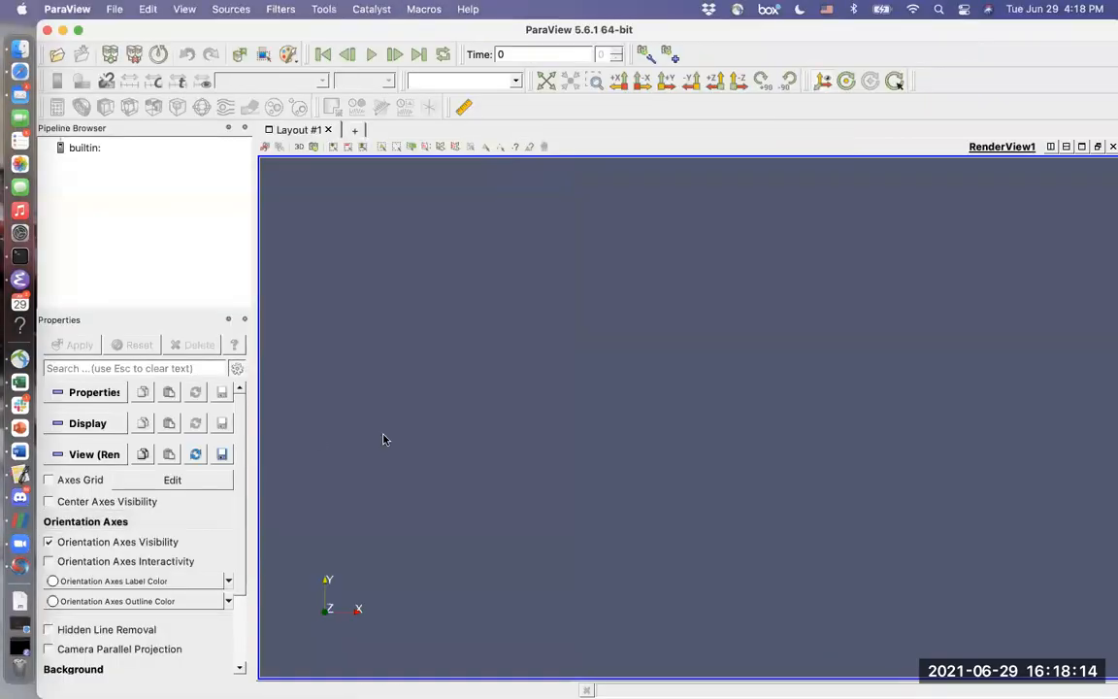
mouse_move(276, 234)
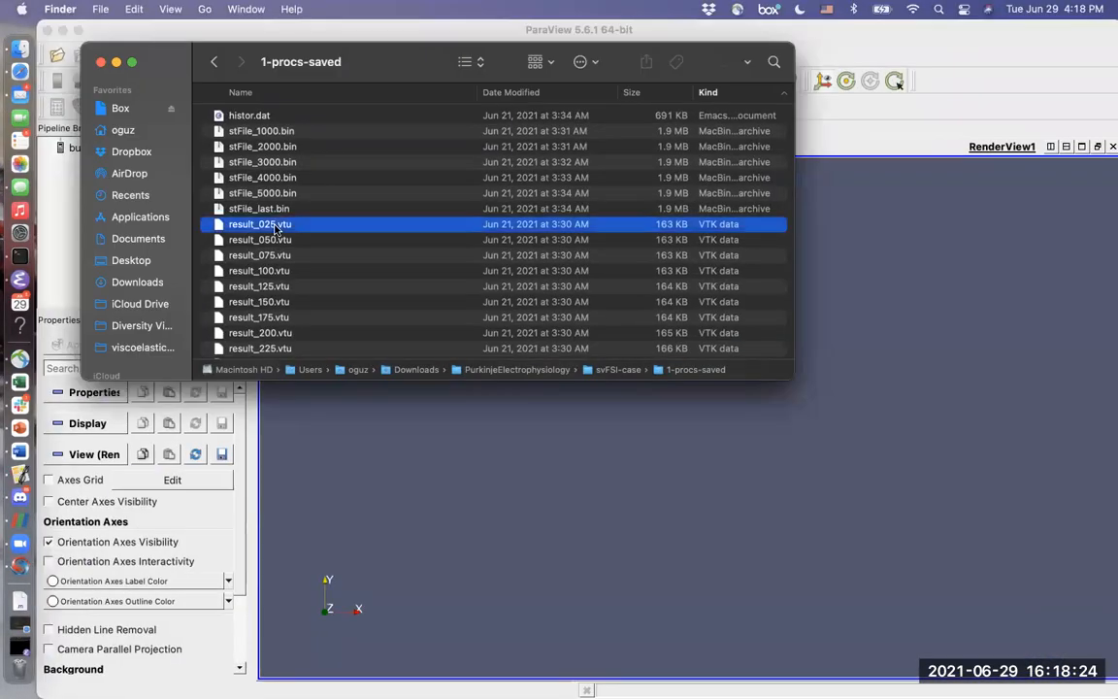
Select all result_*.vtu files in 1-procs-saved and load them into ParaView.
scroll(down, 3)
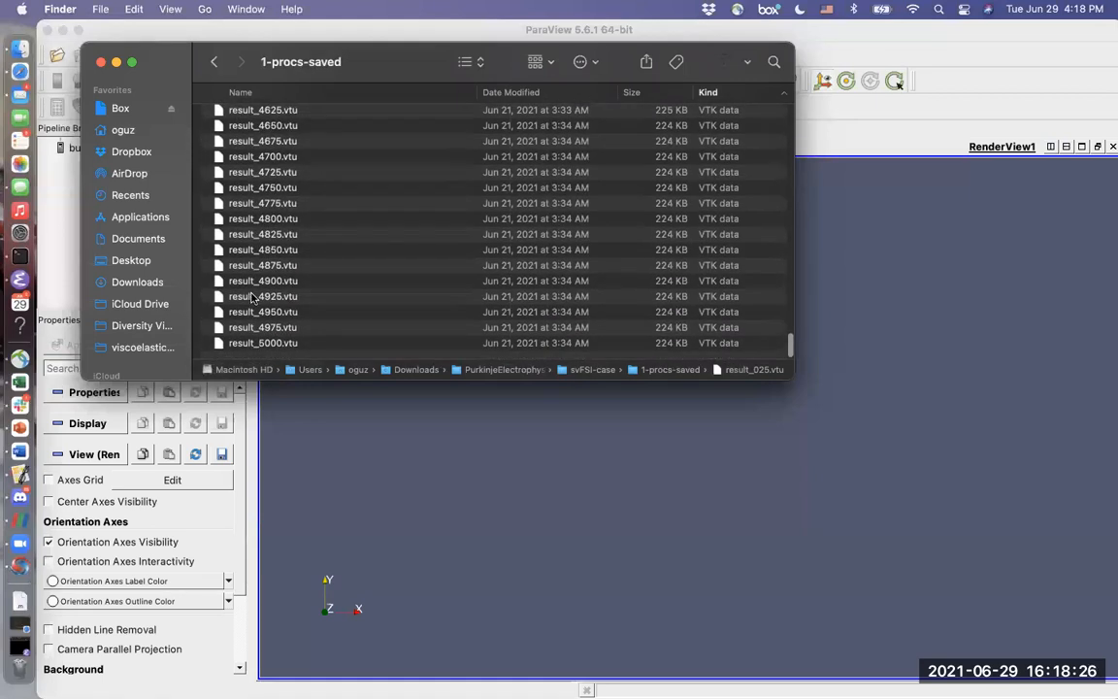
key(cmd+a)
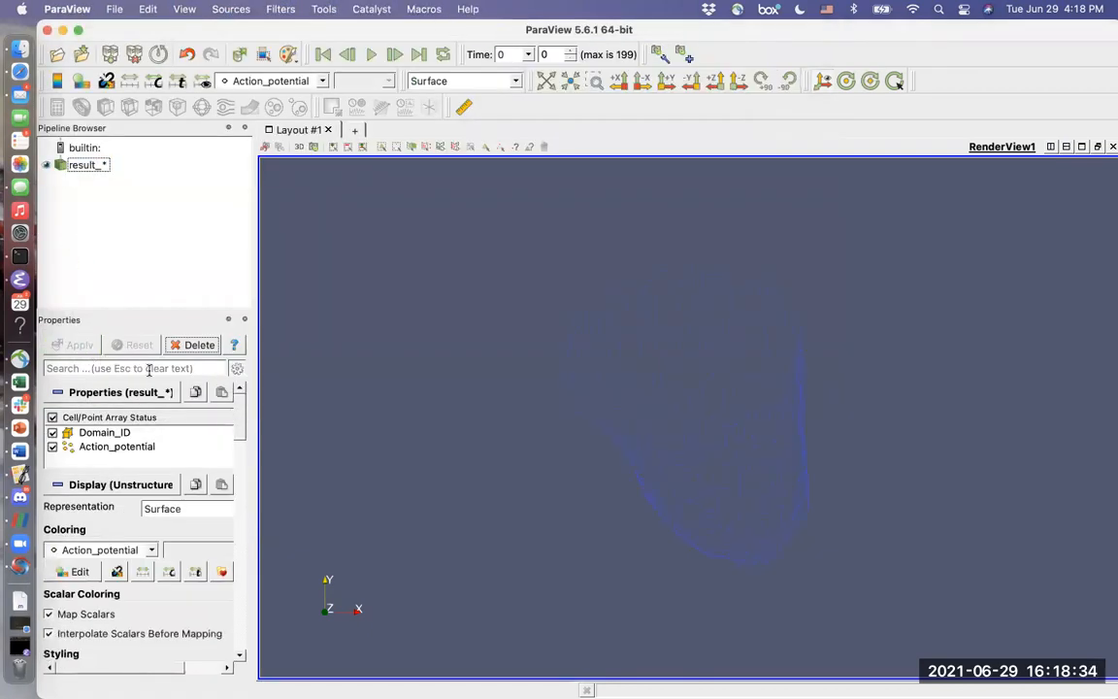
scroll(down, 3)
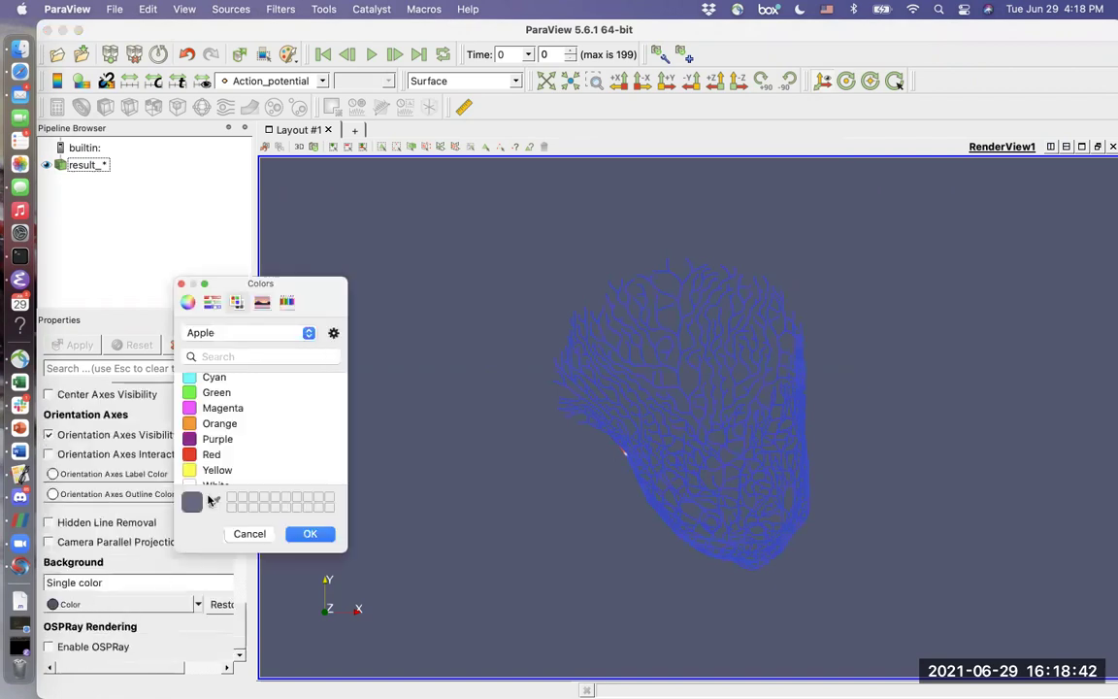
Set the render view Background colour to White and confirm.
scroll(down, 3)
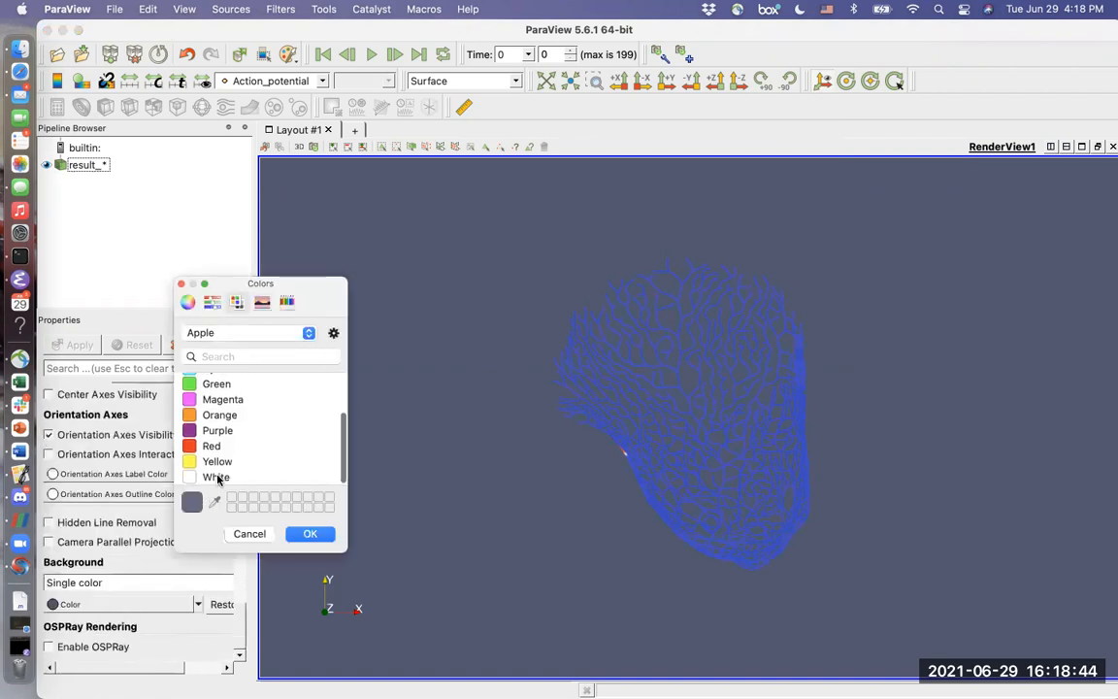
click(215, 477)
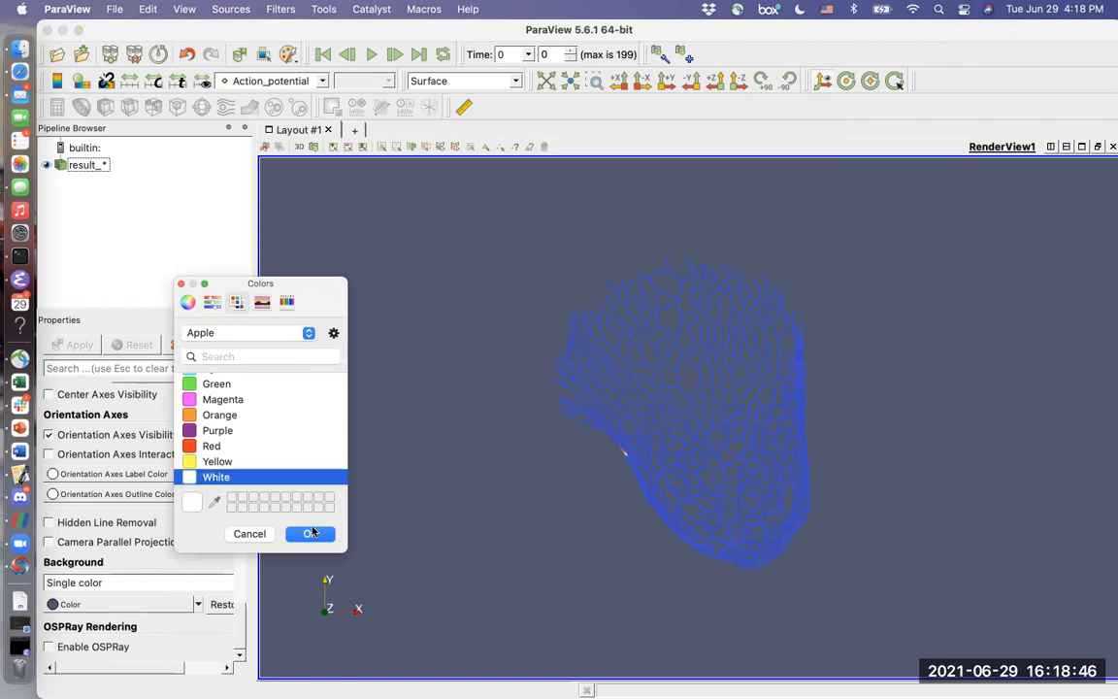
click(309, 533)
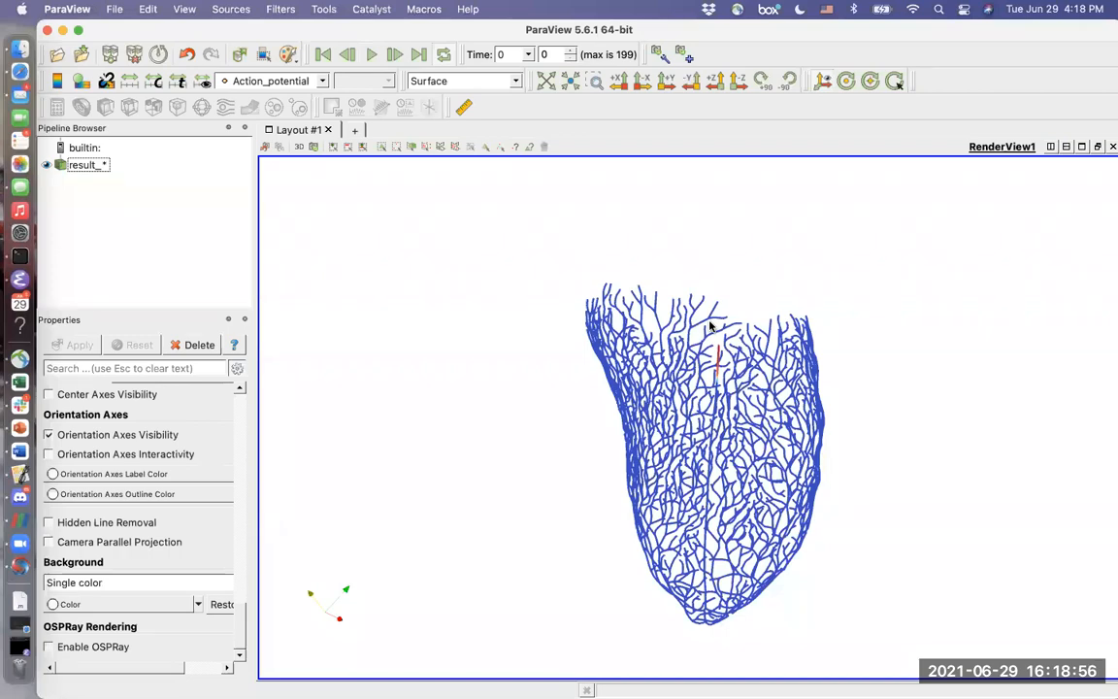
Zoom into the Purkinje network and play the action potential animation.
scroll(up, 3)
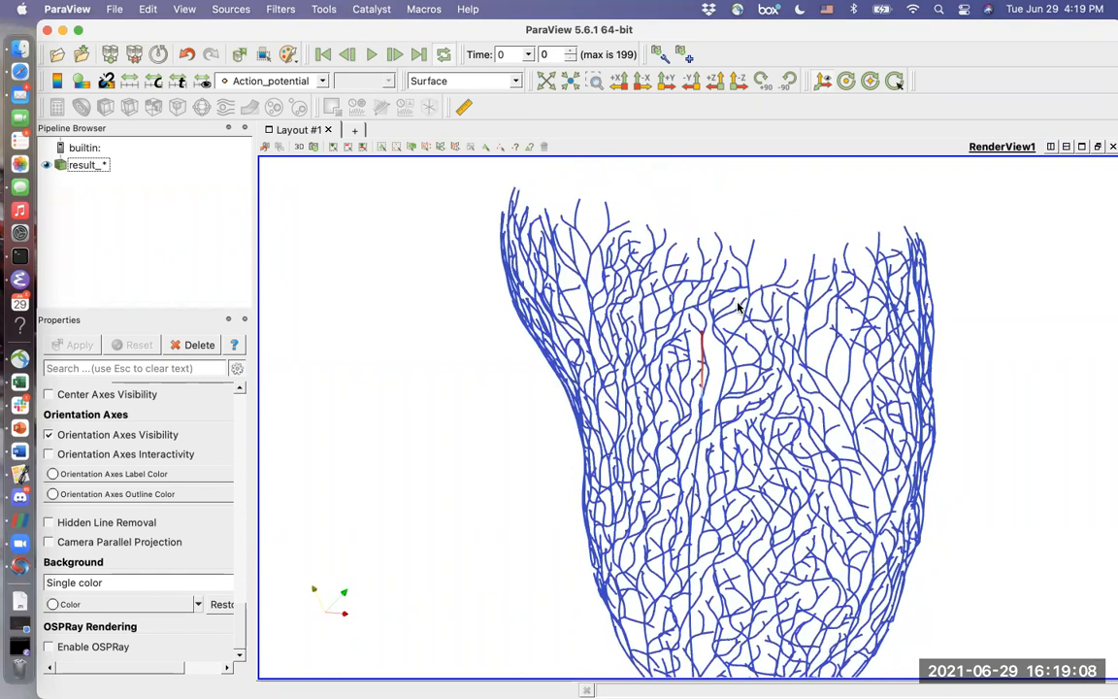
click(371, 55)
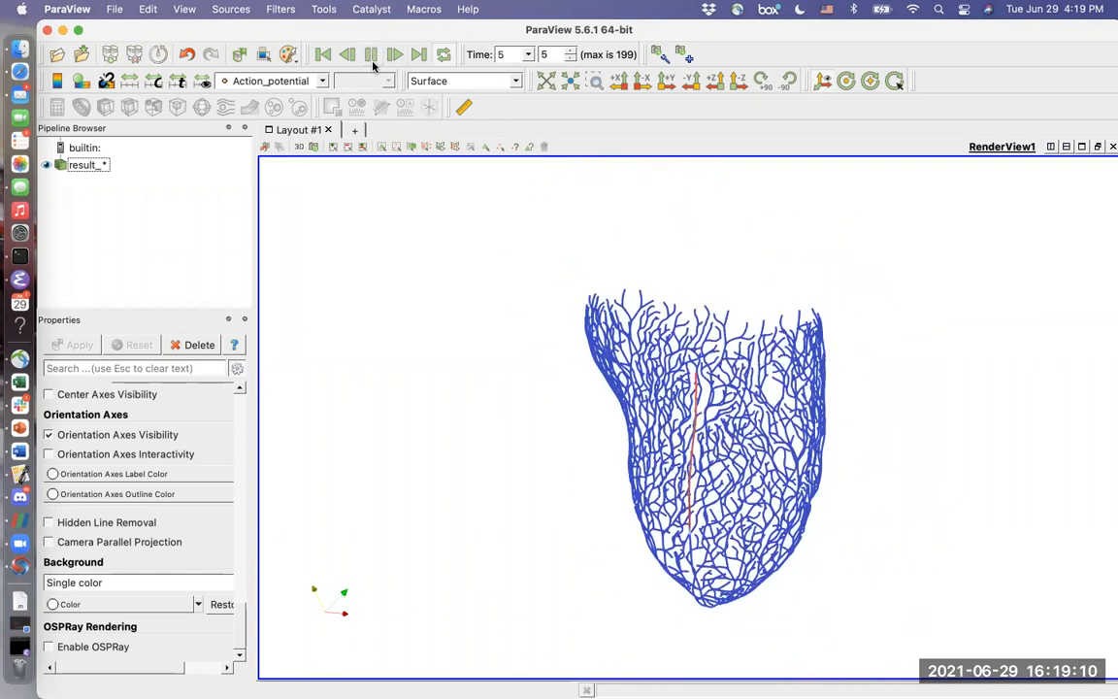
click(394, 54)
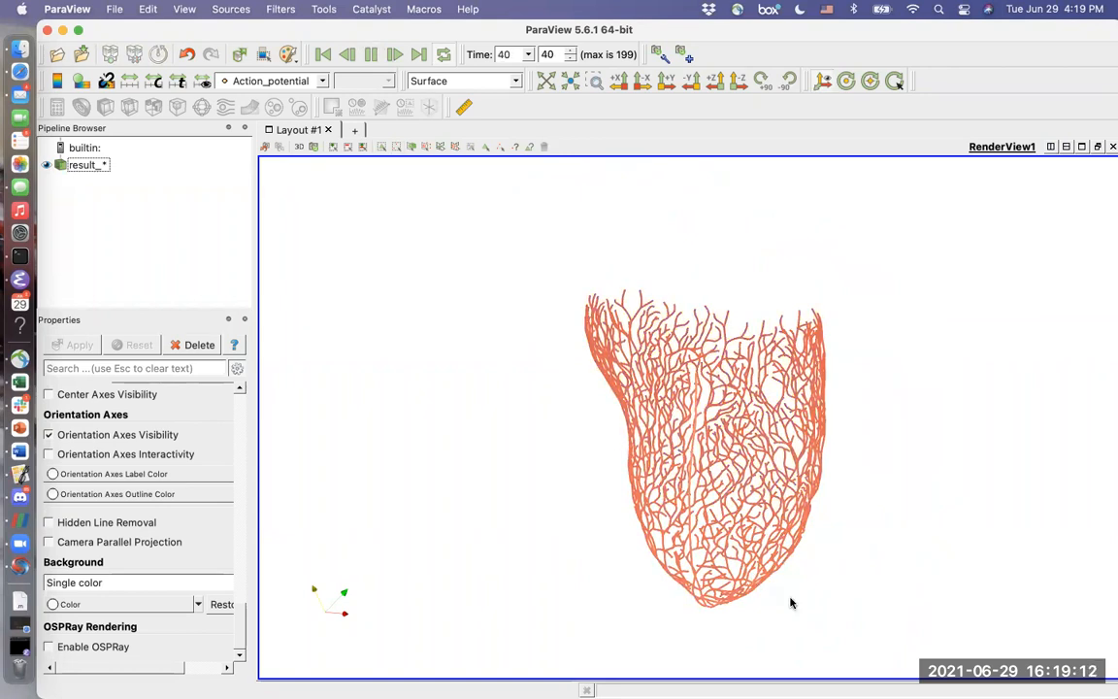